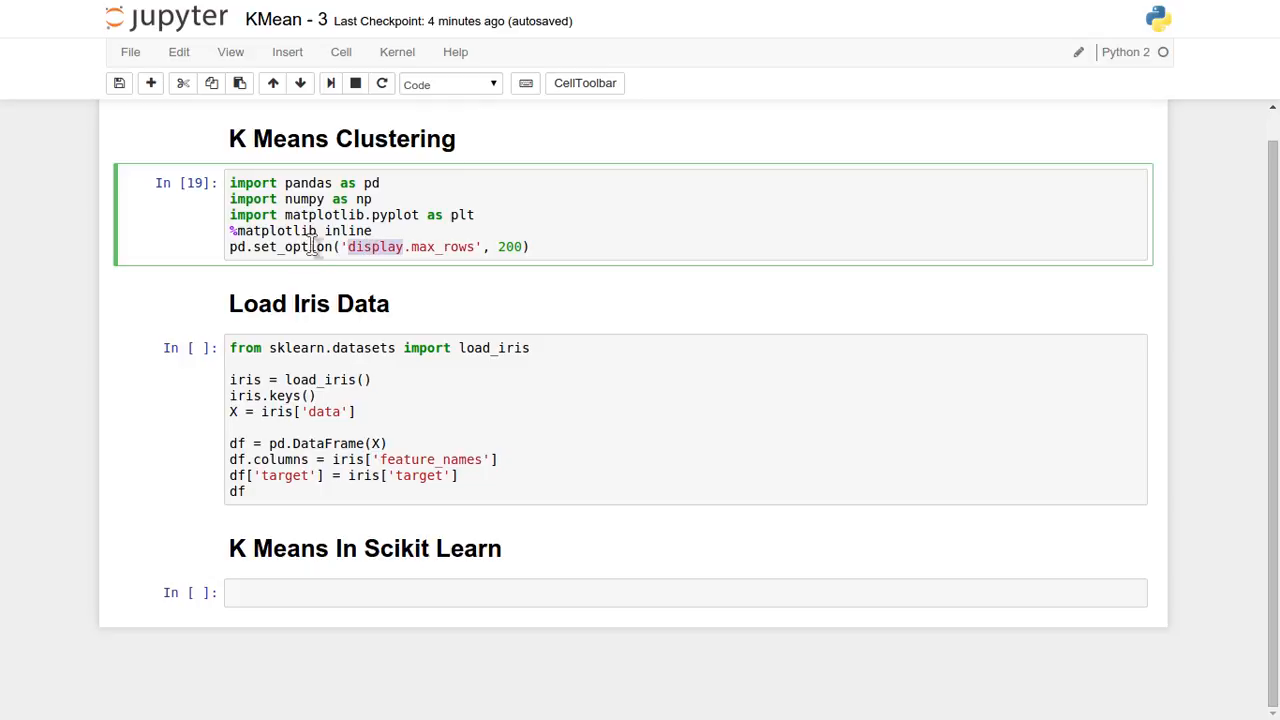
mouse_move(367, 277)
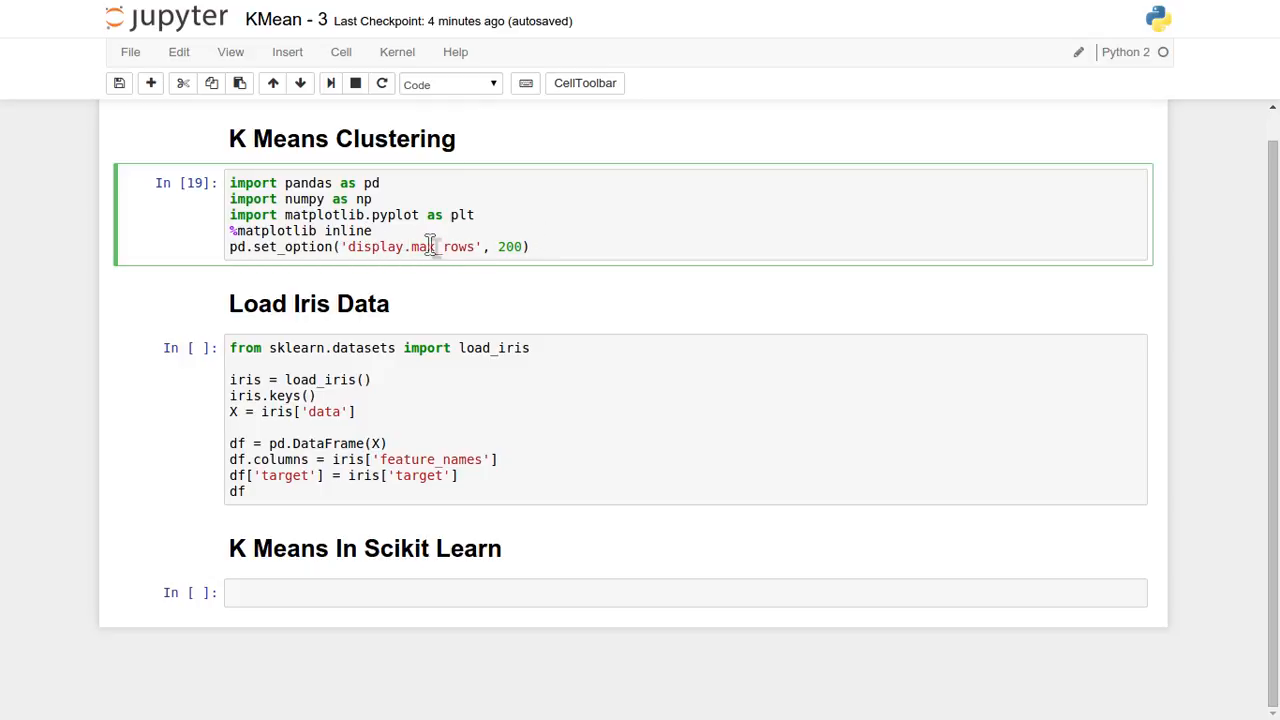
mouse_move(383, 230)
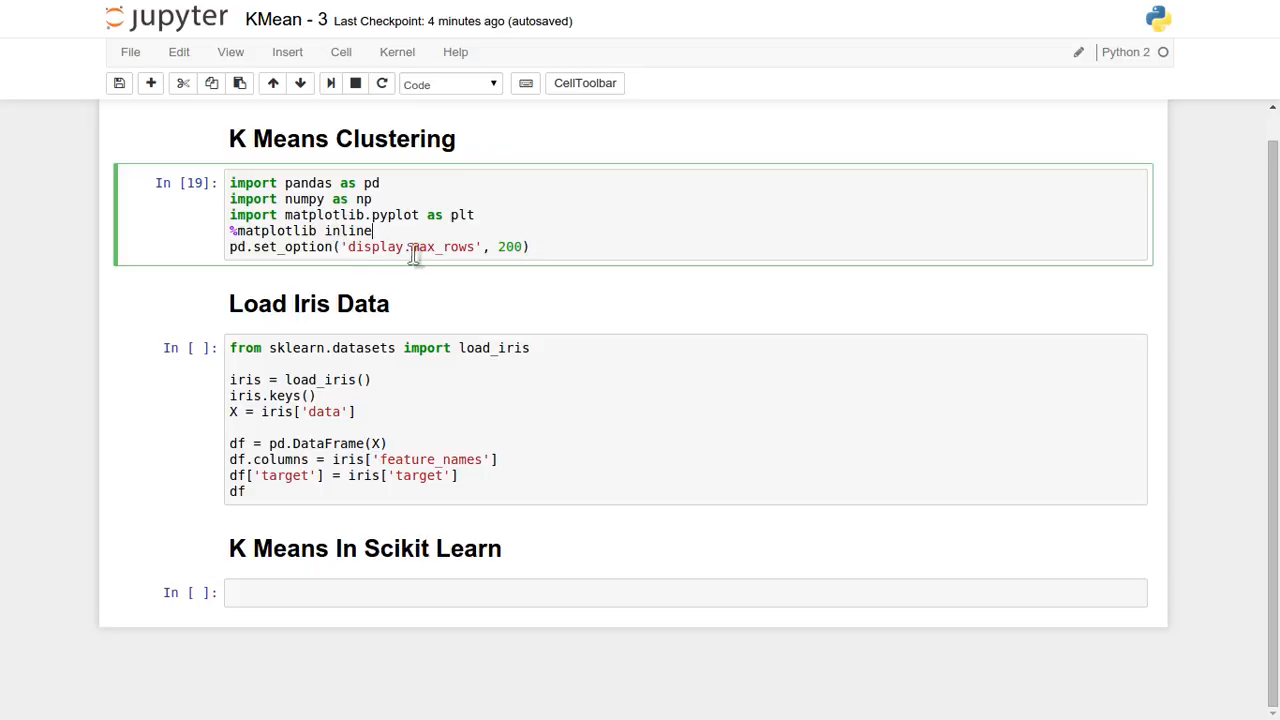
mouse_move(260, 250)
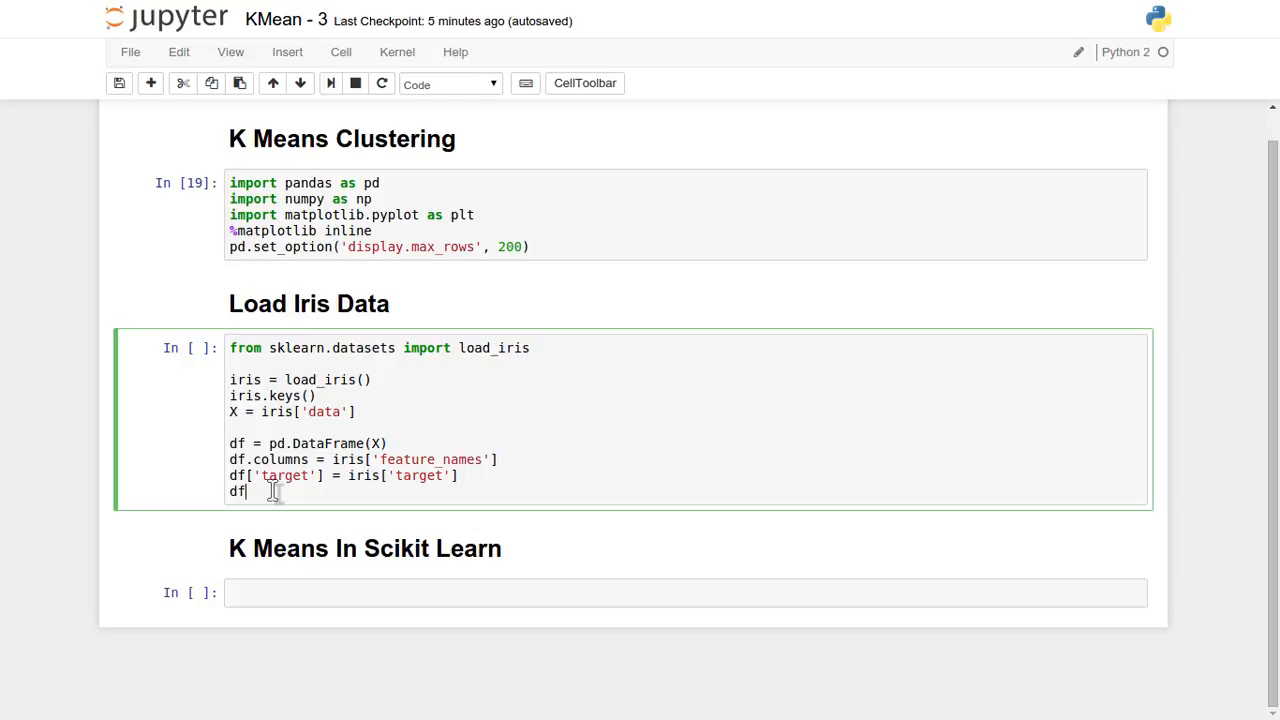
mouse_move(285, 451)
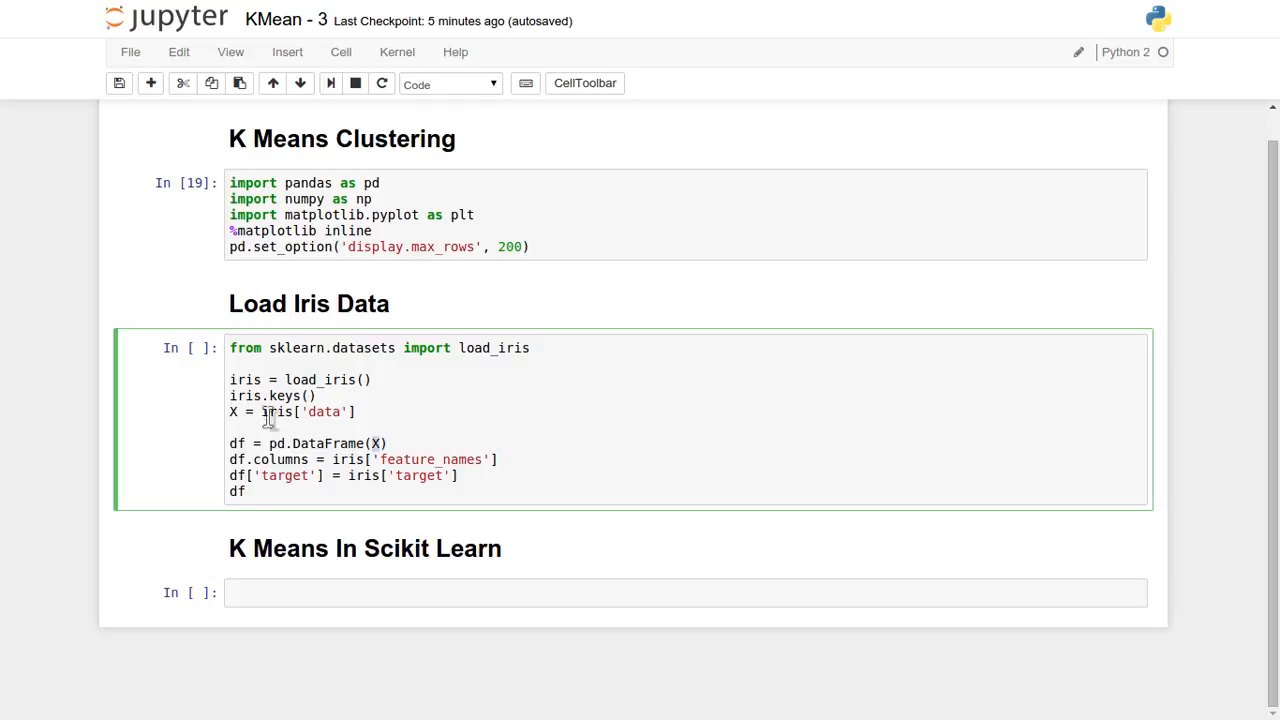
mouse_move(347, 443)
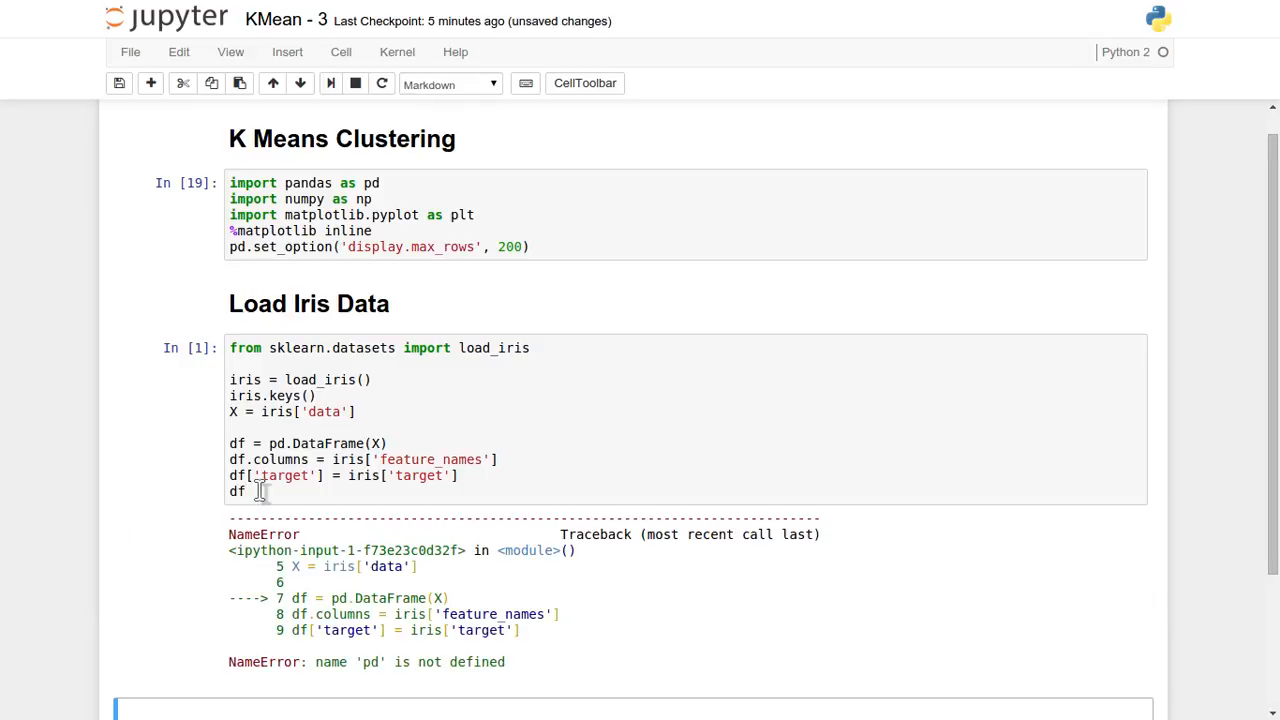
Select the import cell so it can be re-run before reloading the Iris data.
click(300, 215)
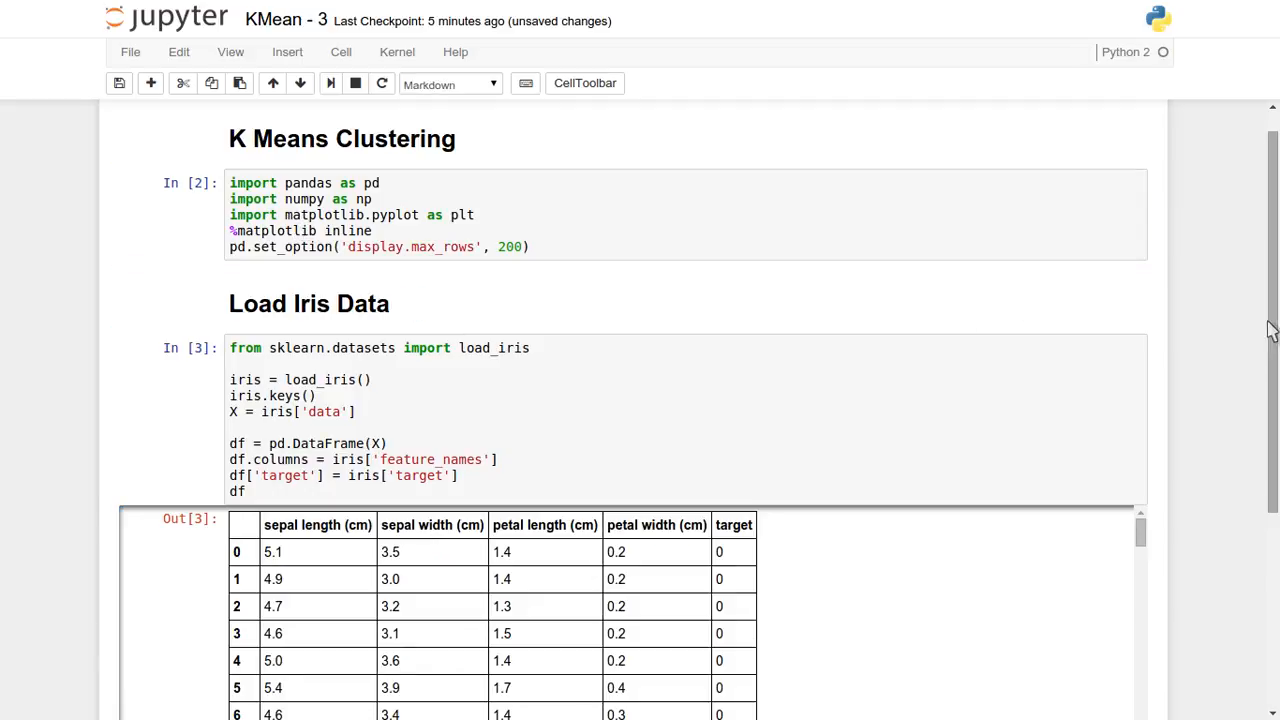
scroll(down, 3)
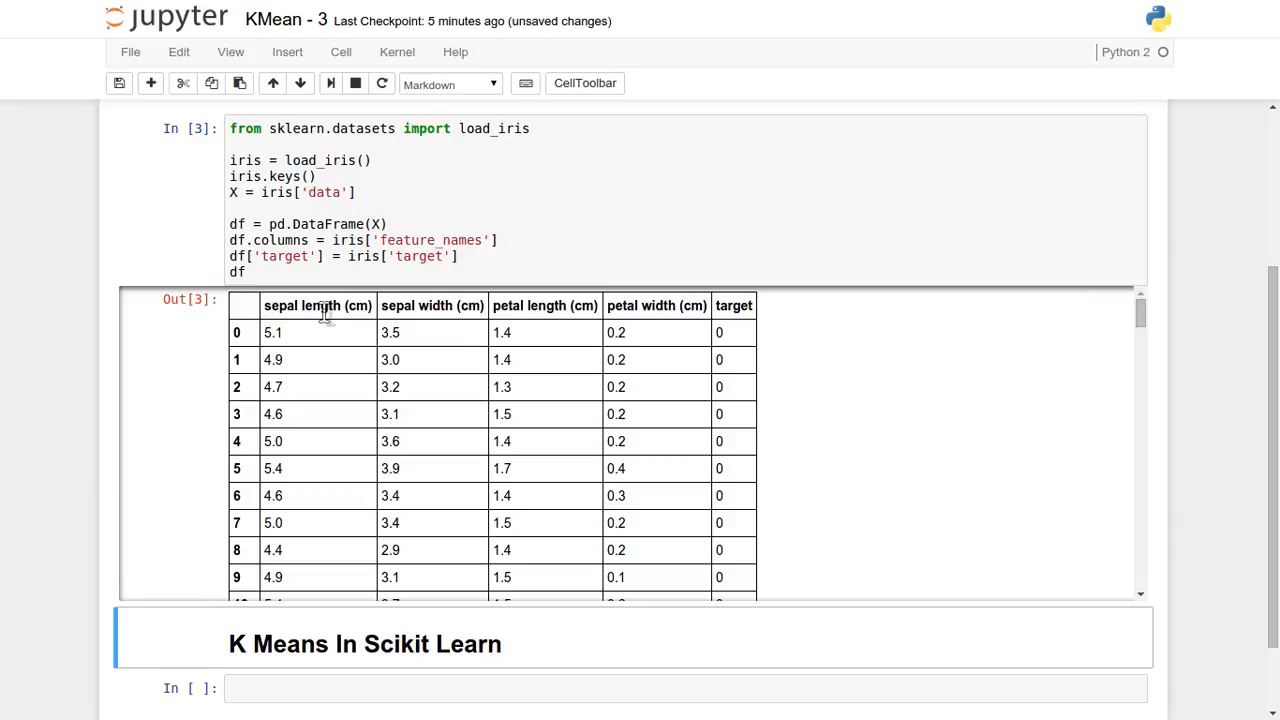
mouse_move(280, 357)
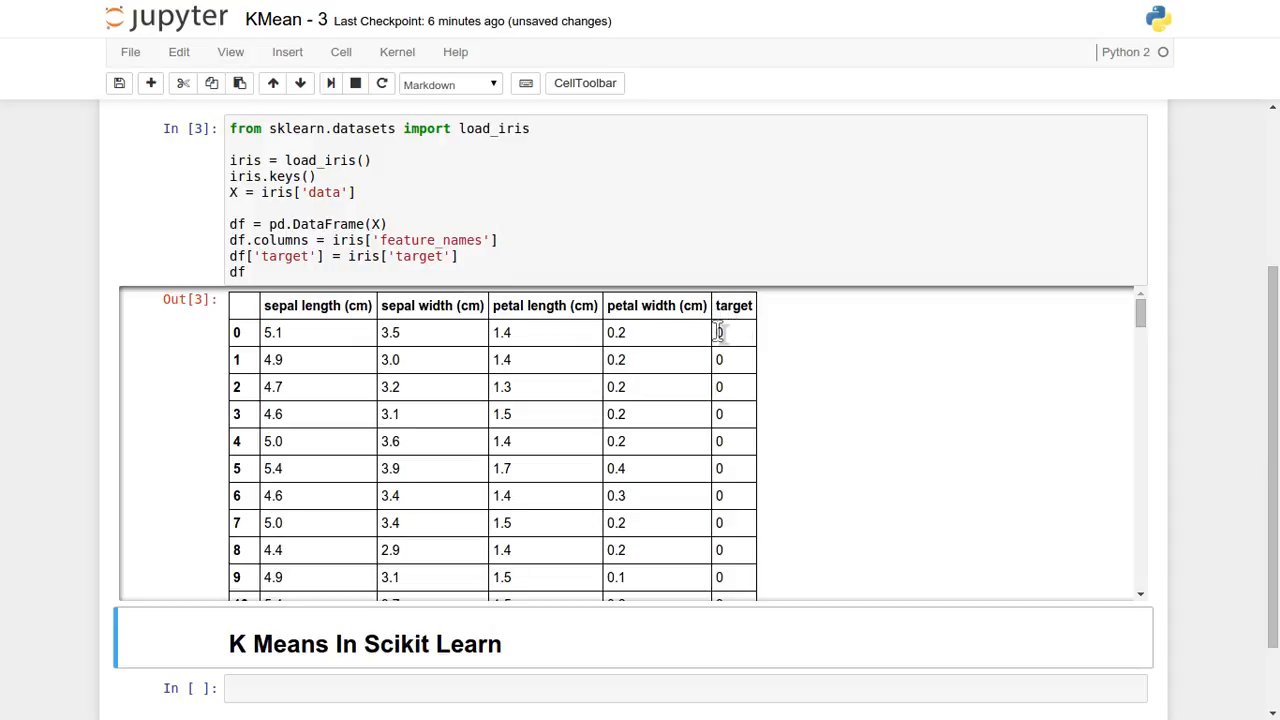
mouse_move(738, 342)
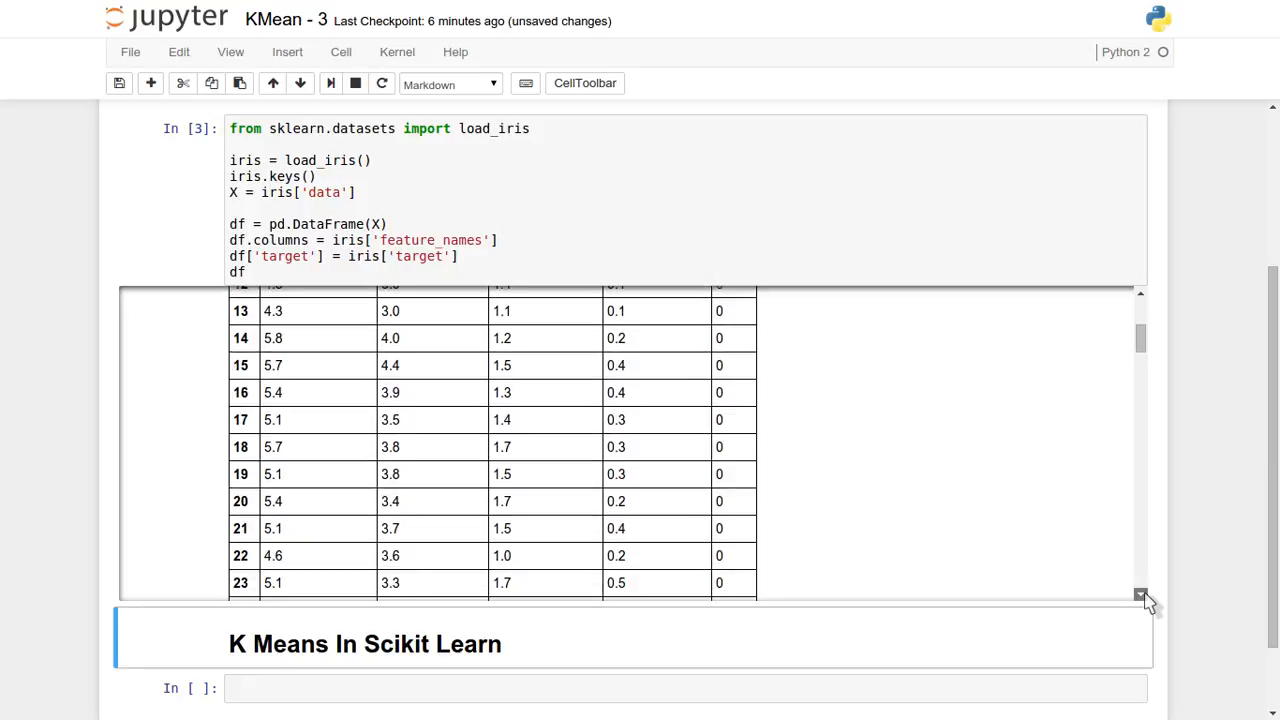
scroll(down, 3)
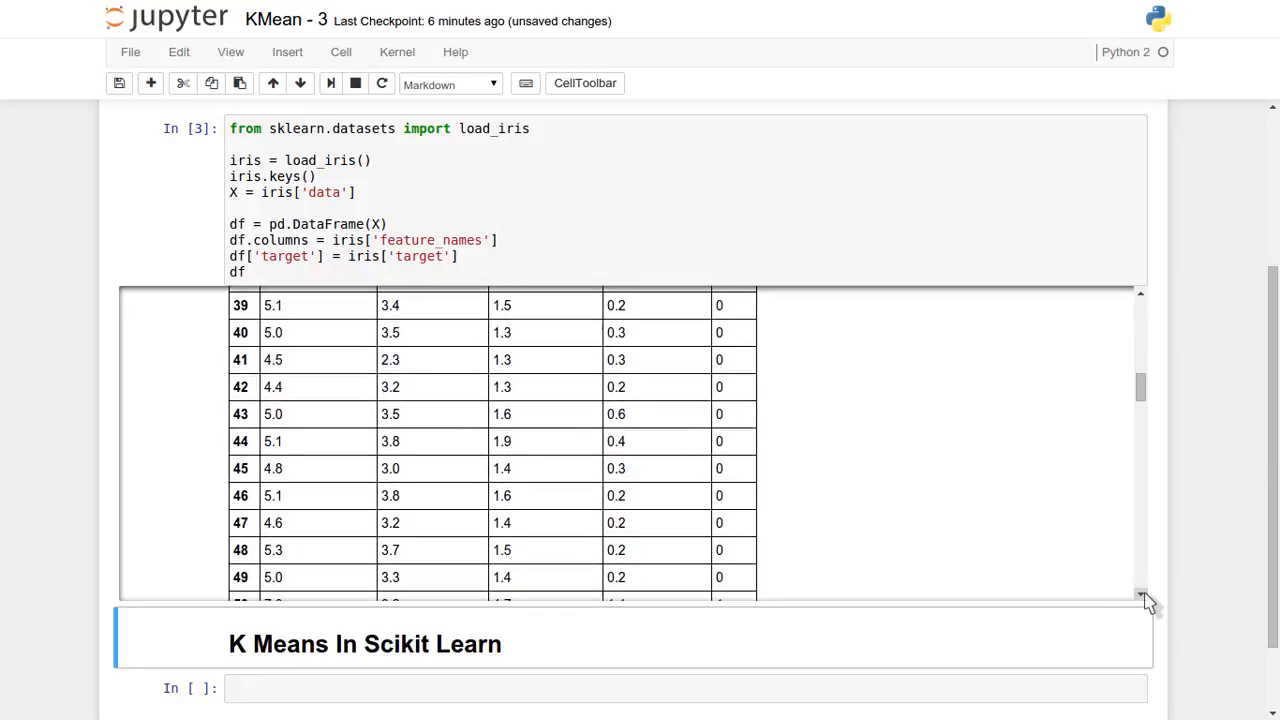
scroll(down, 3)
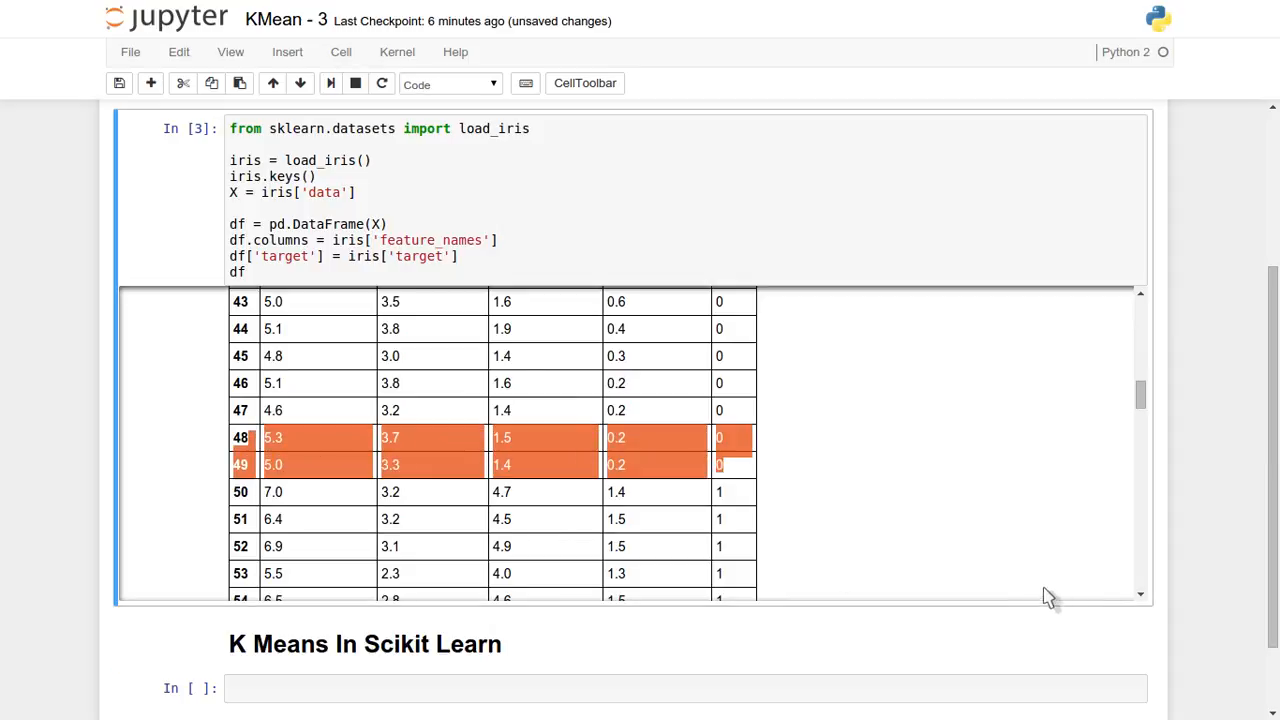
scroll(down, 3)
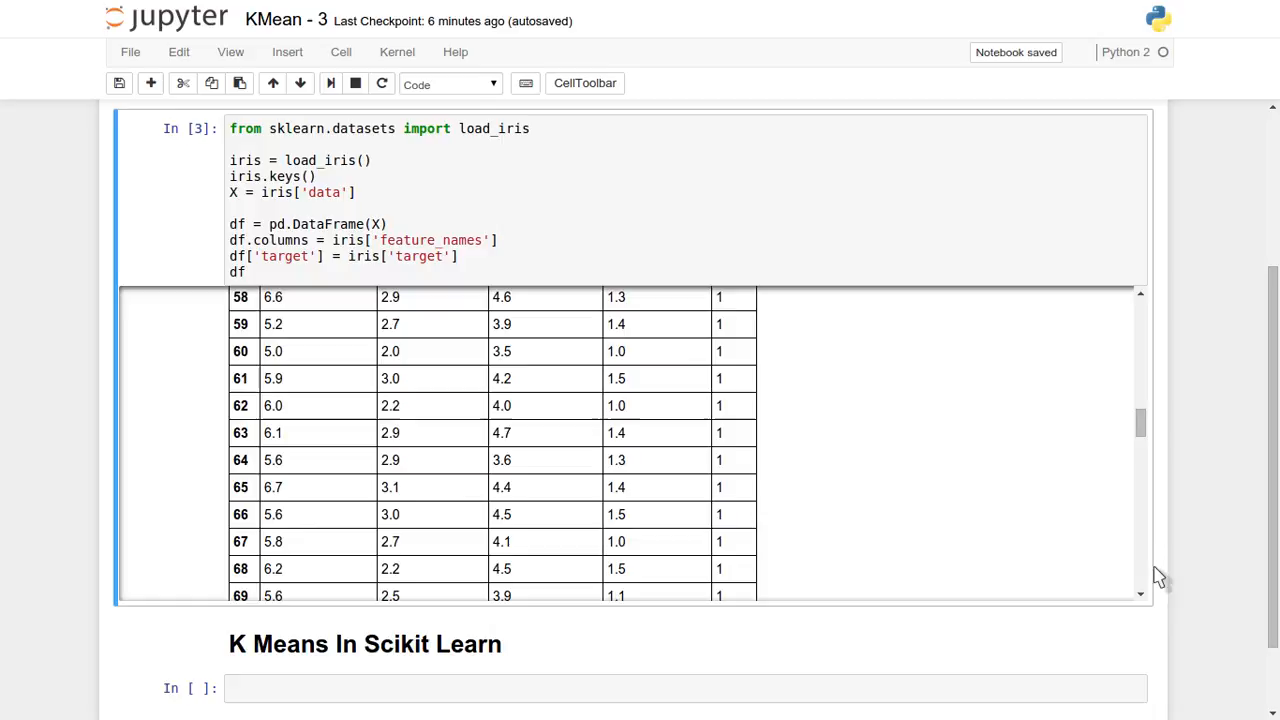
scroll(down, 3)
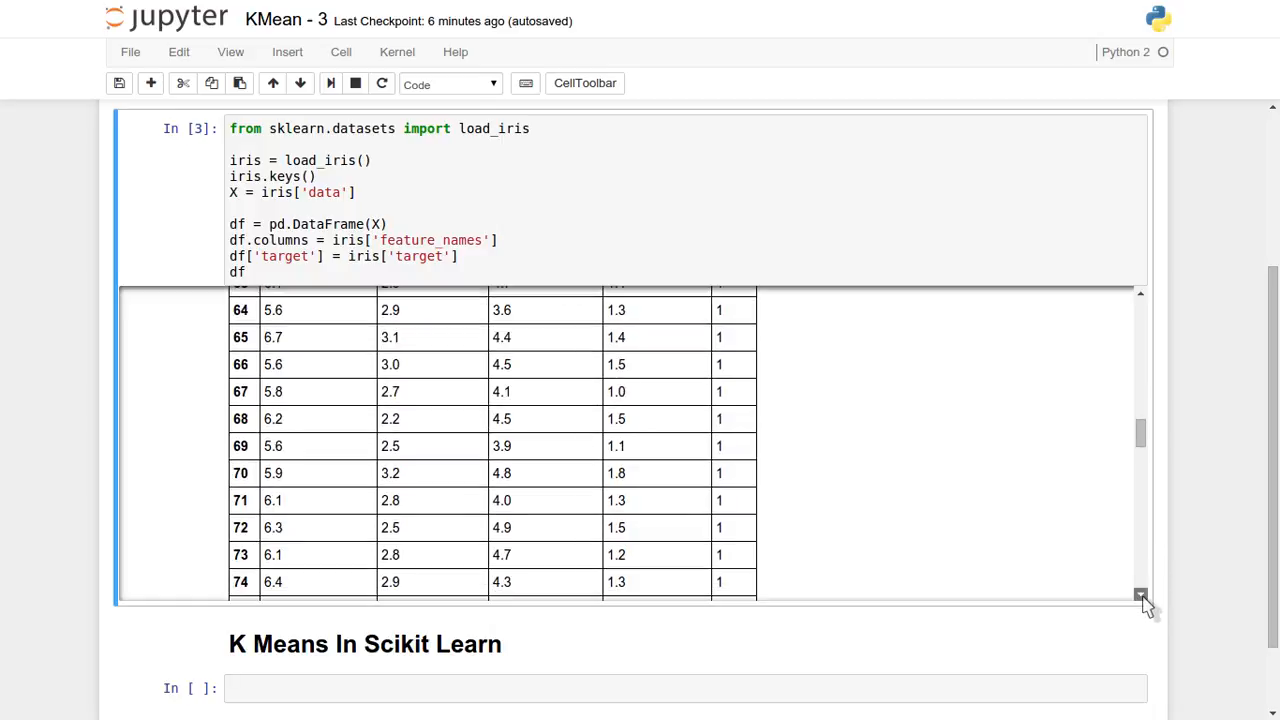
scroll(down, 3)
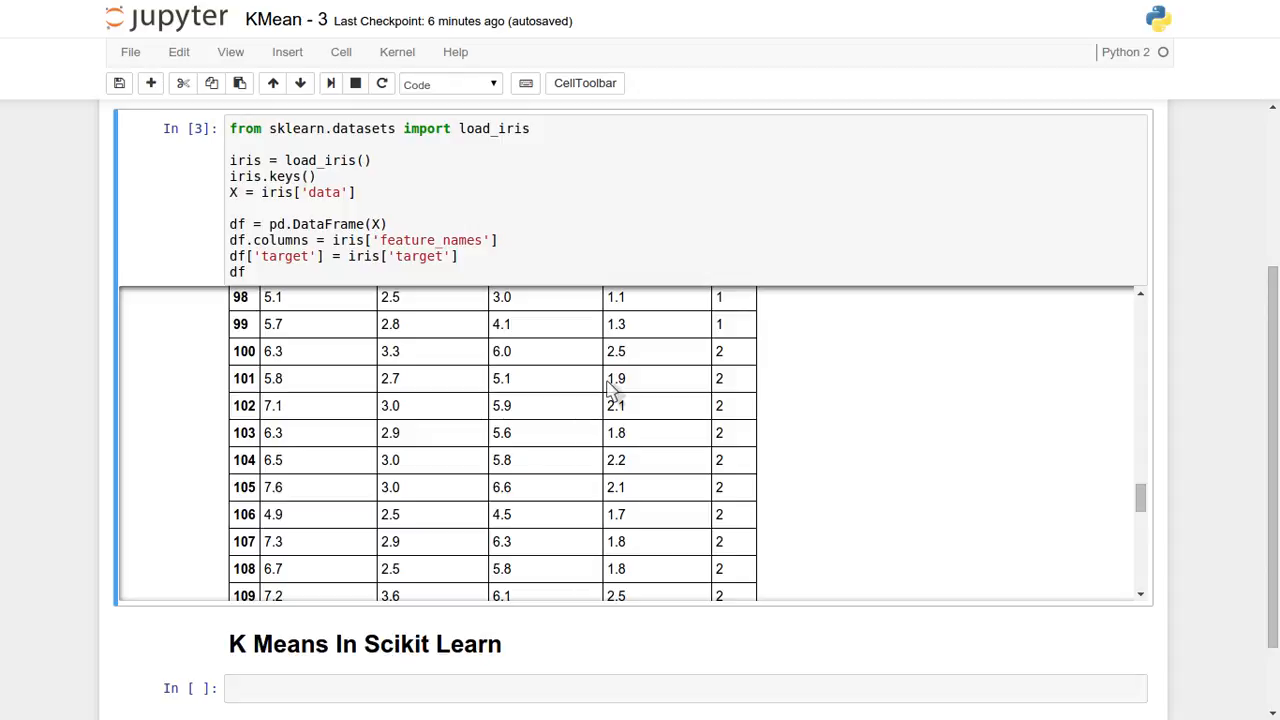
mouse_move(1045, 470)
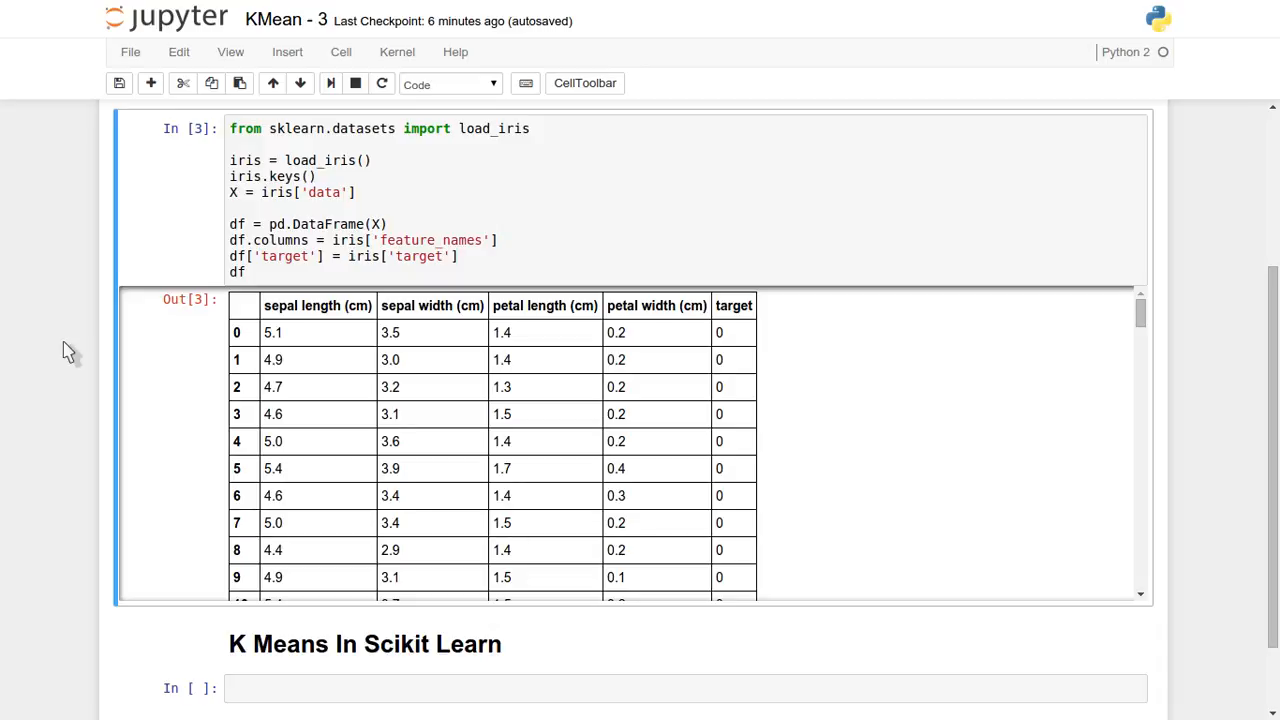
mouse_move(730, 337)
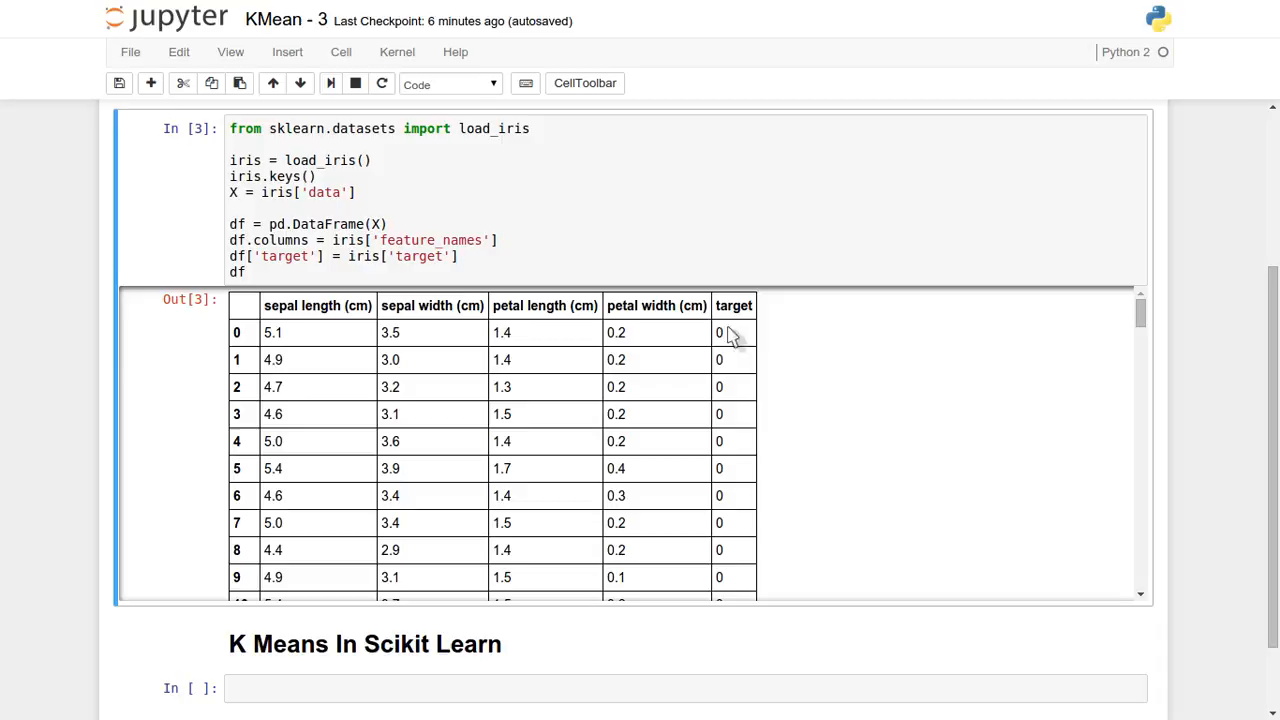
mouse_move(740, 308)
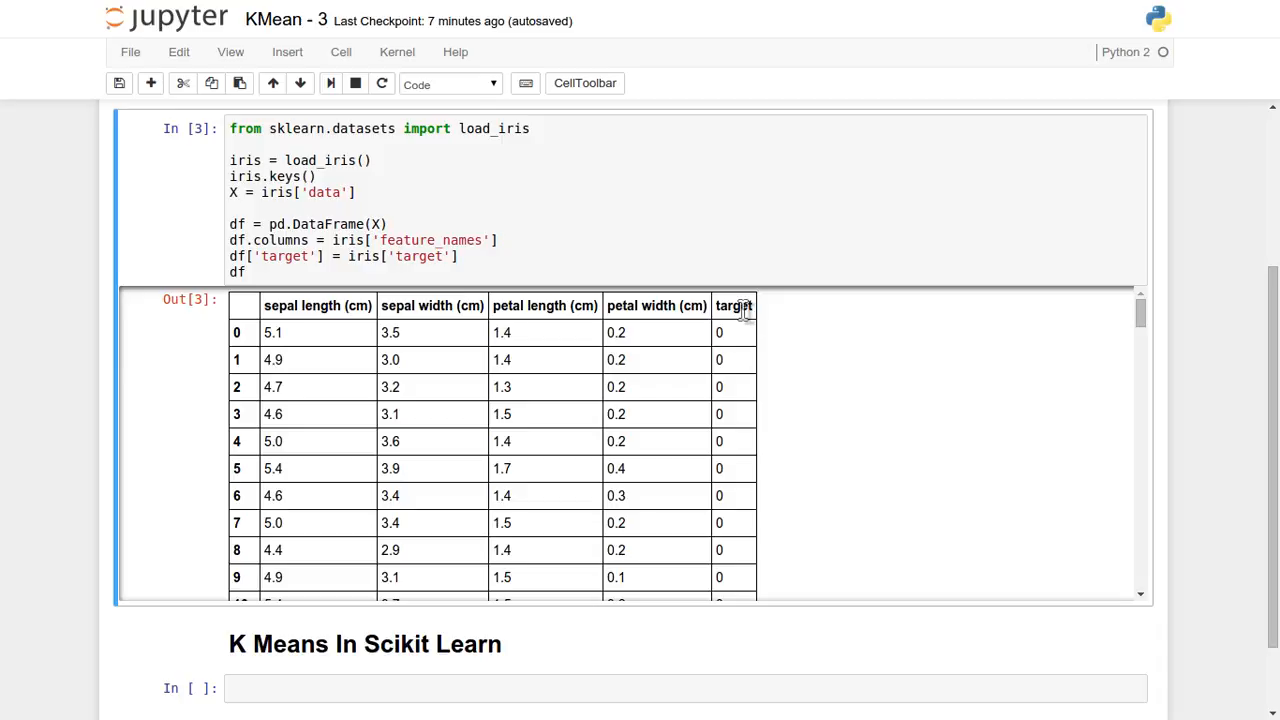
mouse_move(290, 310)
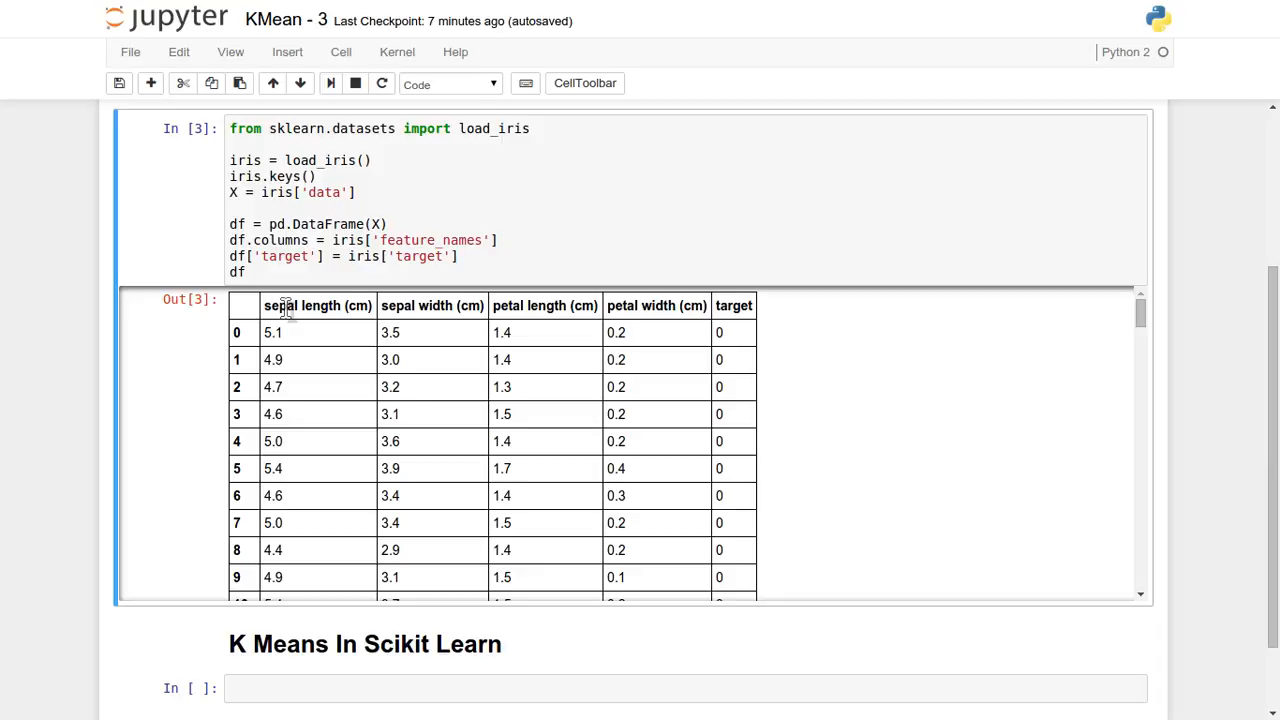
mouse_move(734, 306)
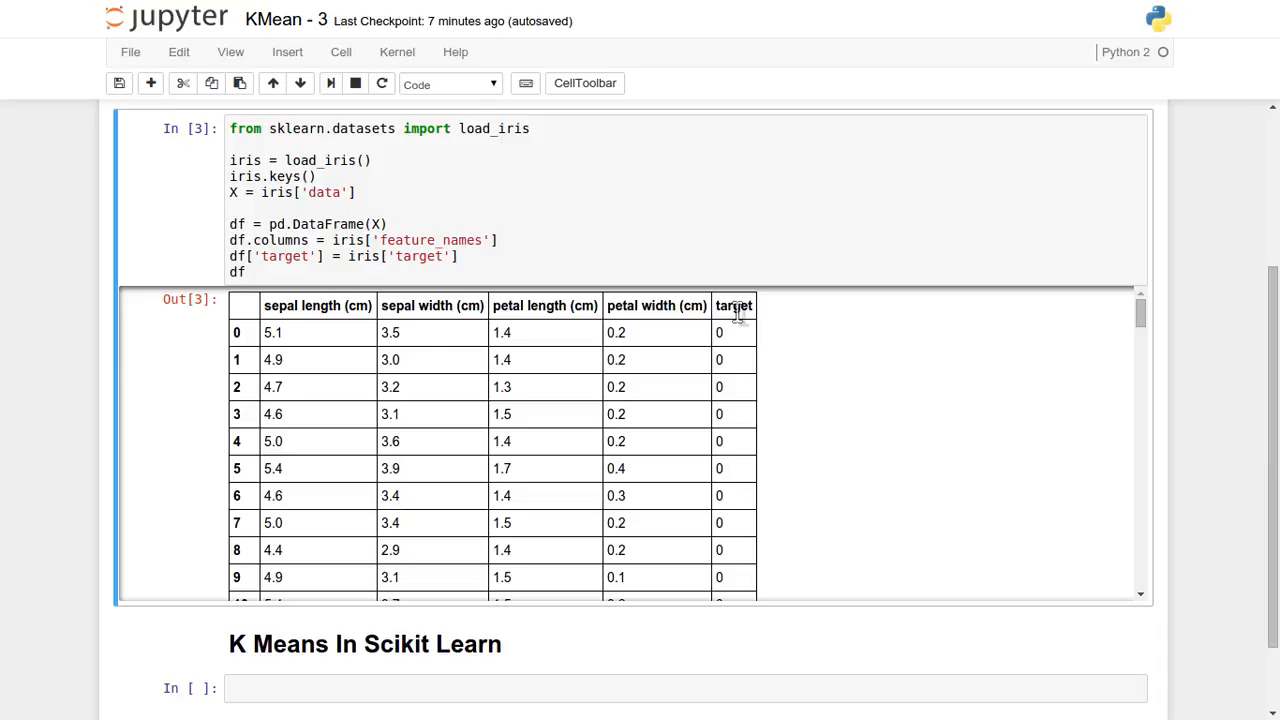
double_click(734, 305)
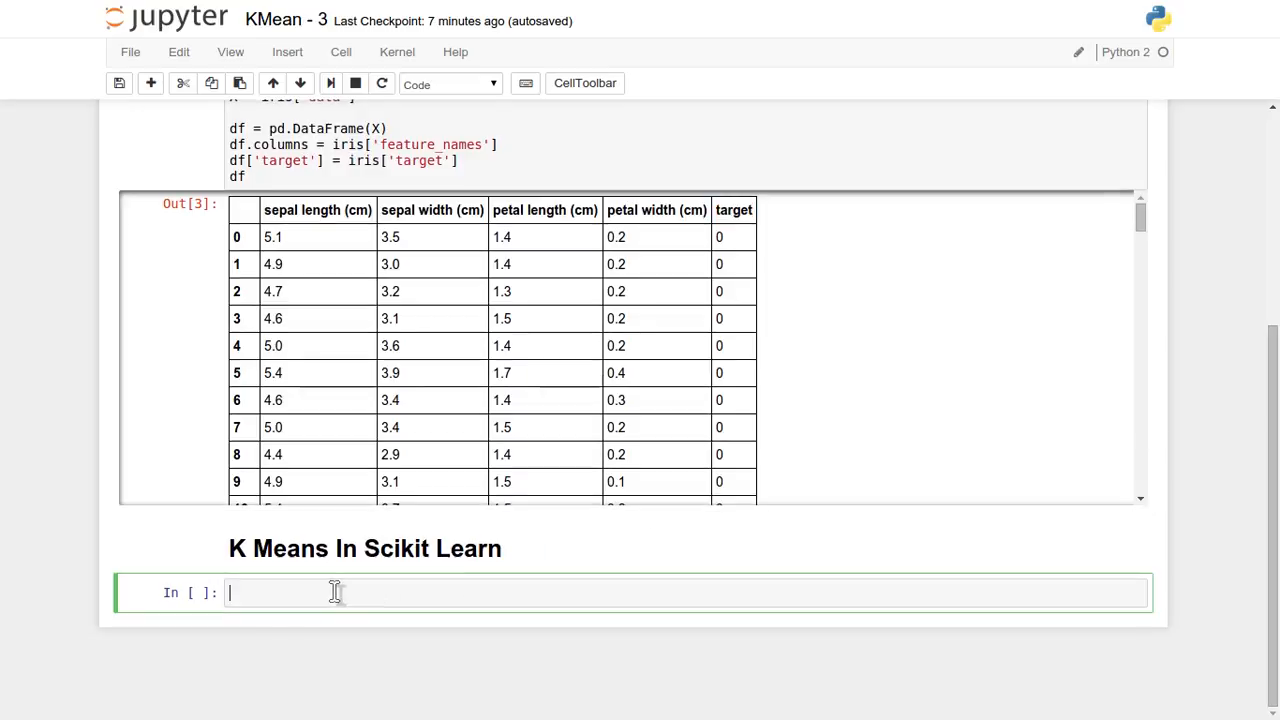
Enter and run `from sklearn.cluster import KMeans`, correcting a stray letter after cluster.
text(f)
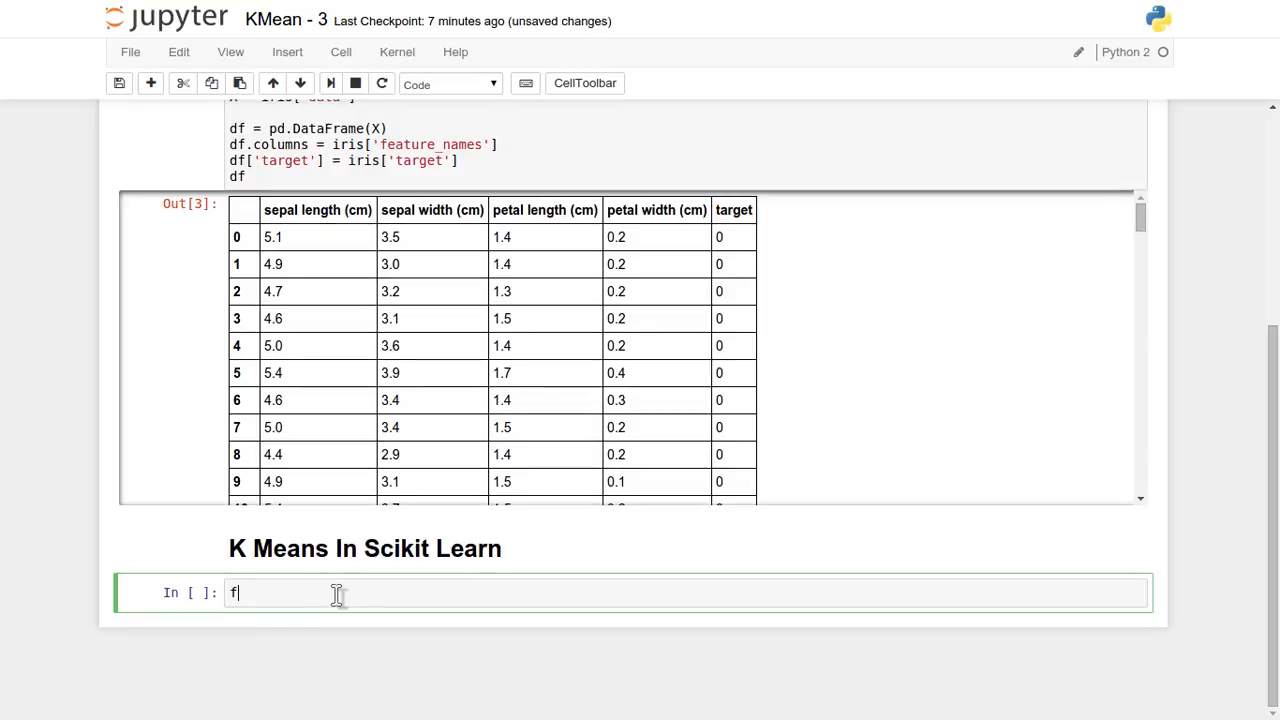
text(rom)
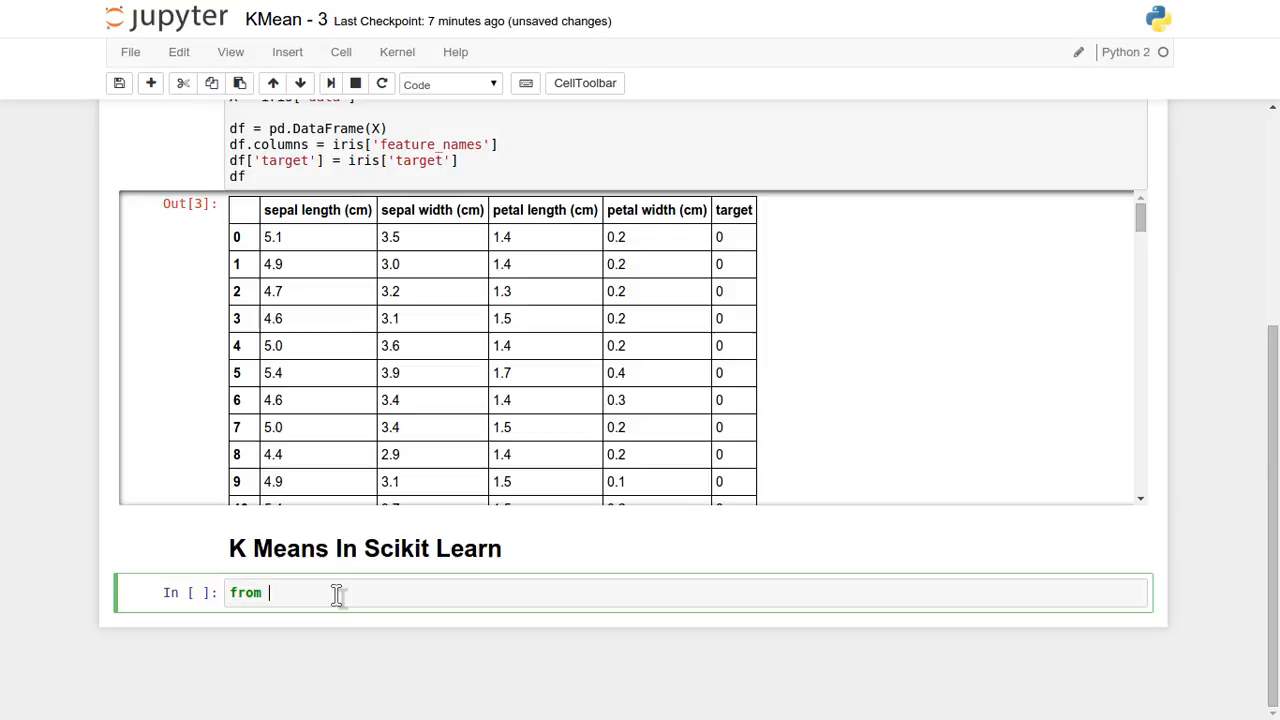
text(sklearn.)
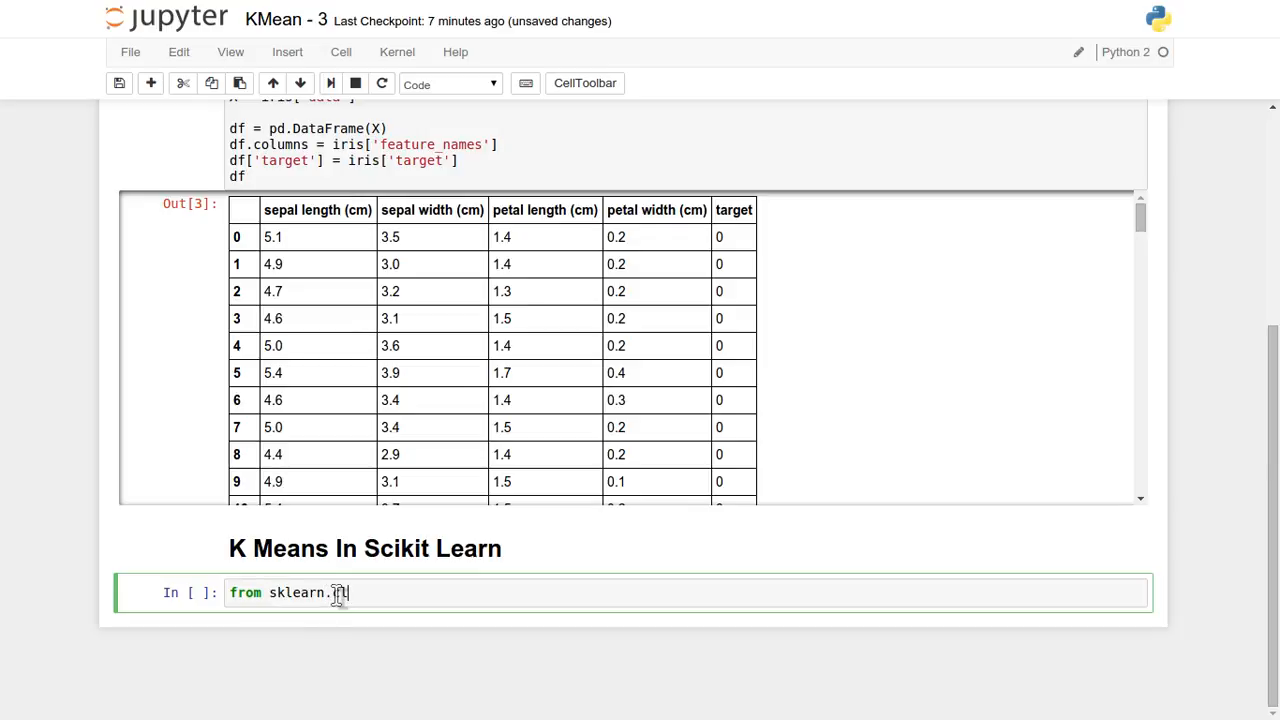
text(cluster u)
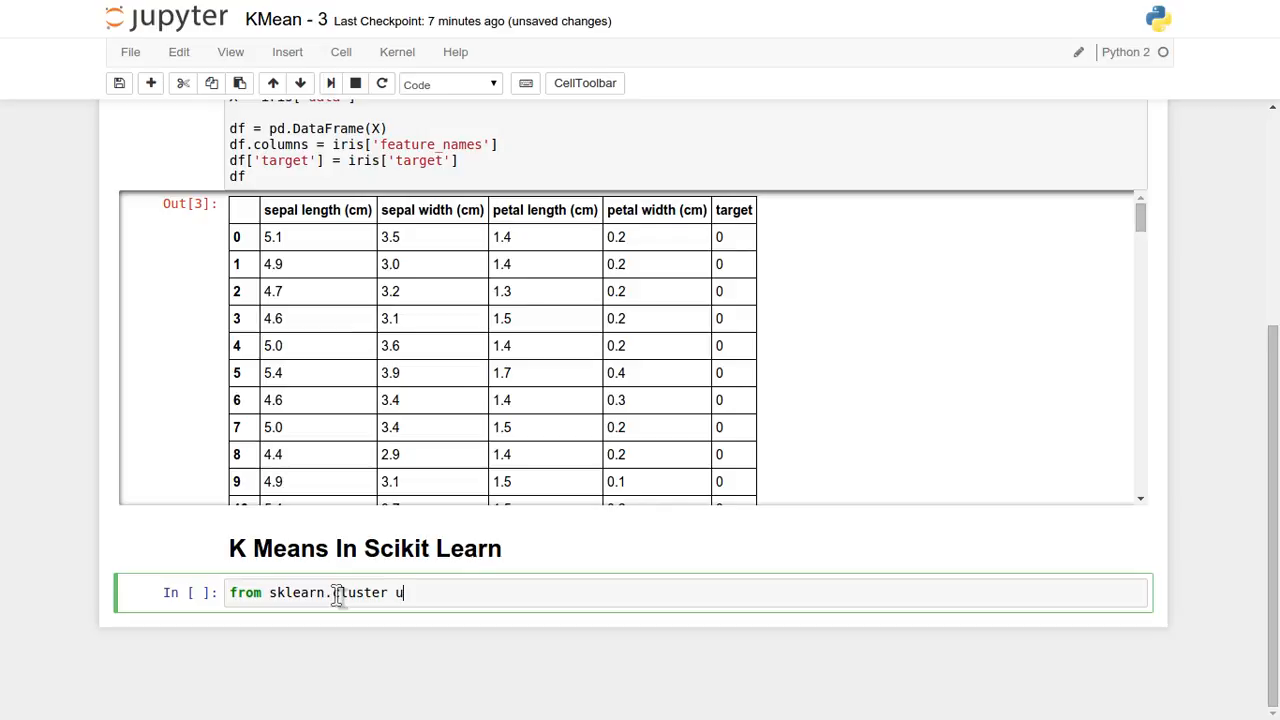
key(backspace)
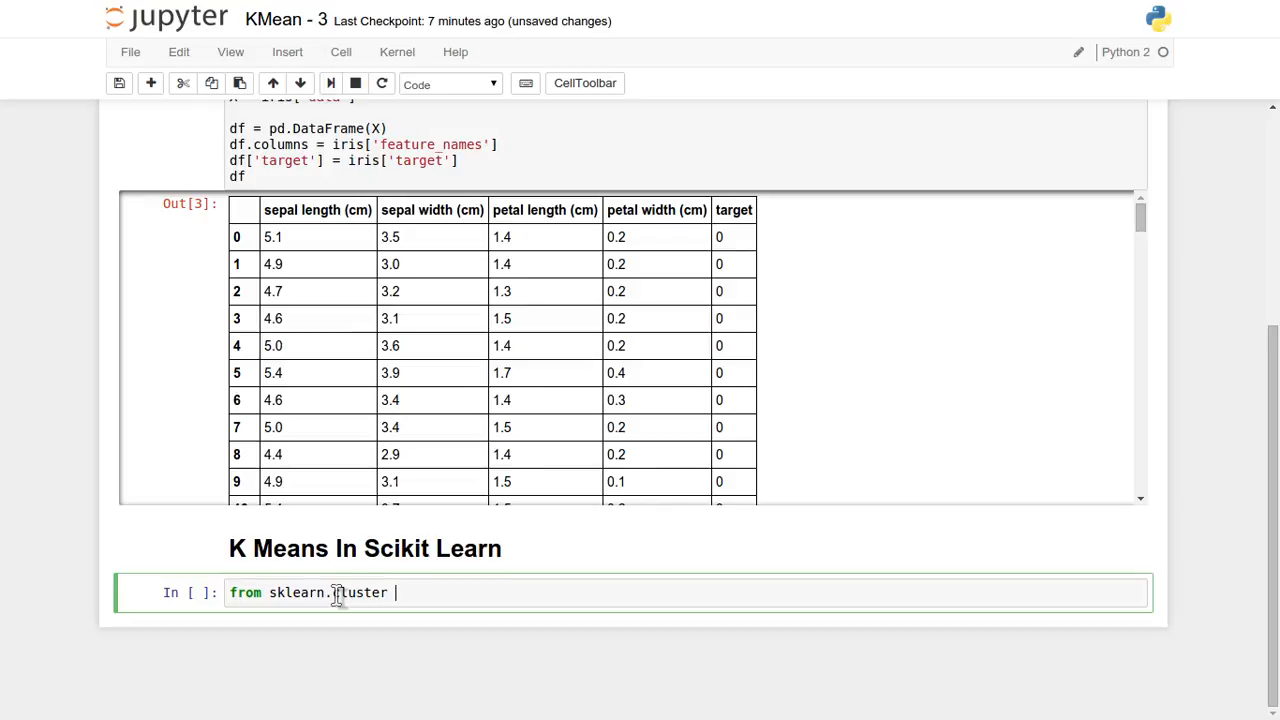
text(import KMeans)
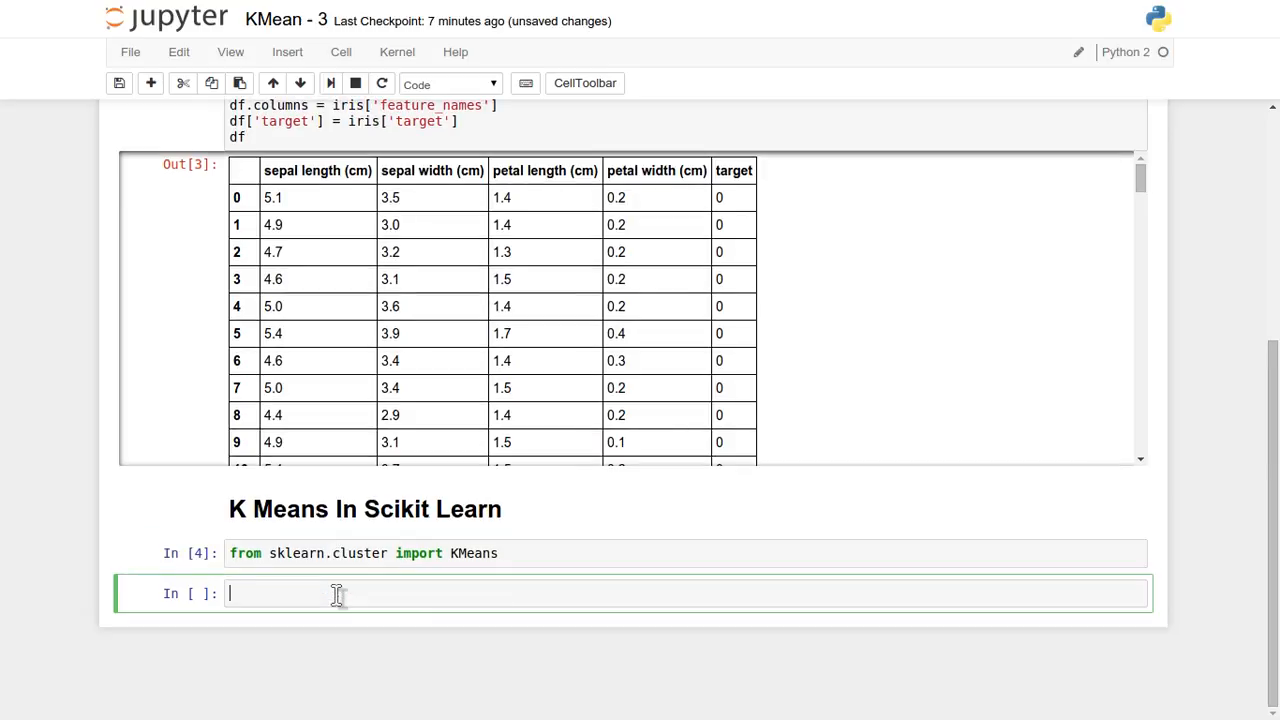
Create and run `km = KMeans(n_clusters=3, max_iter=1000)`, then begin the next cell.
text(k)
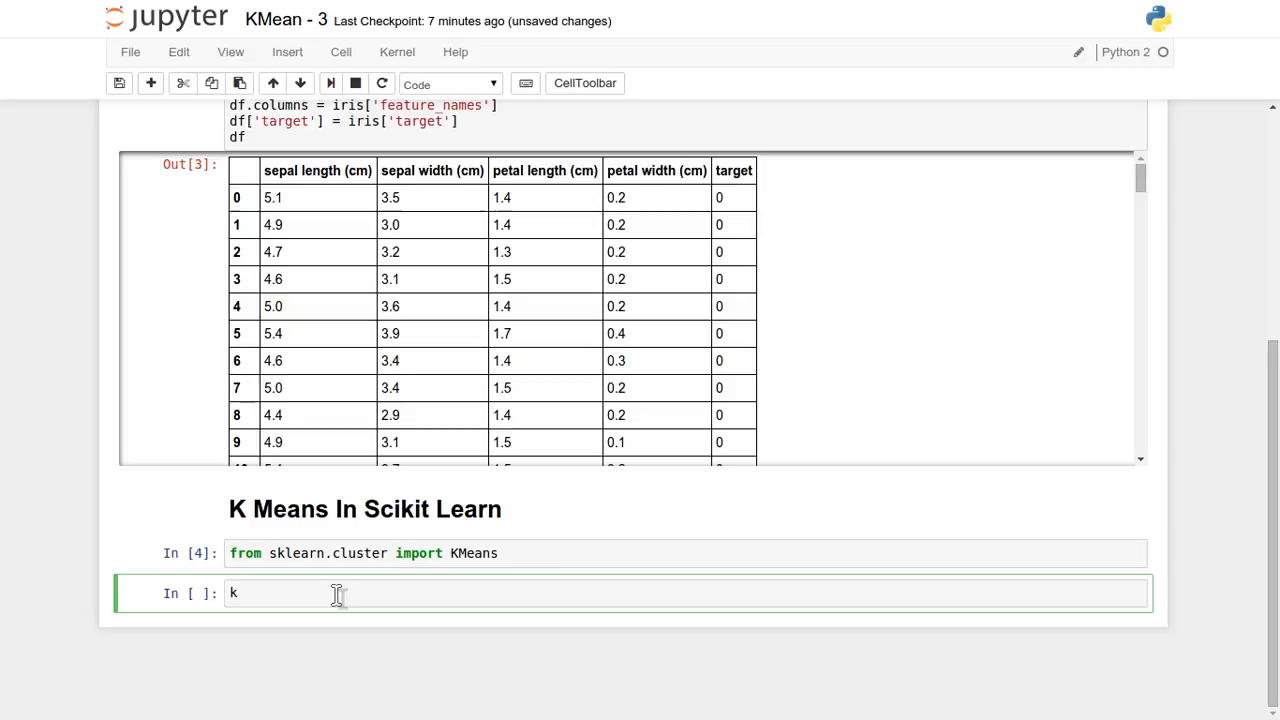
text(m =)
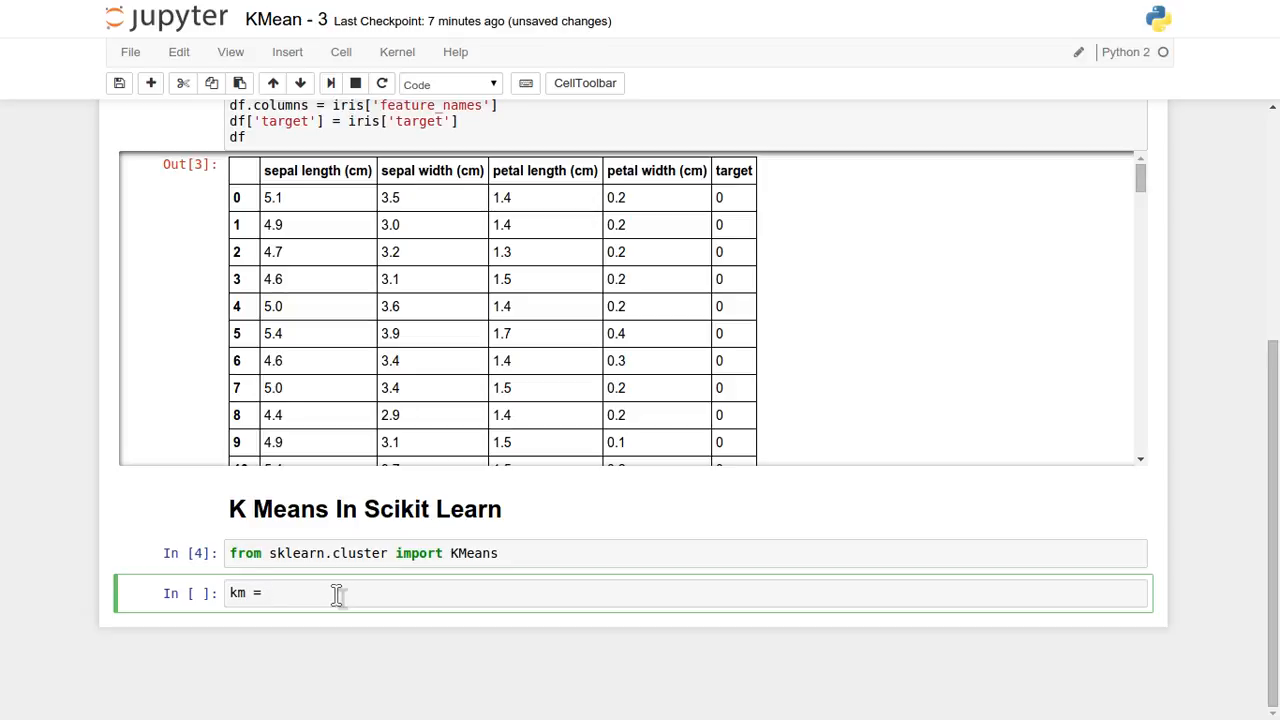
text(Km-3.ipynb)
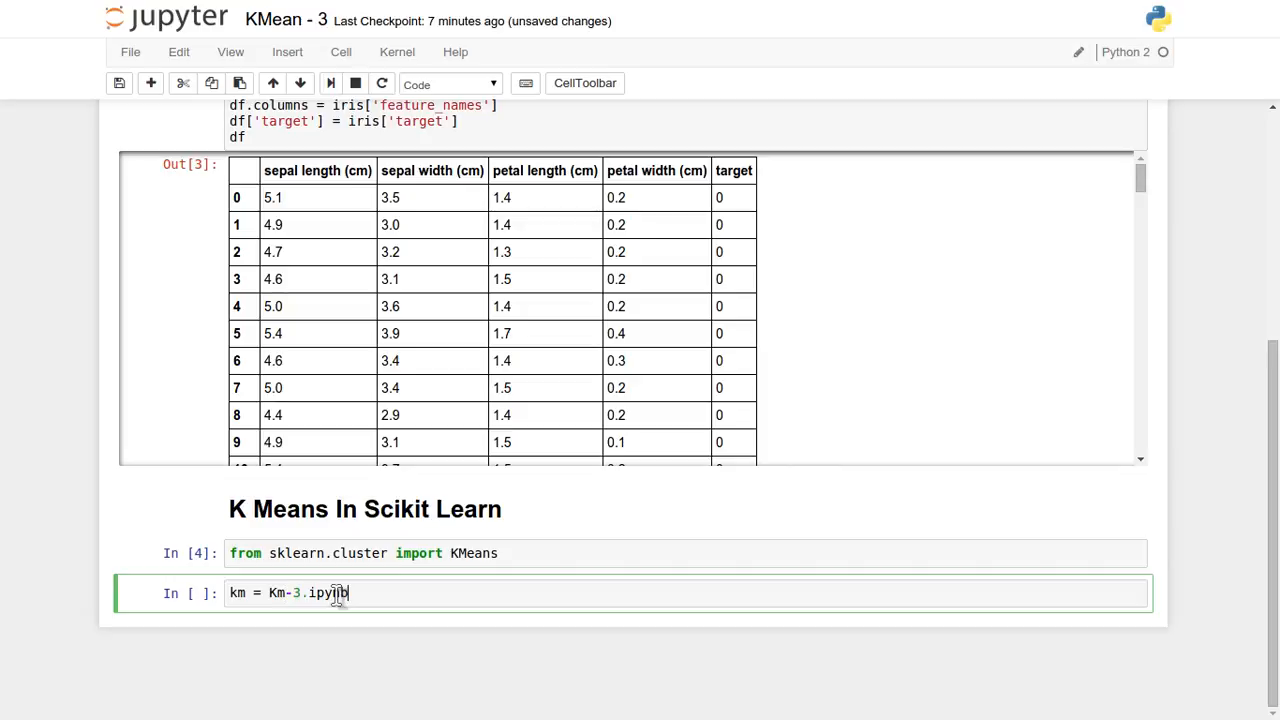
key(backspace)
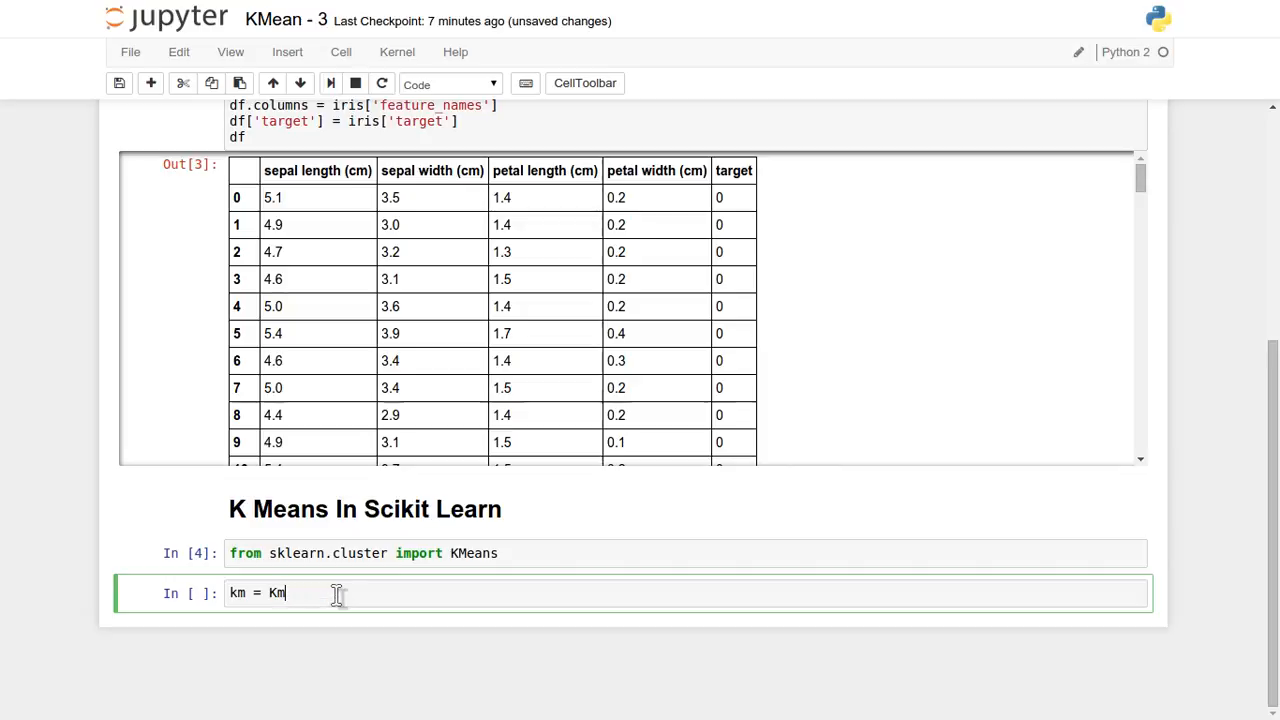
text(Means()
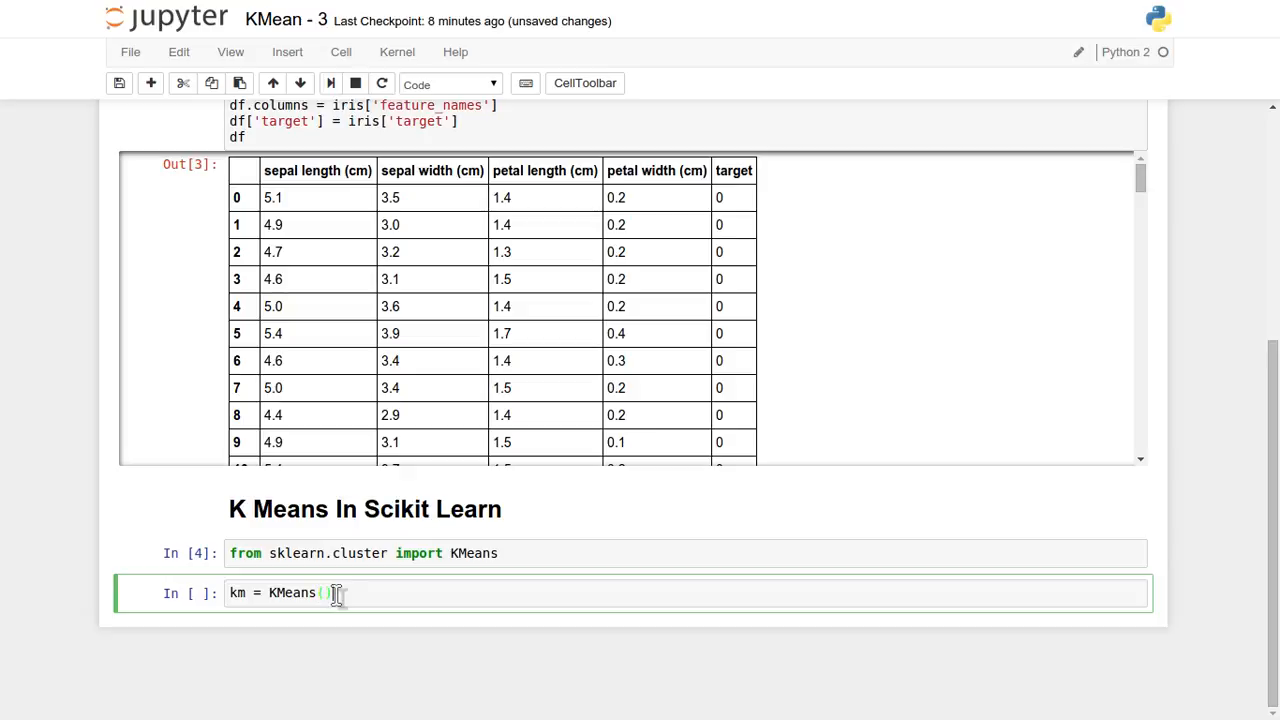
text(n_clusters=3, max)
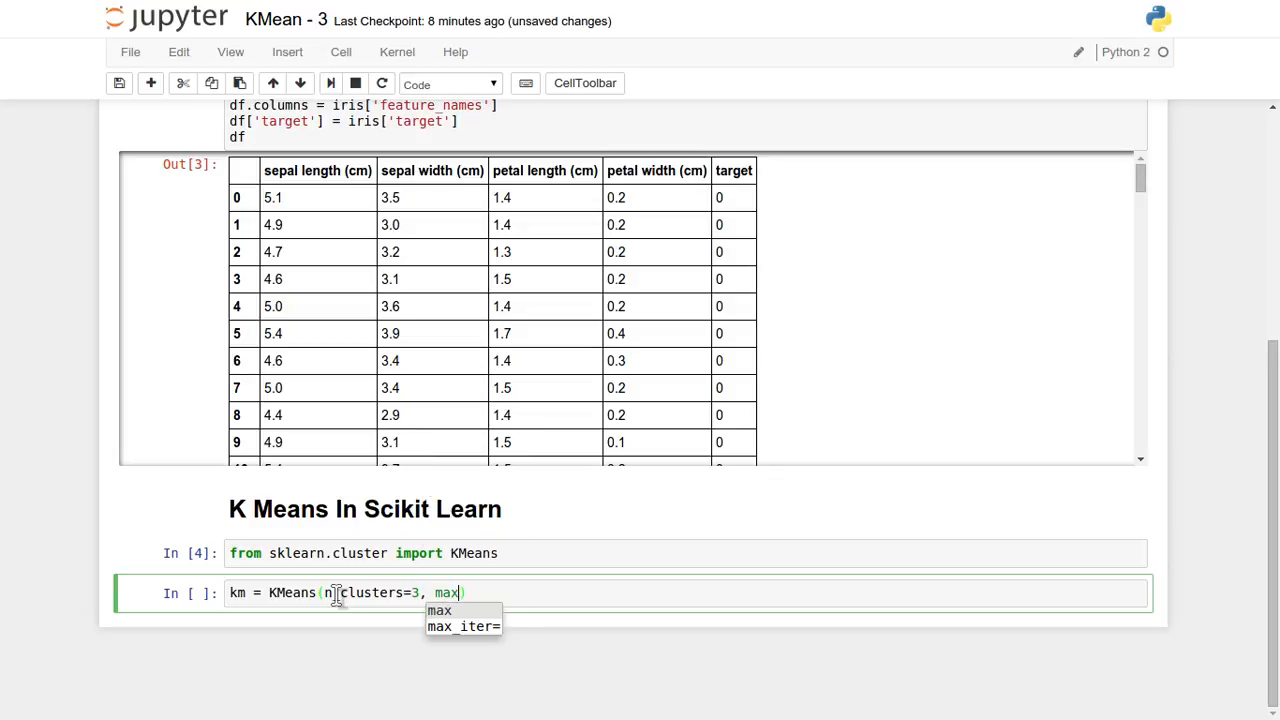
click(463, 626)
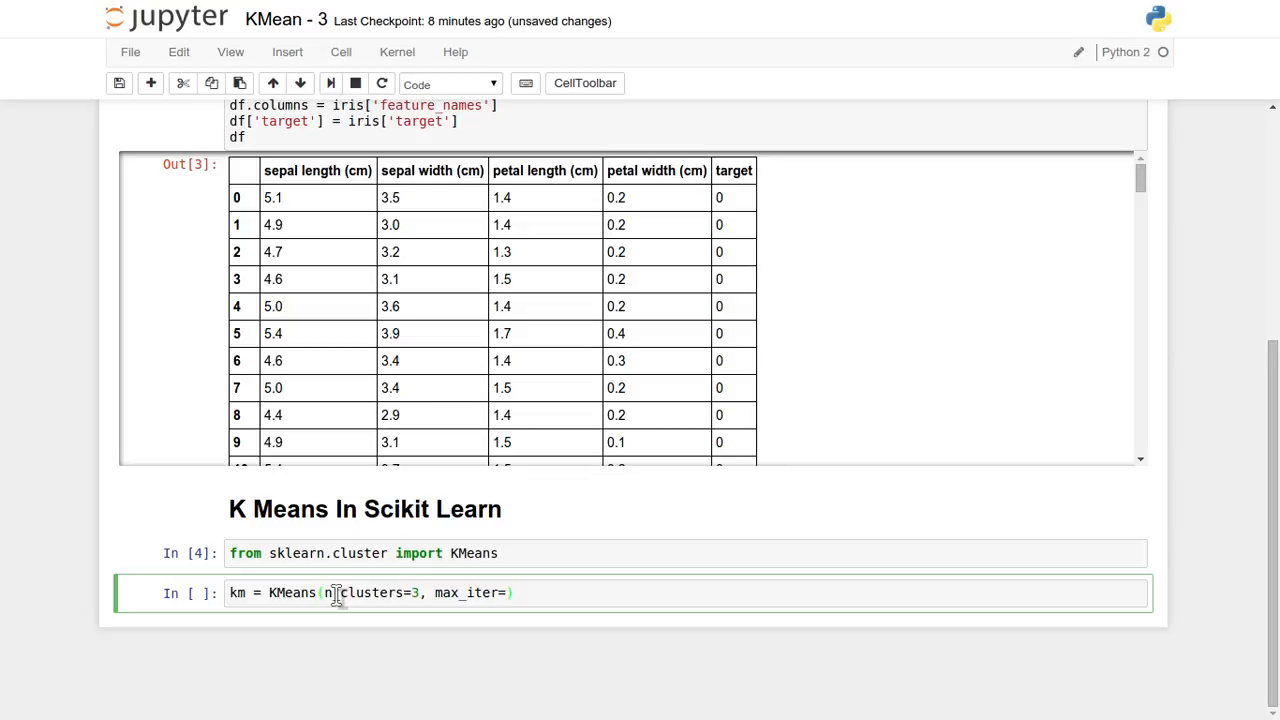
text(1000)
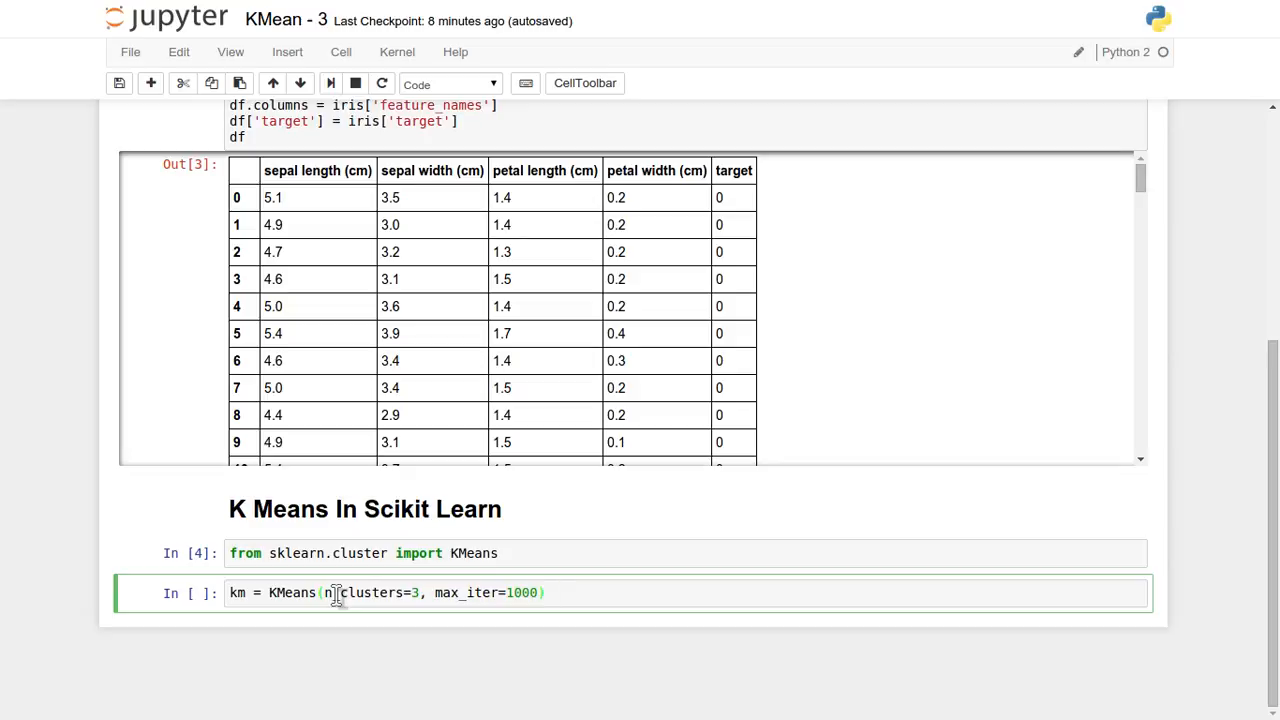
key(shift+enter)
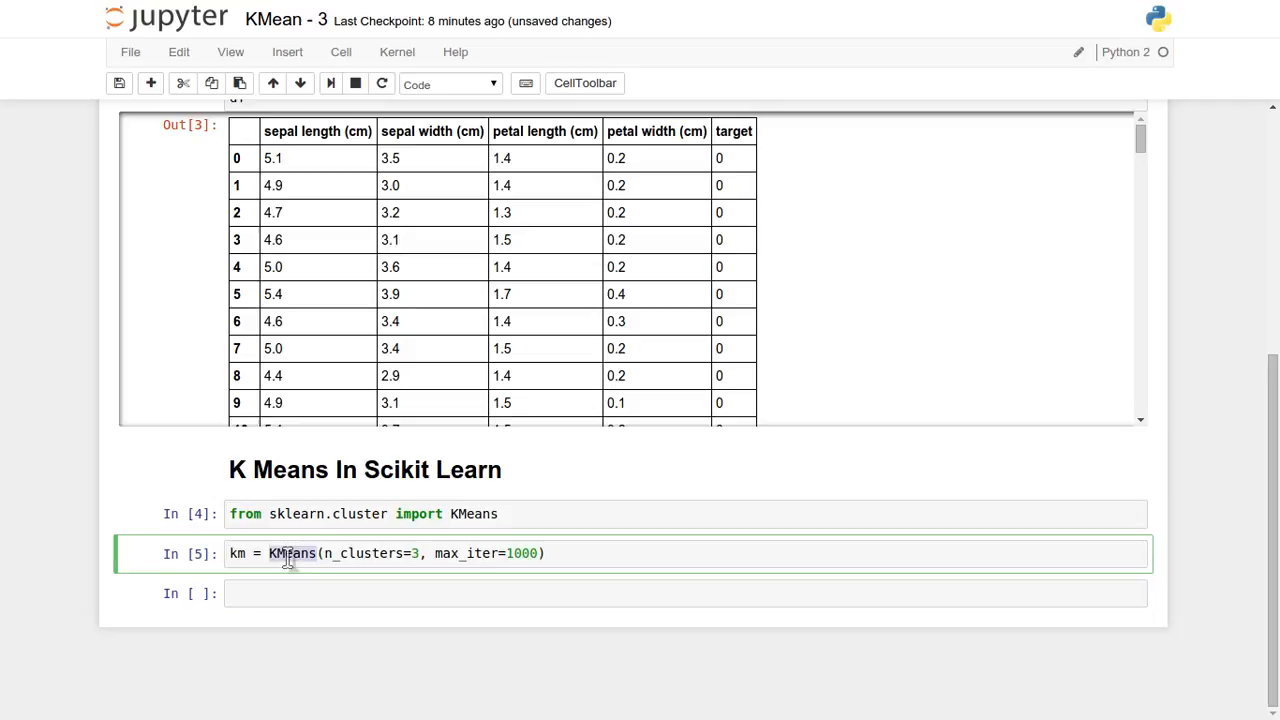
click(280, 593)
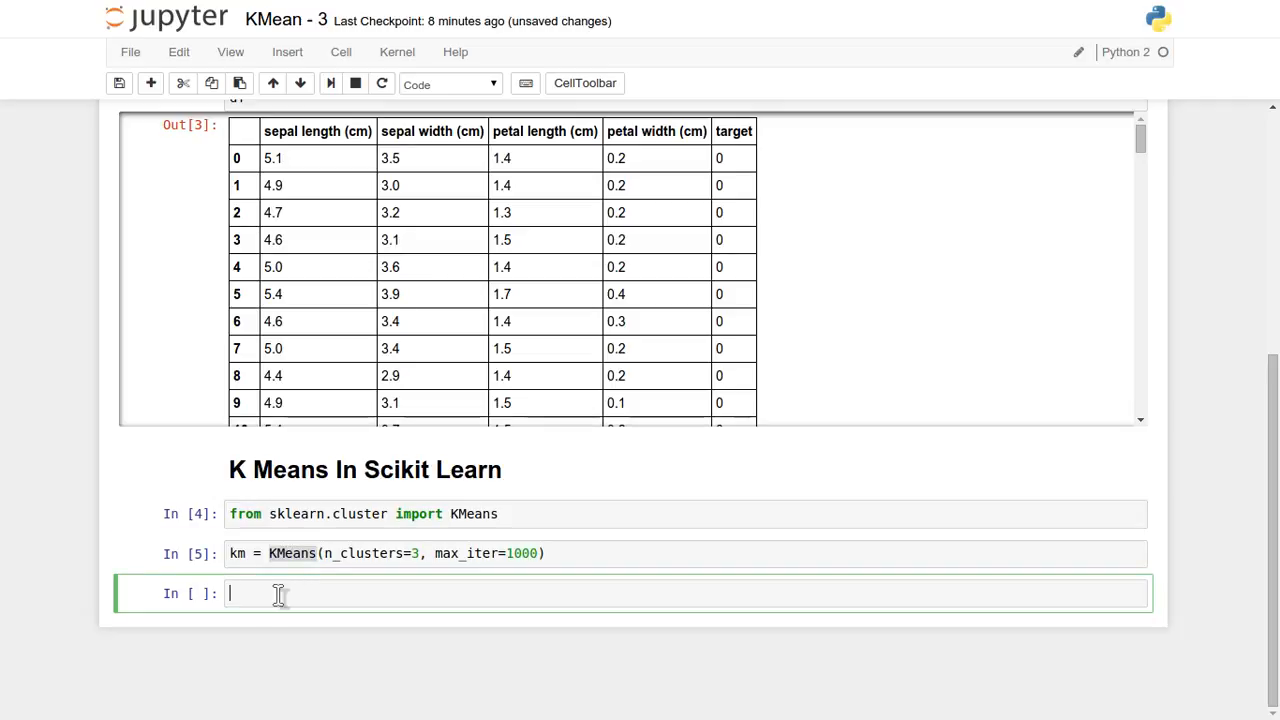
text(km.fit()
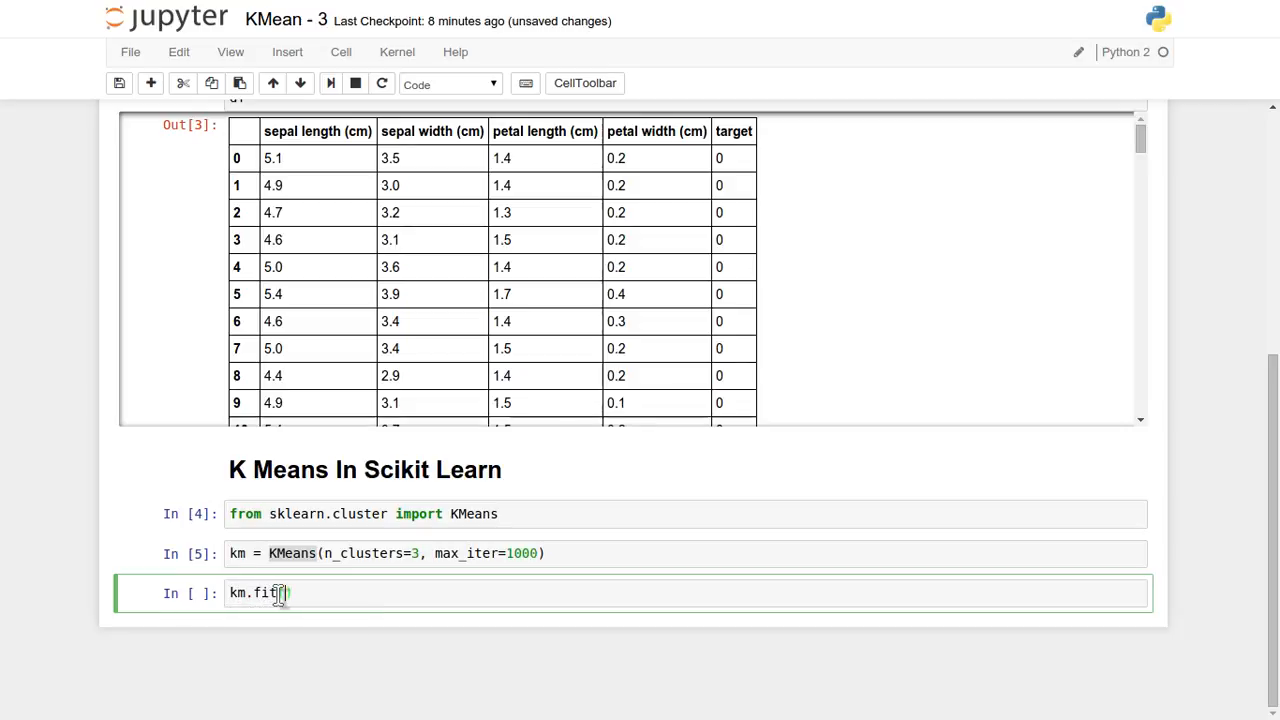
Run `km.fit(X)` and highlight max_iter=1000 in the printed model parameters.
text(X)
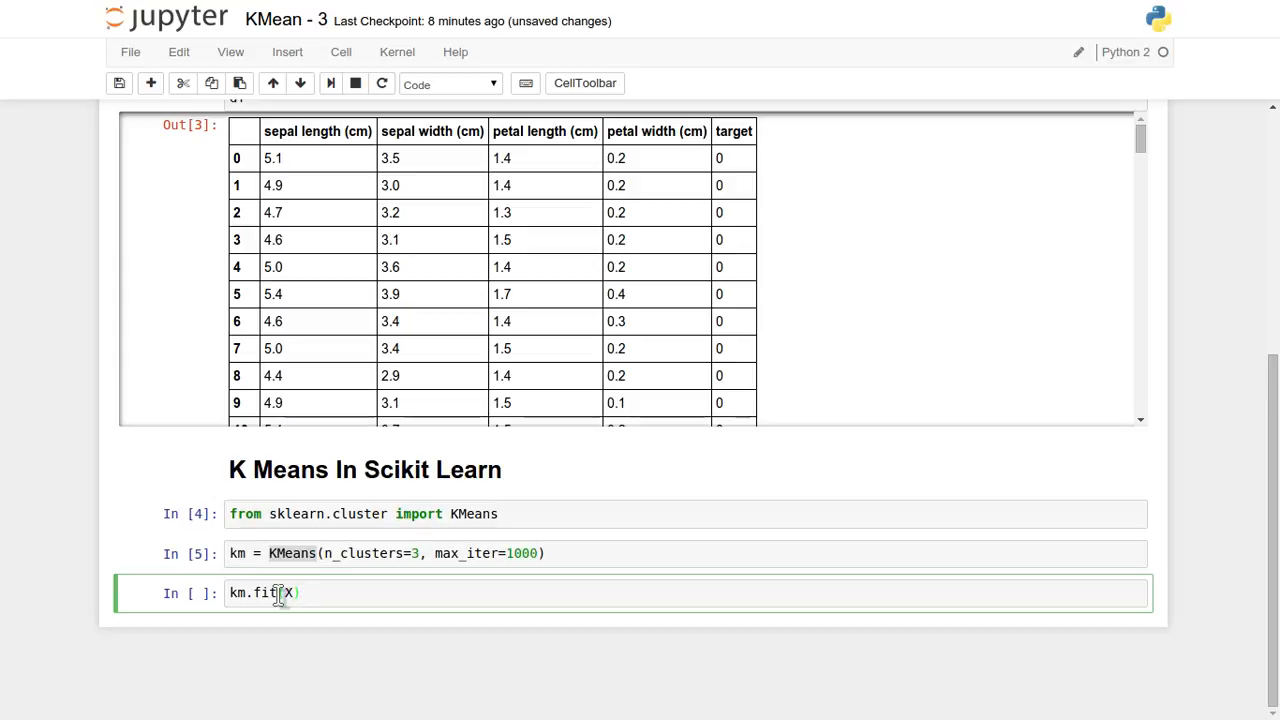
mouse_move(315, 237)
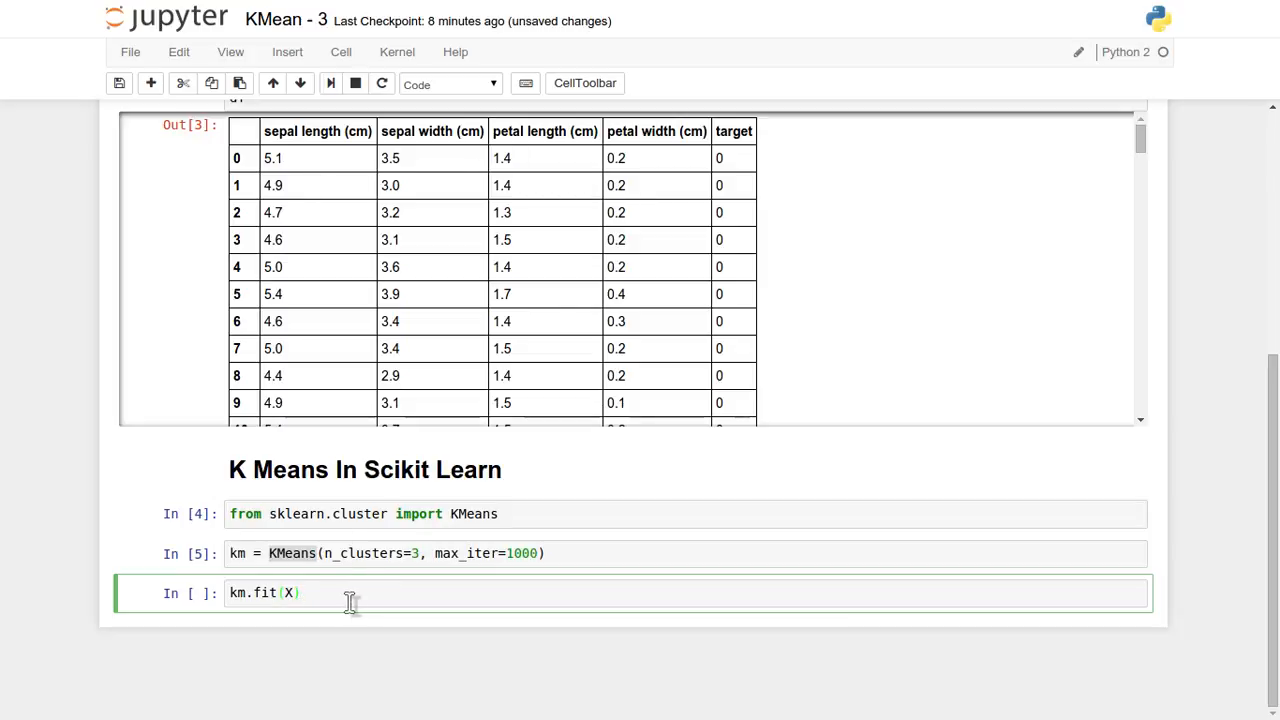
click(300, 592)
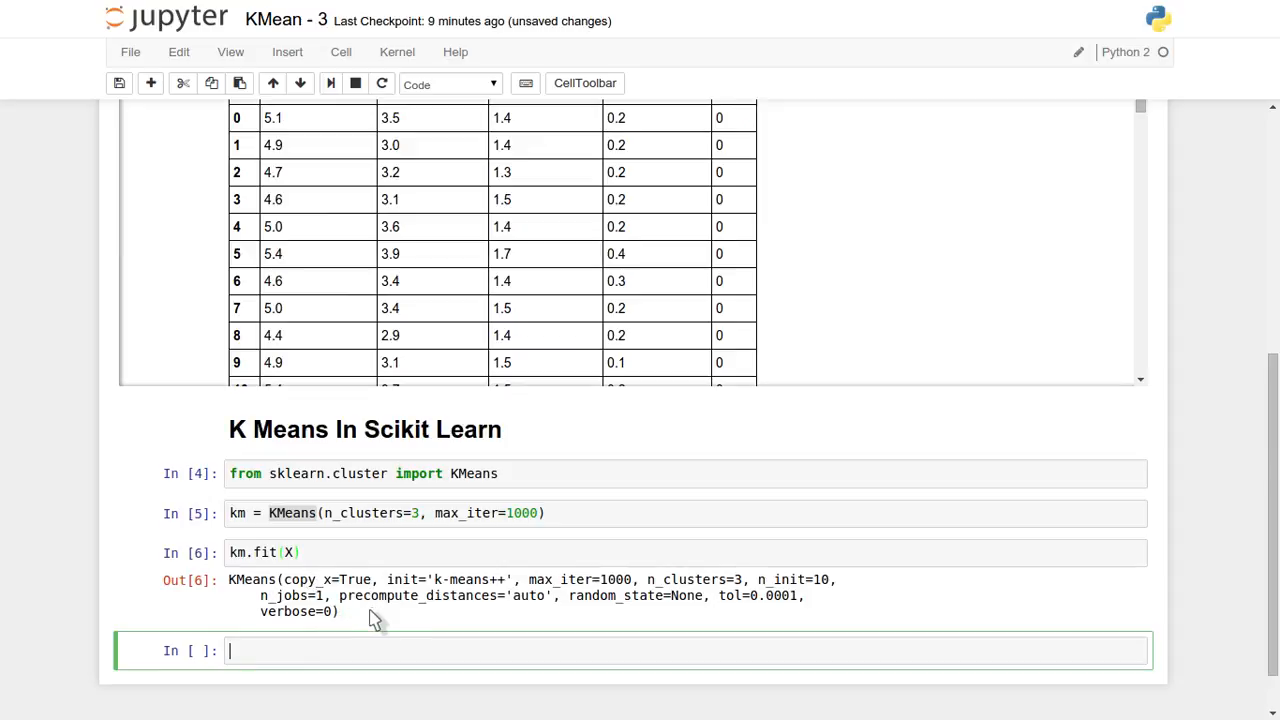
mouse_move(465, 543)
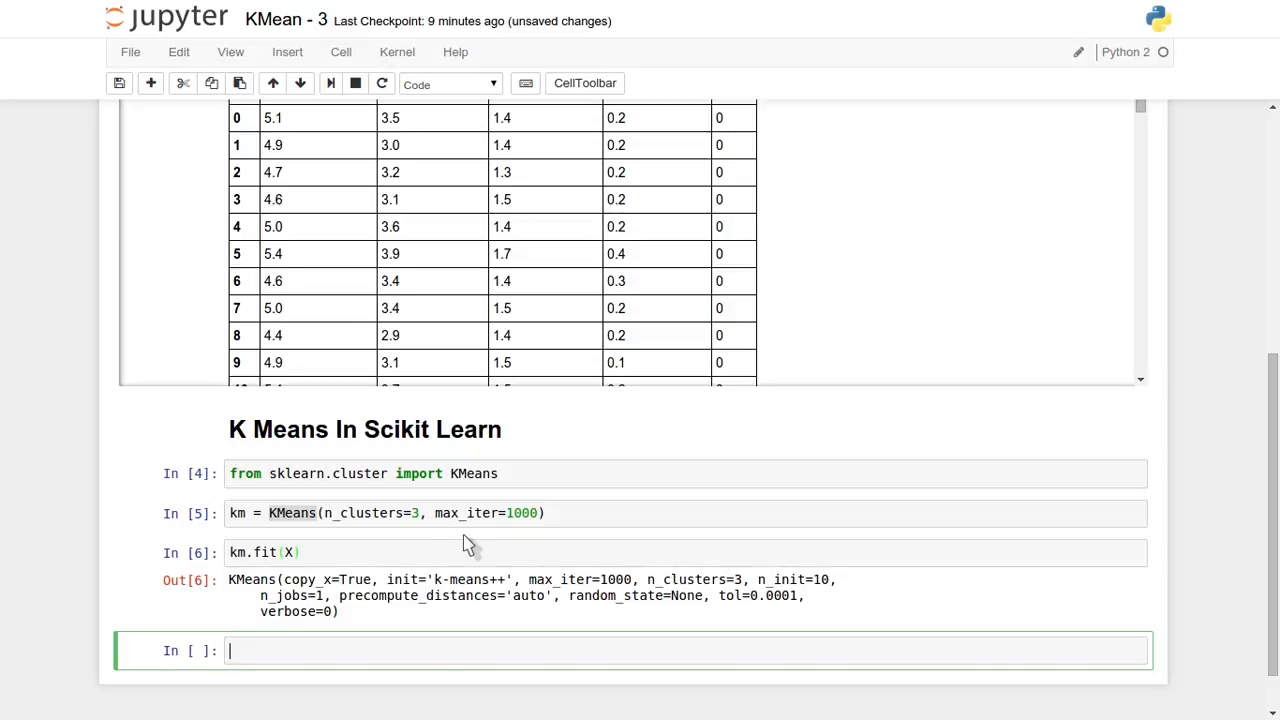
mouse_move(750, 592)
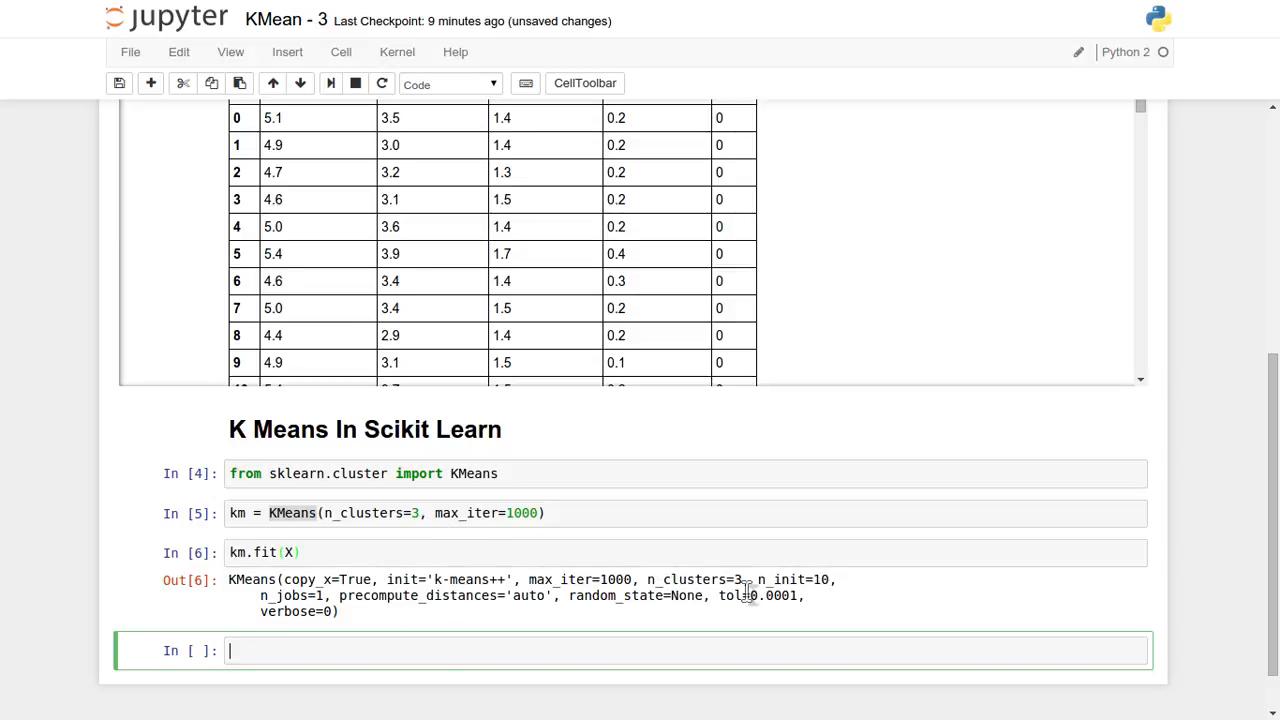
double_click(583, 579)
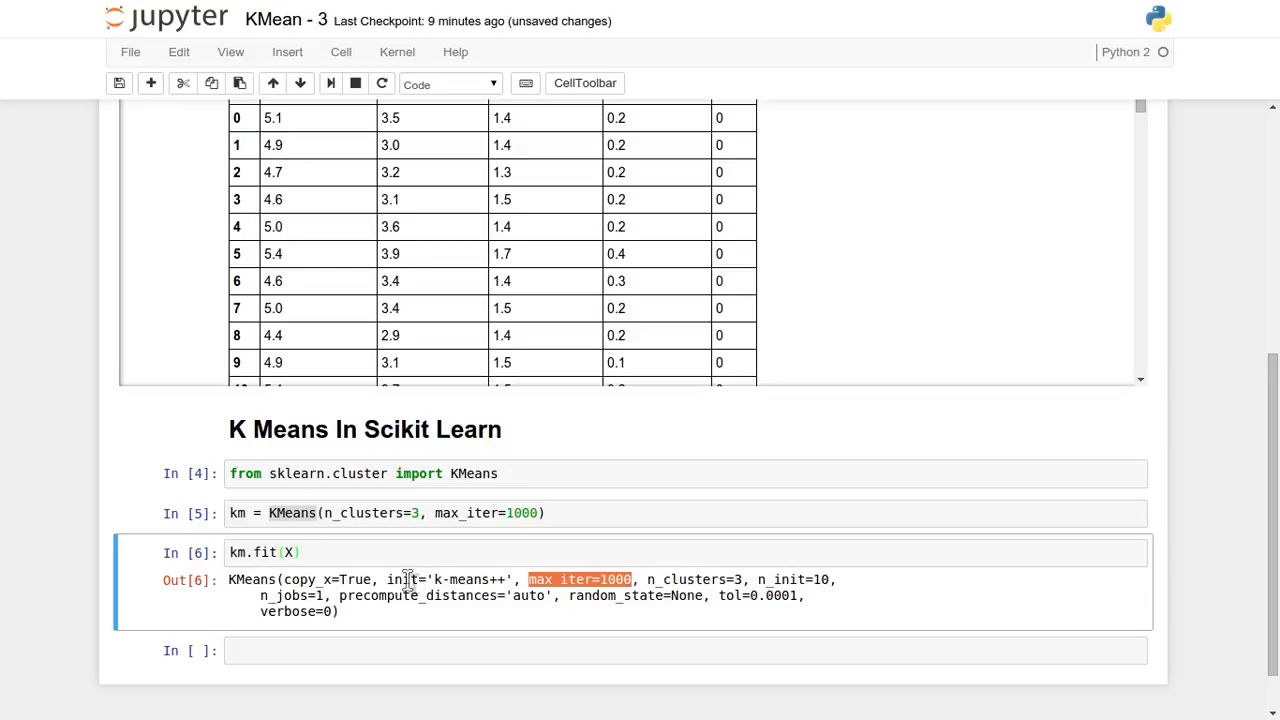
scroll(down, 3)
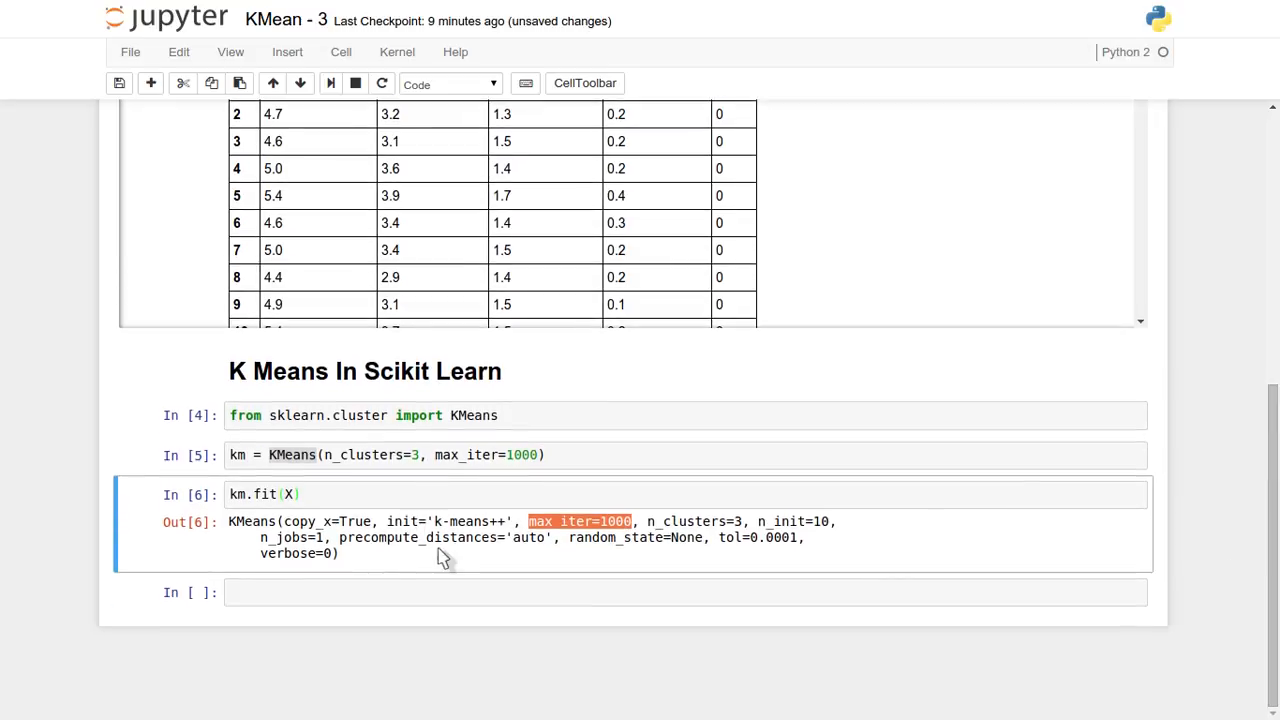
click(300, 591)
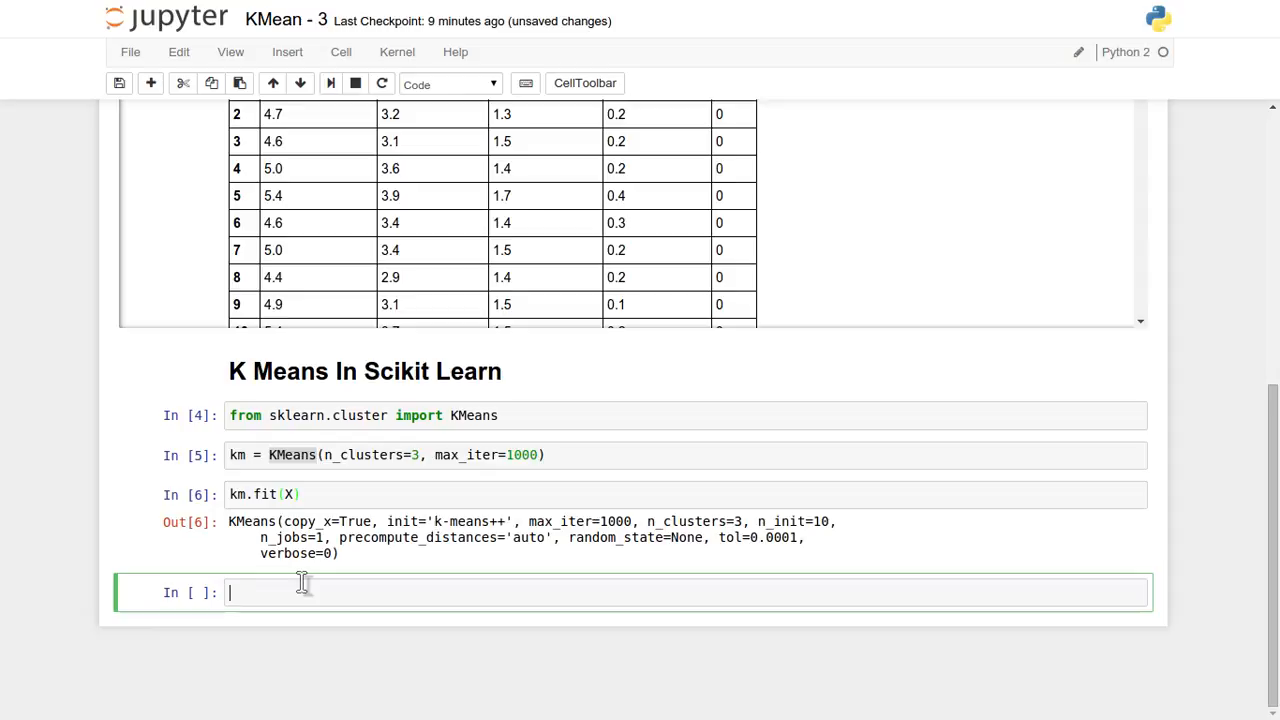
Display `km.cluster_centers_` and highlight the third cluster centre's values.
text(km.cluster_centers_)
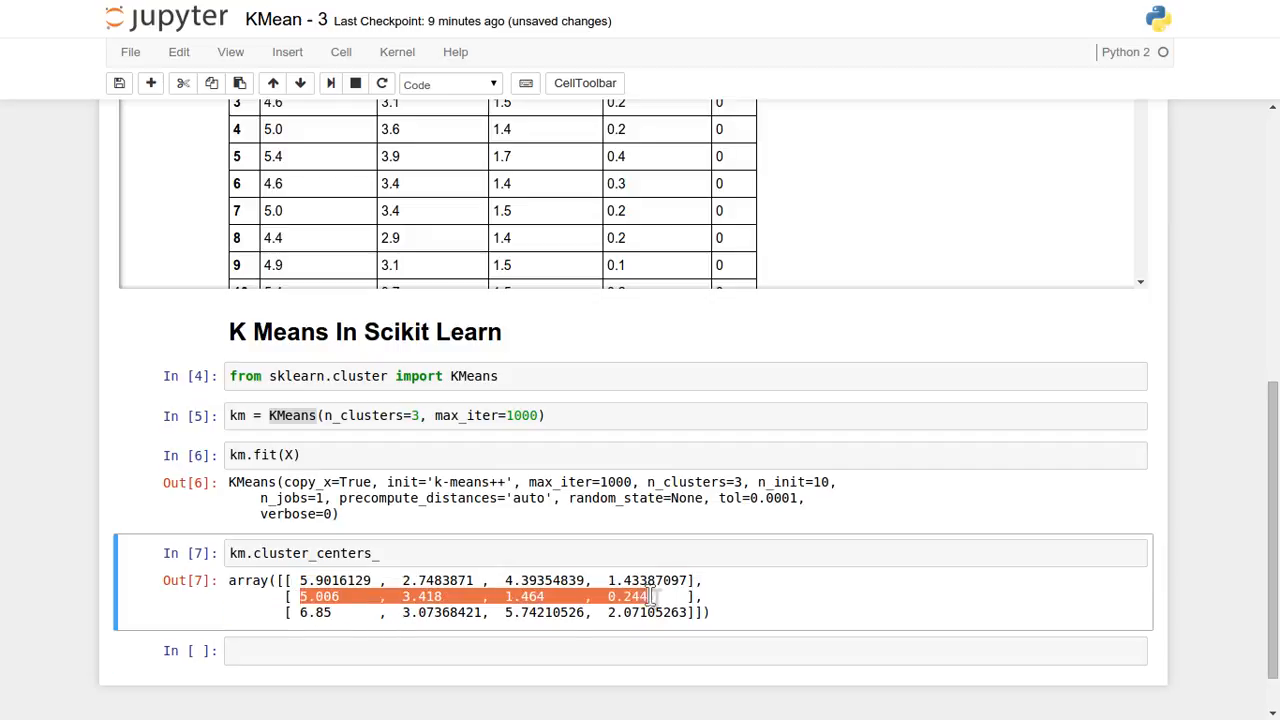
drag(650, 596, 515, 612)
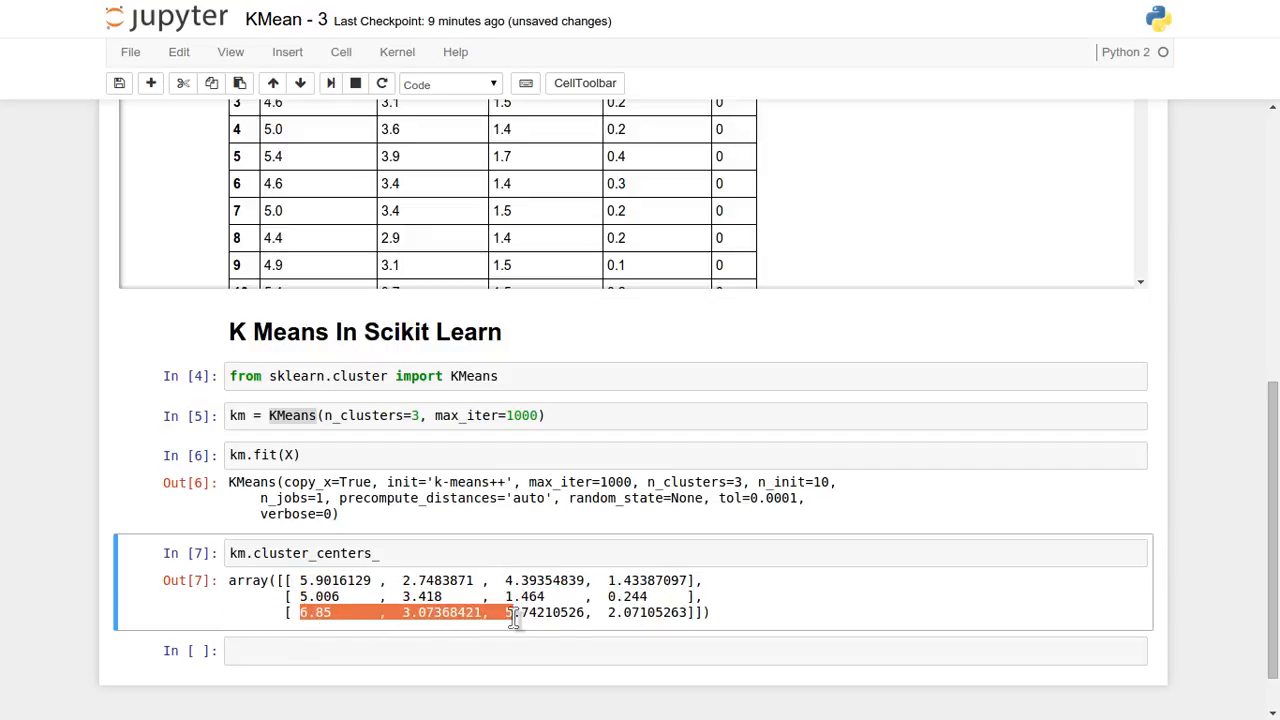
click(283, 650)
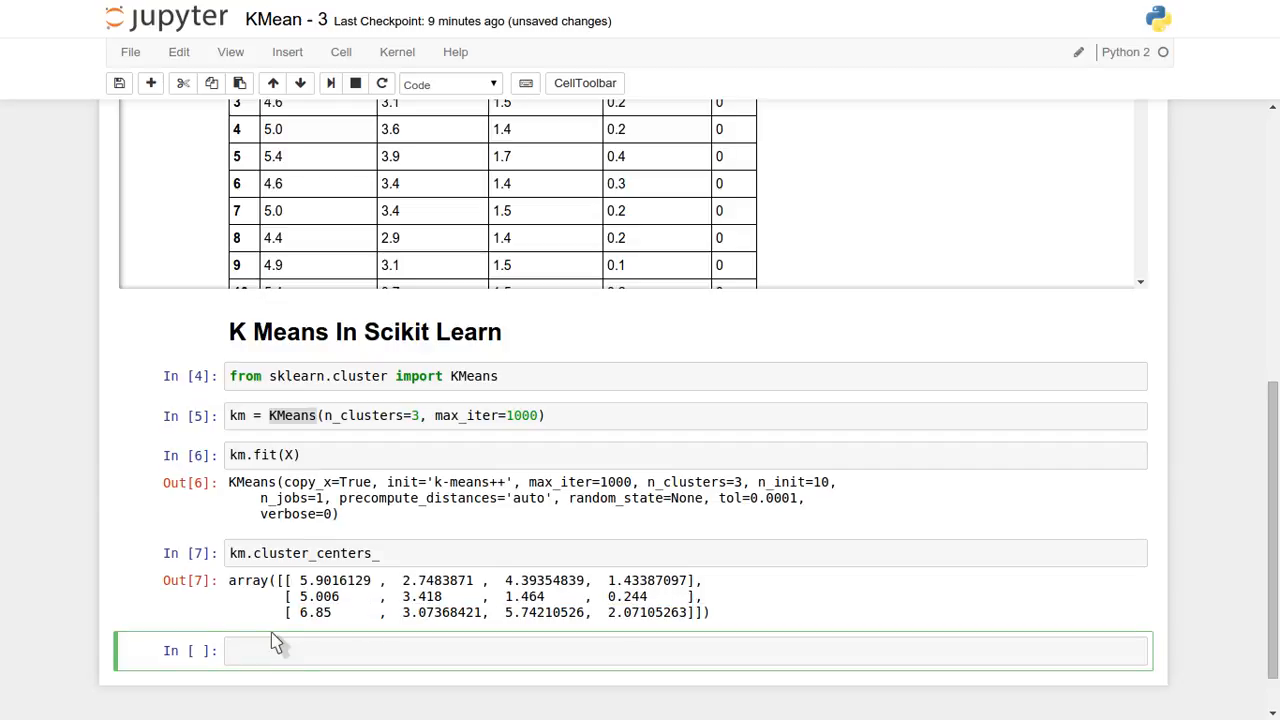
mouse_move(1198, 582)
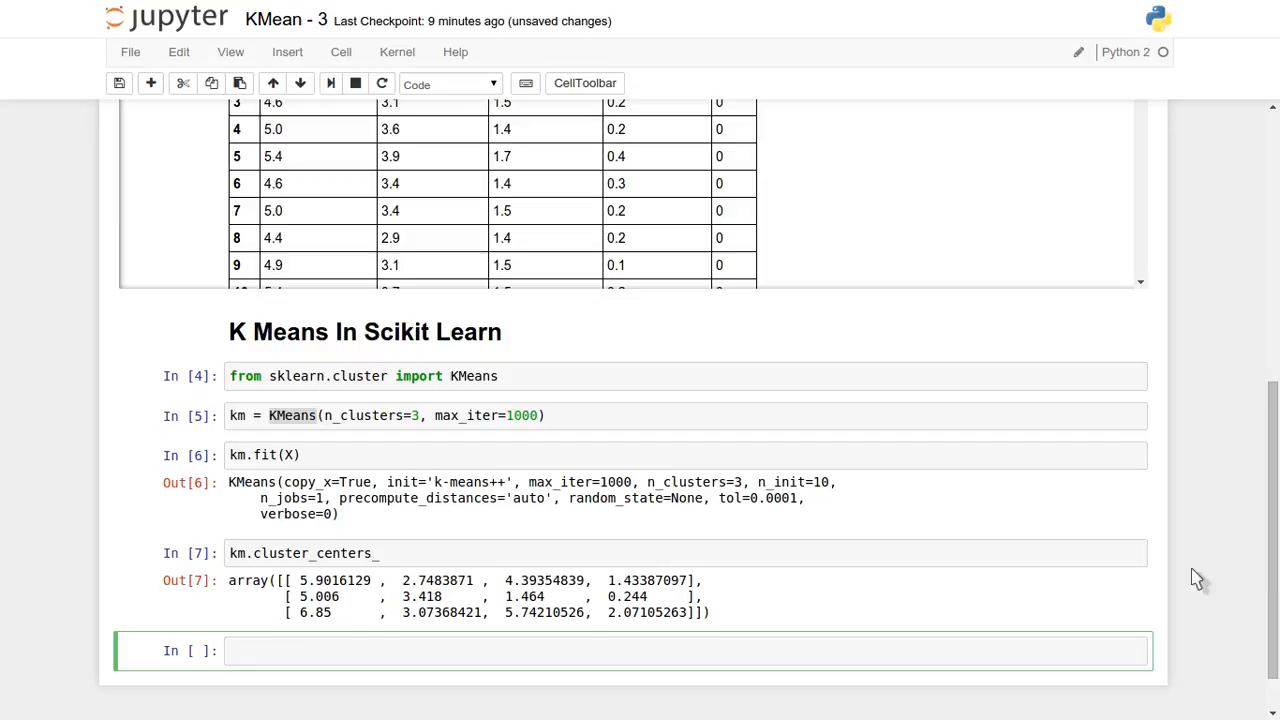
scroll(down, 3)
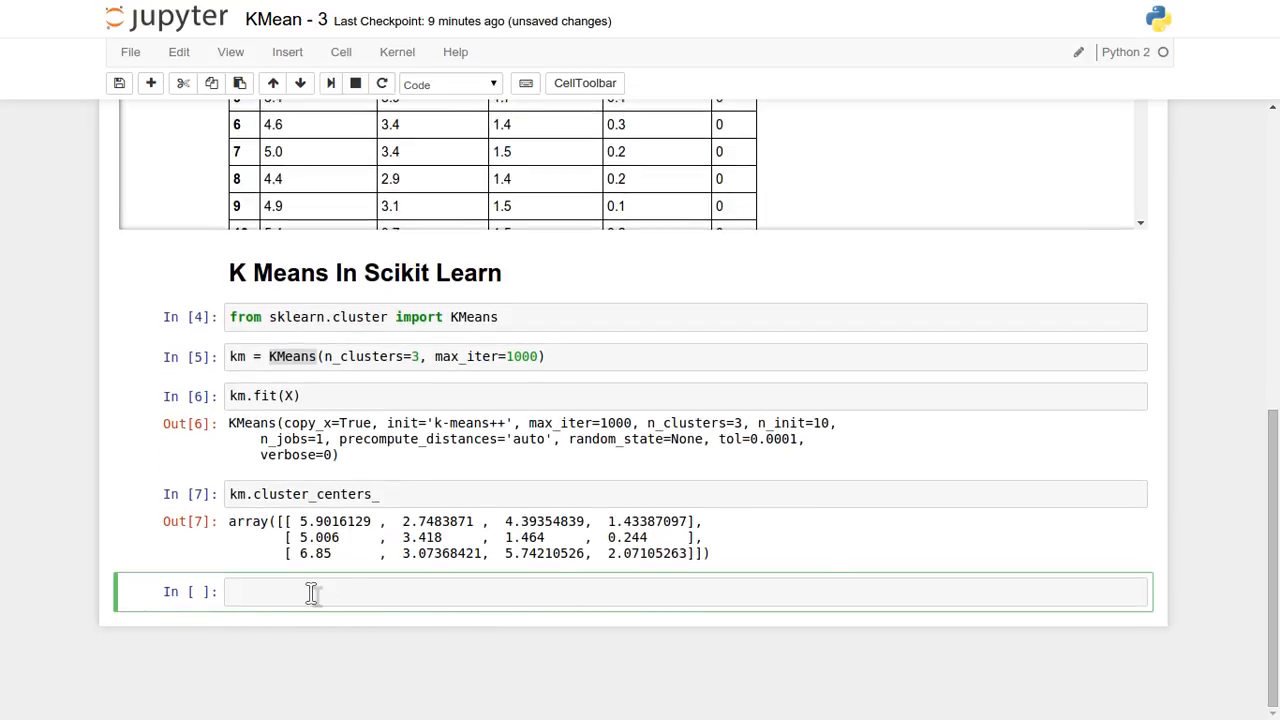
Run `km.labels_` and scroll to view the array of 0, 1 and 2 labels.
text(k)
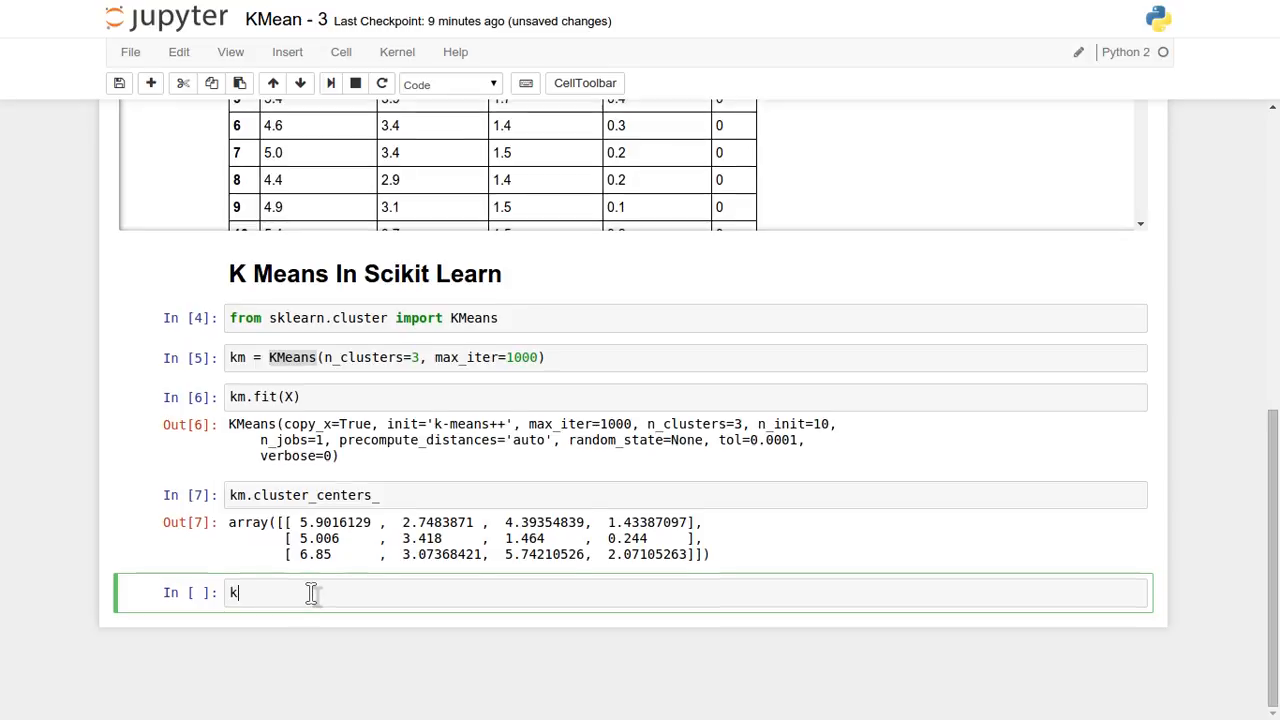
text(m.labels_)
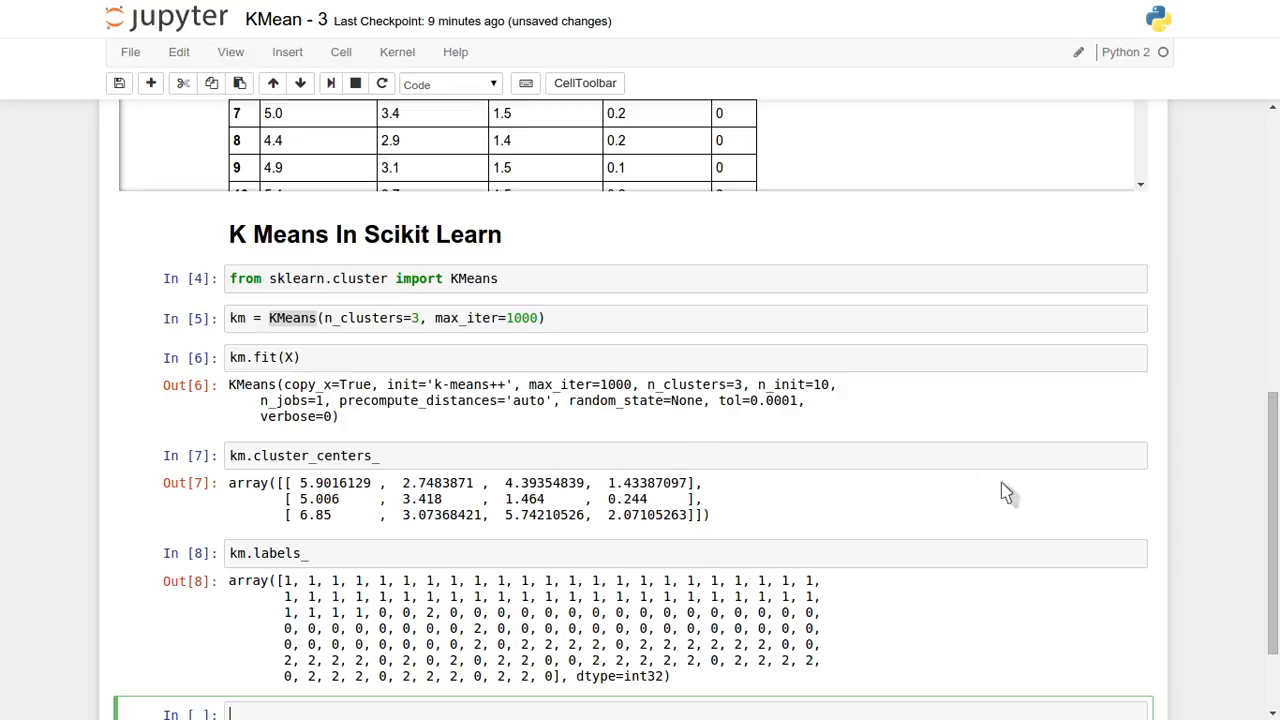
scroll(down, 3)
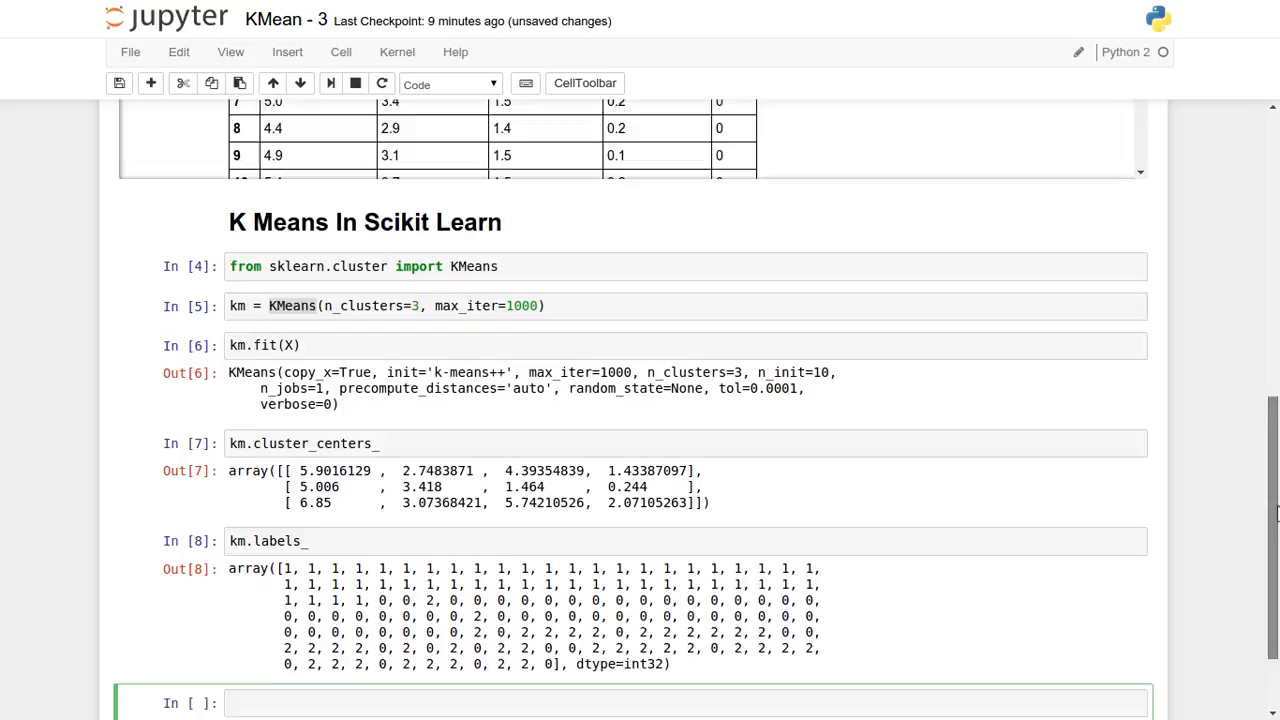
scroll(down, 3)
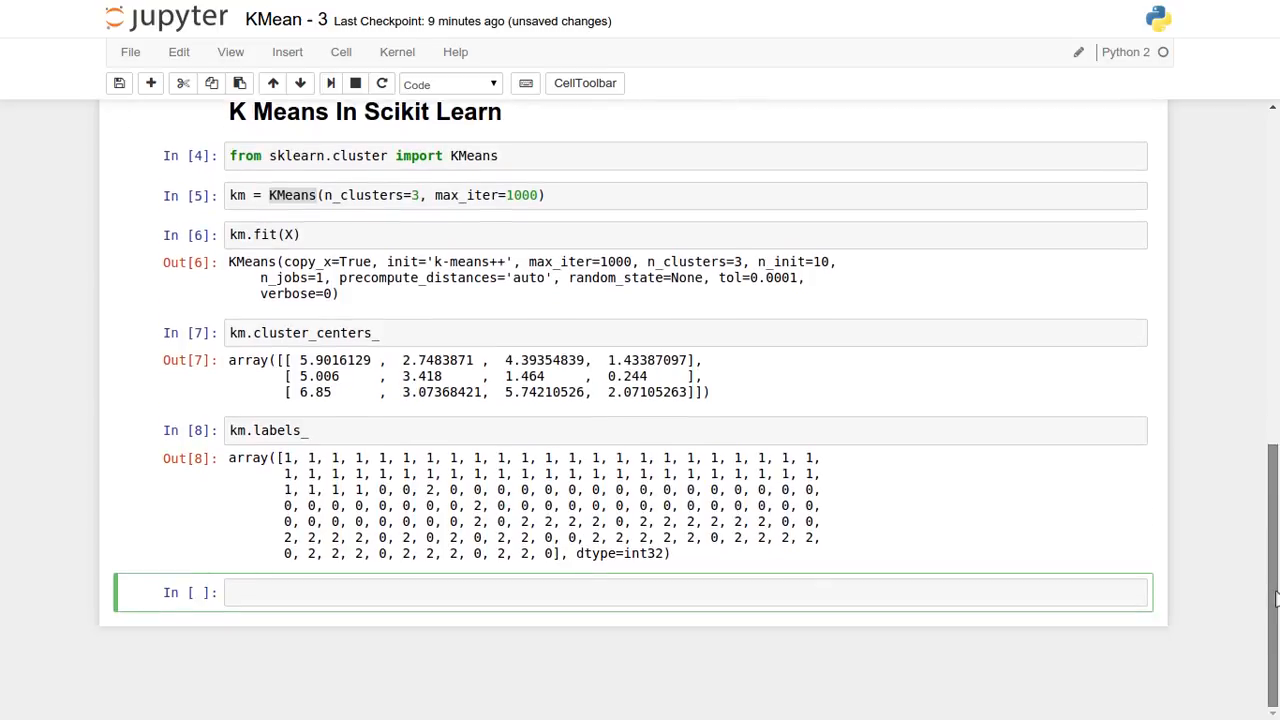
mouse_move(468, 508)
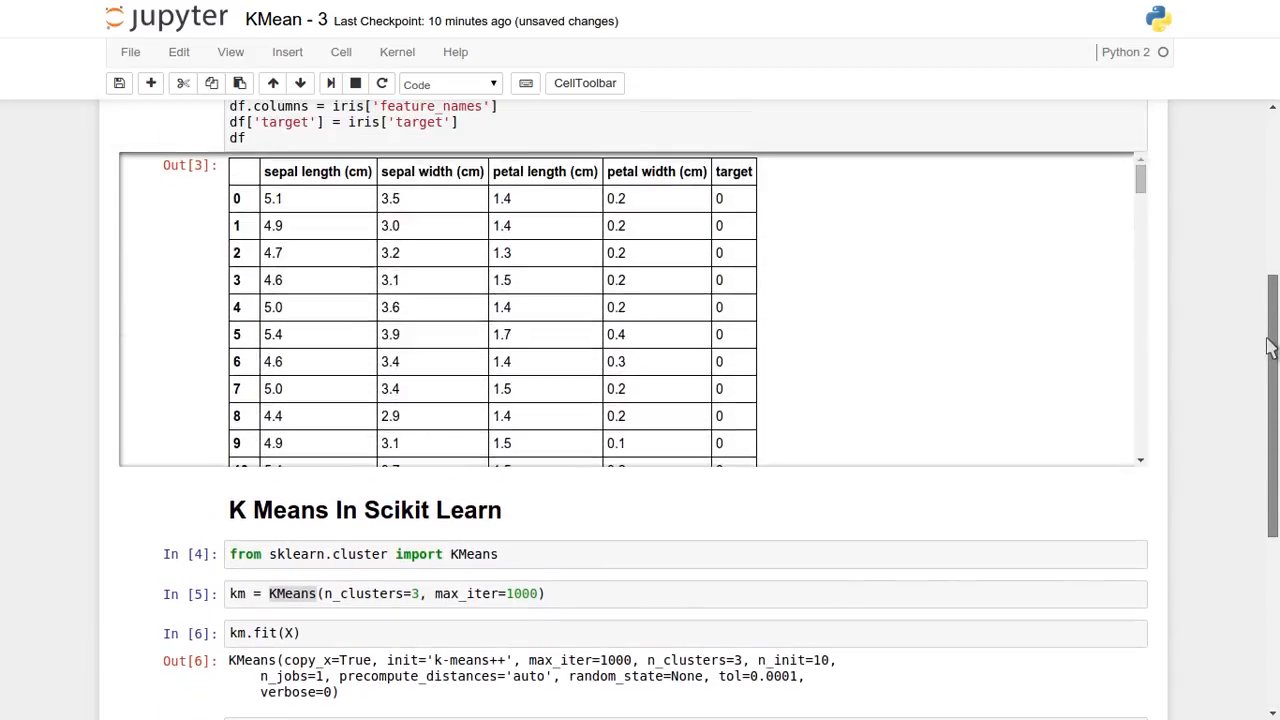
scroll(down, 3)
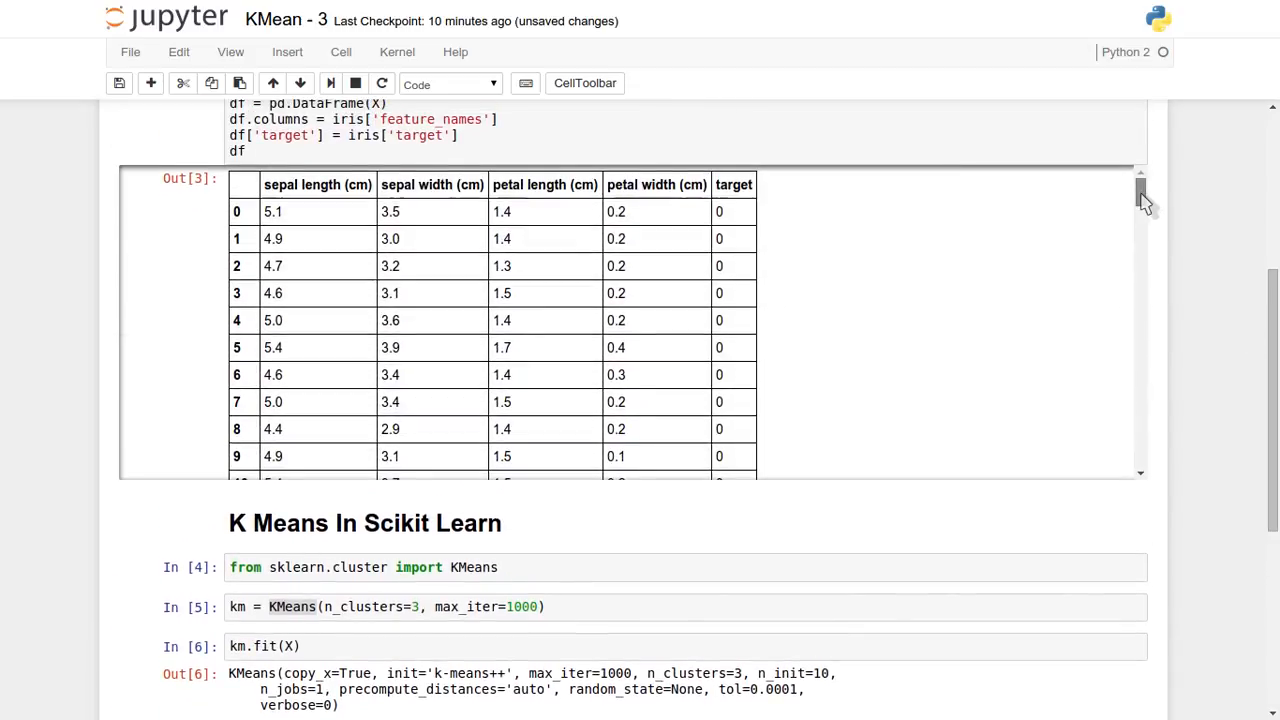
scroll(down, 3)
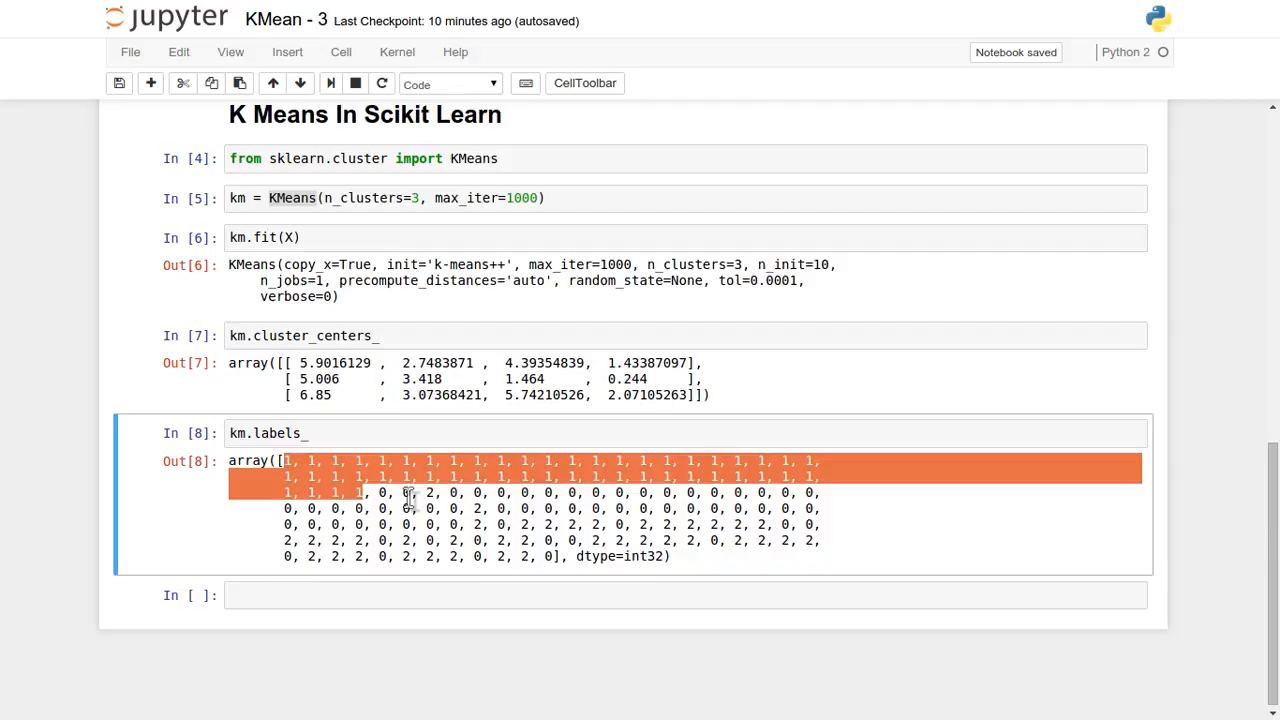
click(400, 500)
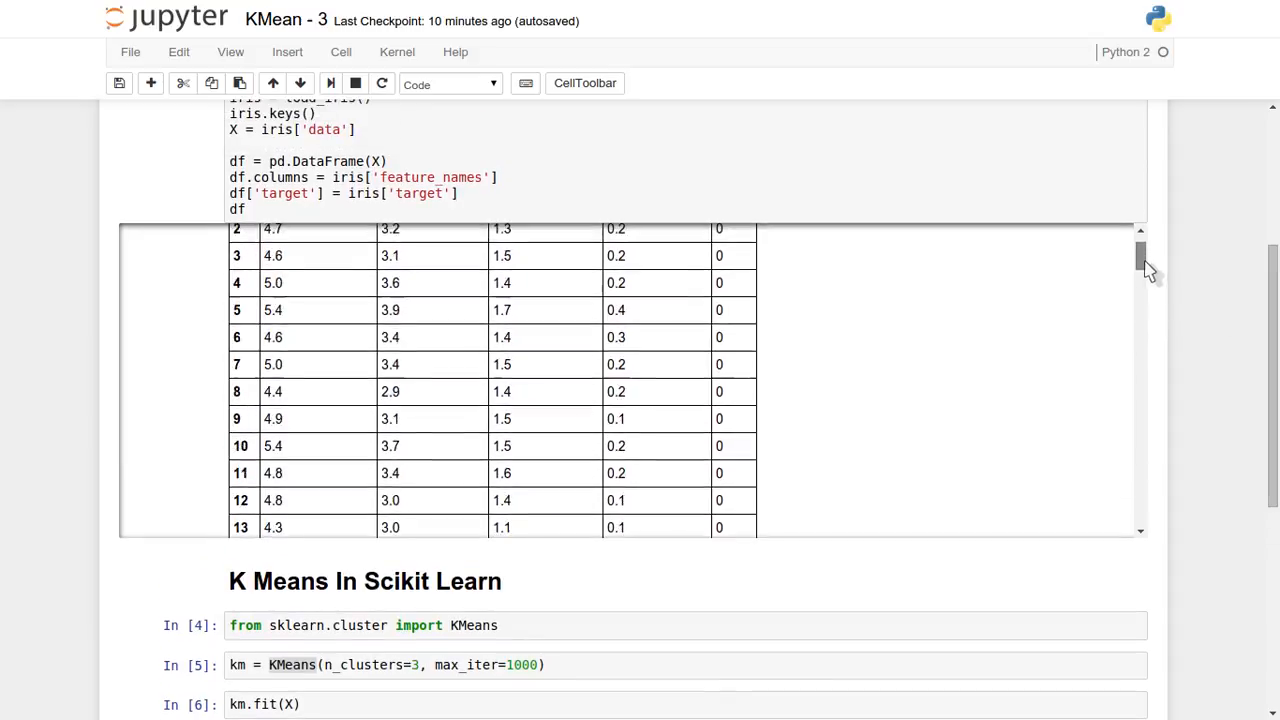
scroll(down, 3)
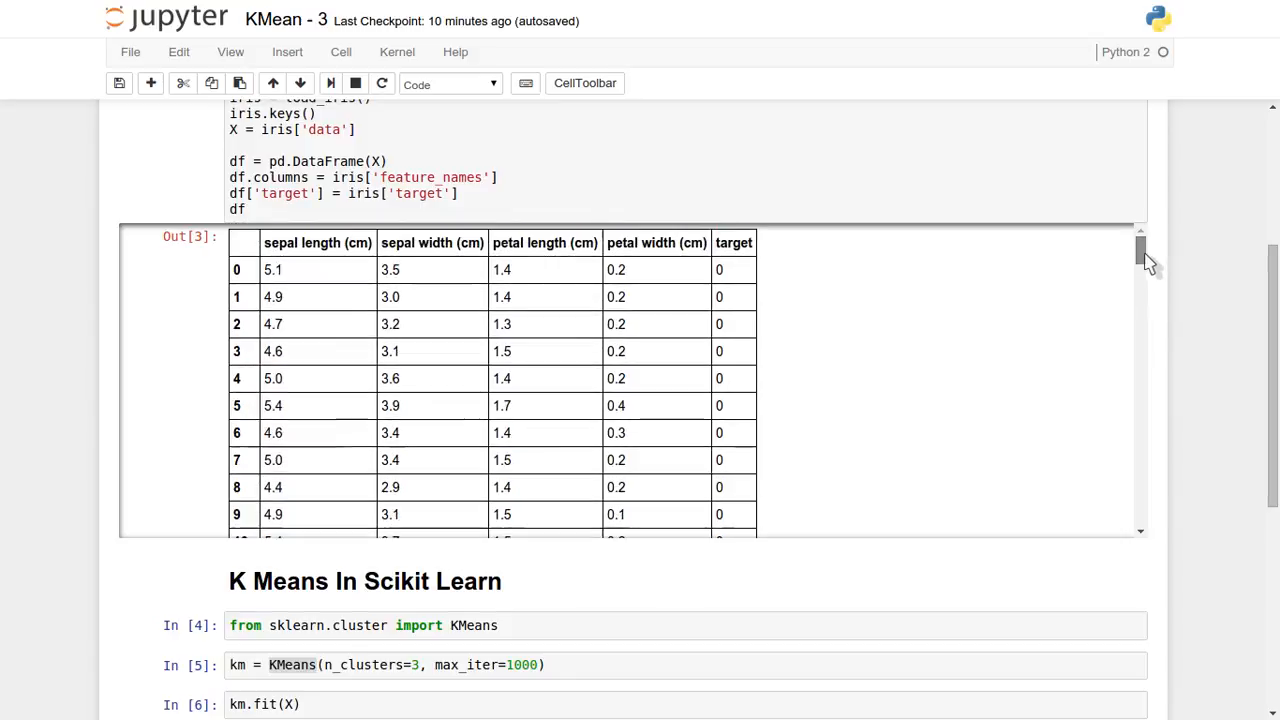
mouse_move(807, 347)
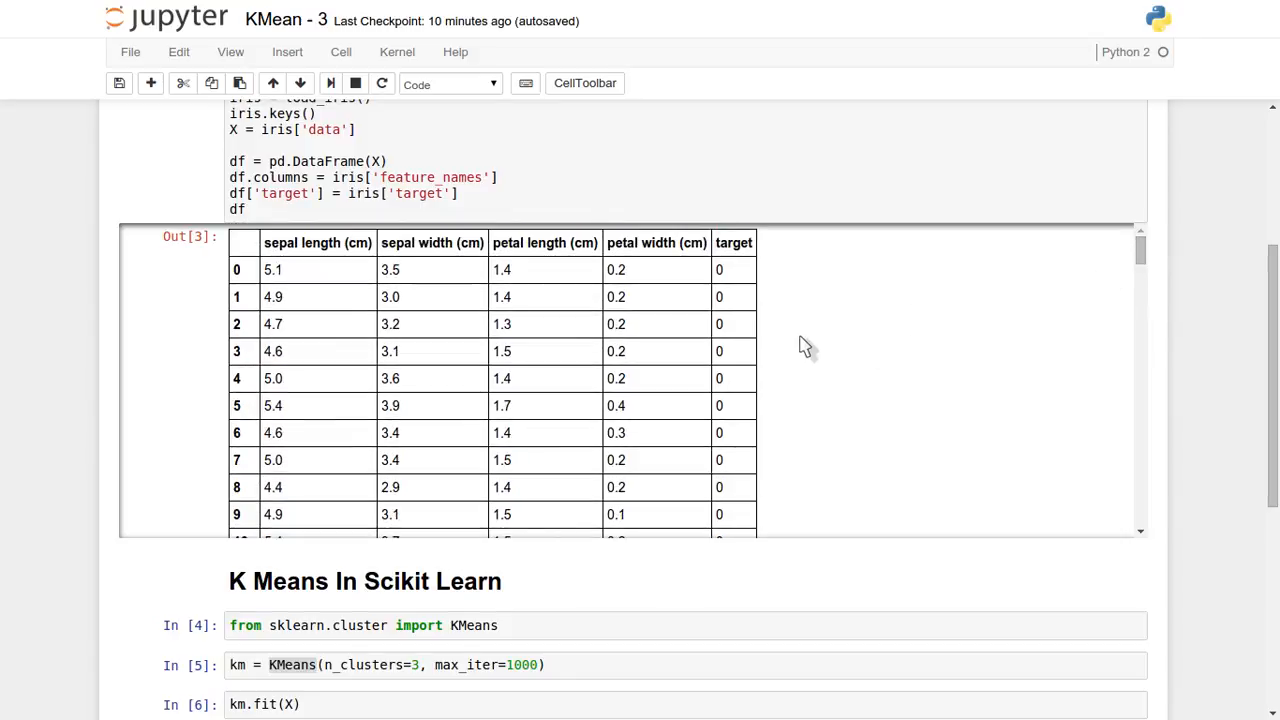
mouse_move(718, 298)
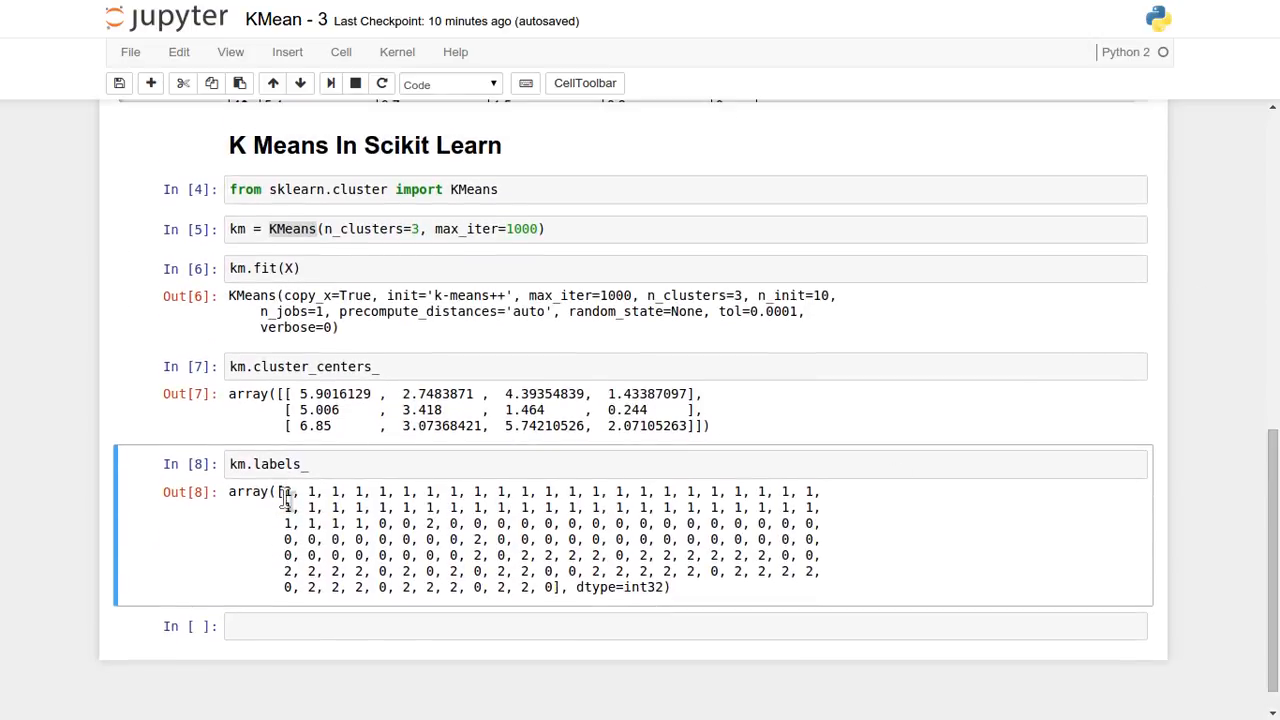
drag(285, 491, 370, 523)
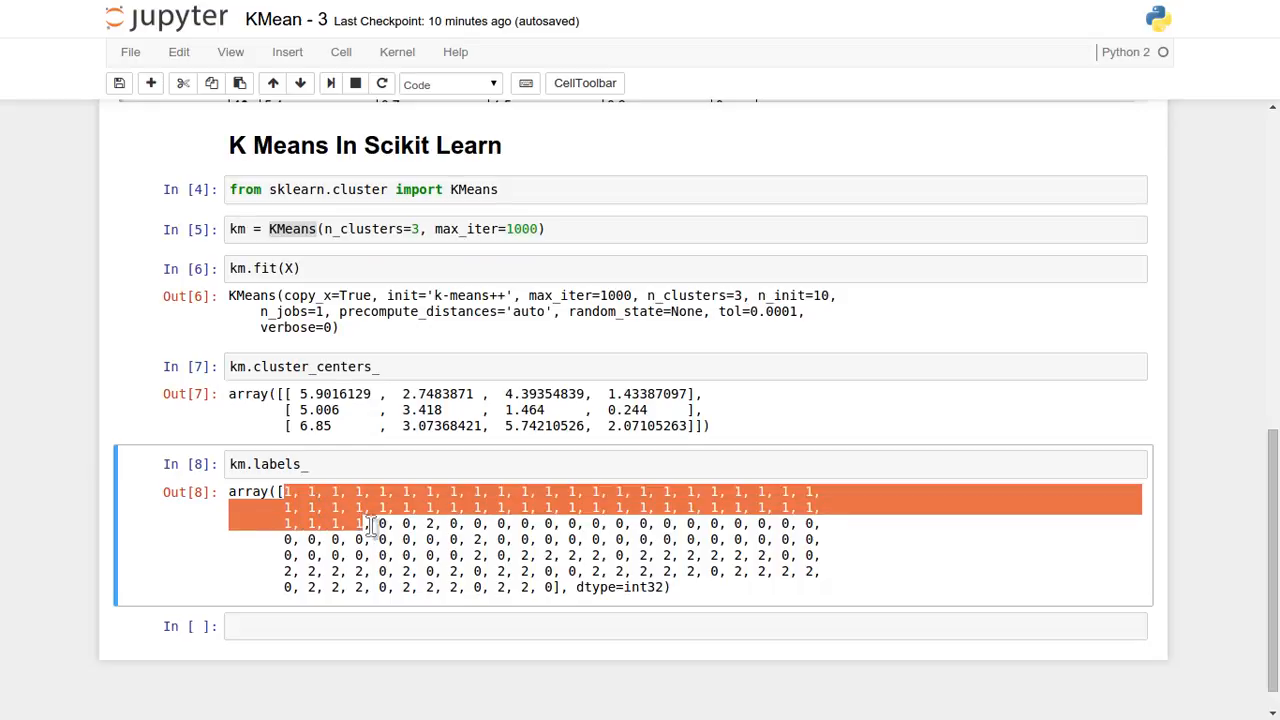
click(375, 525)
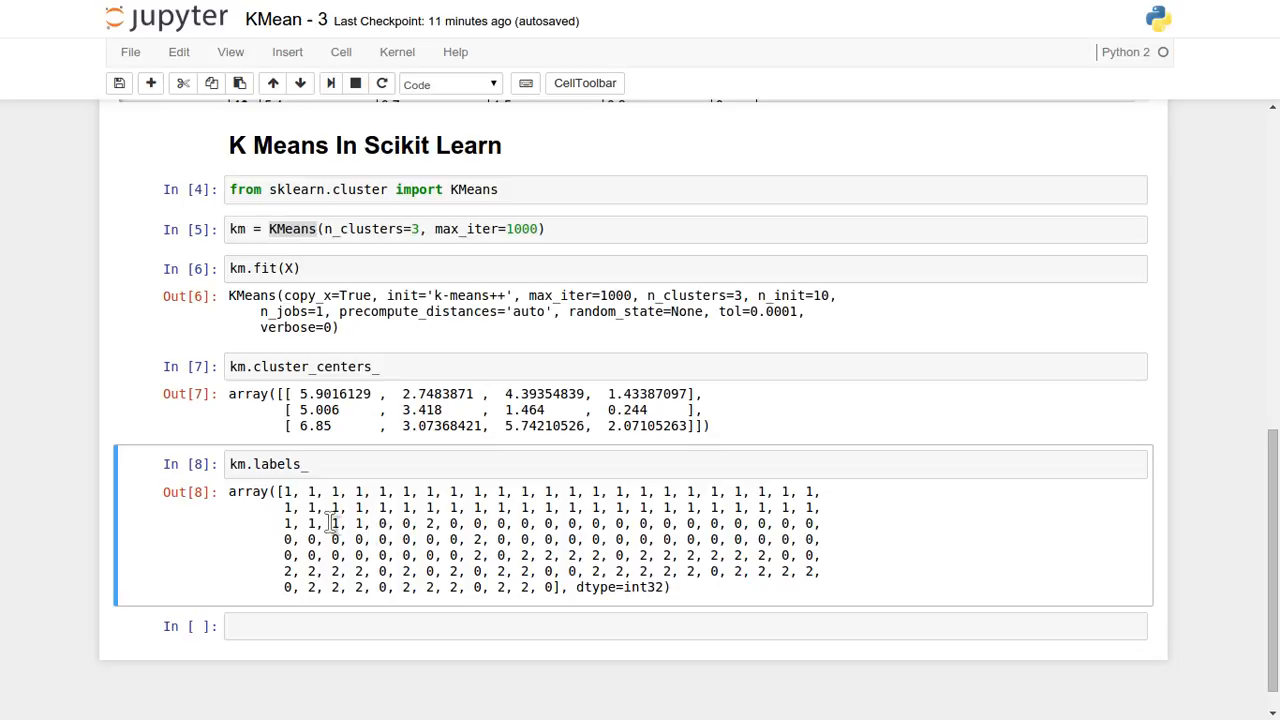
mouse_move(281, 492)
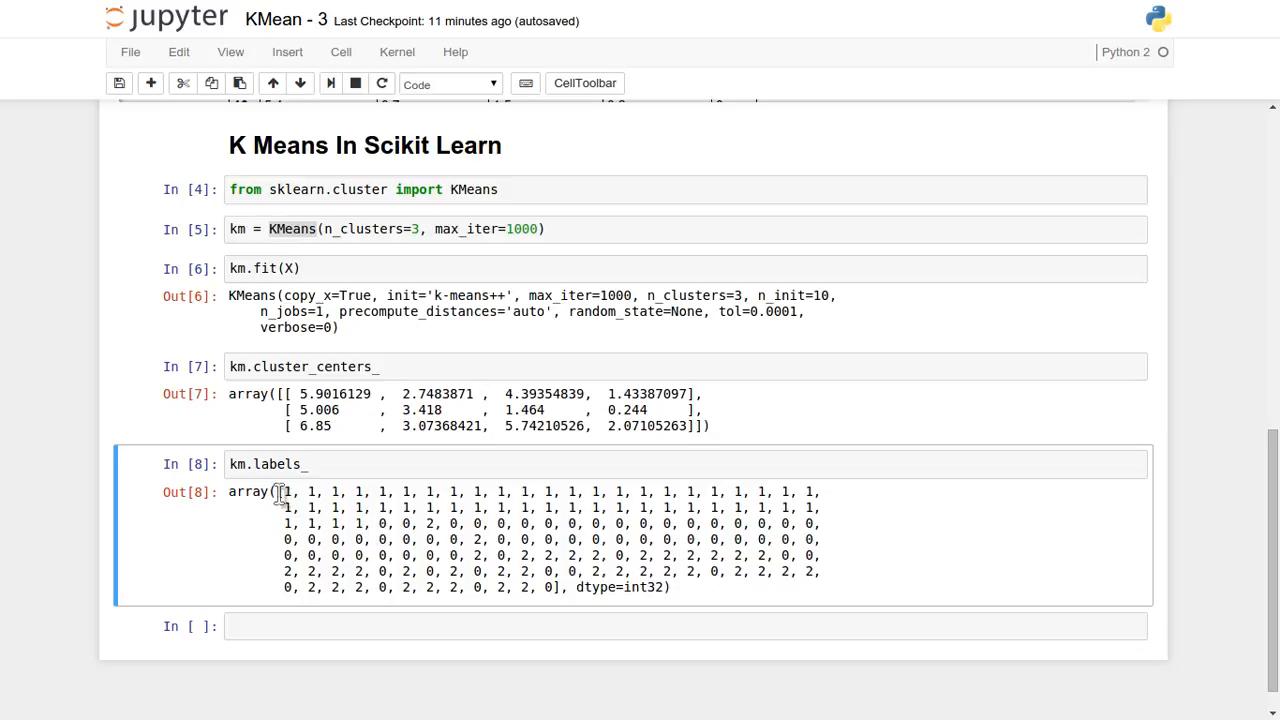
drag(283, 491, 330, 507)
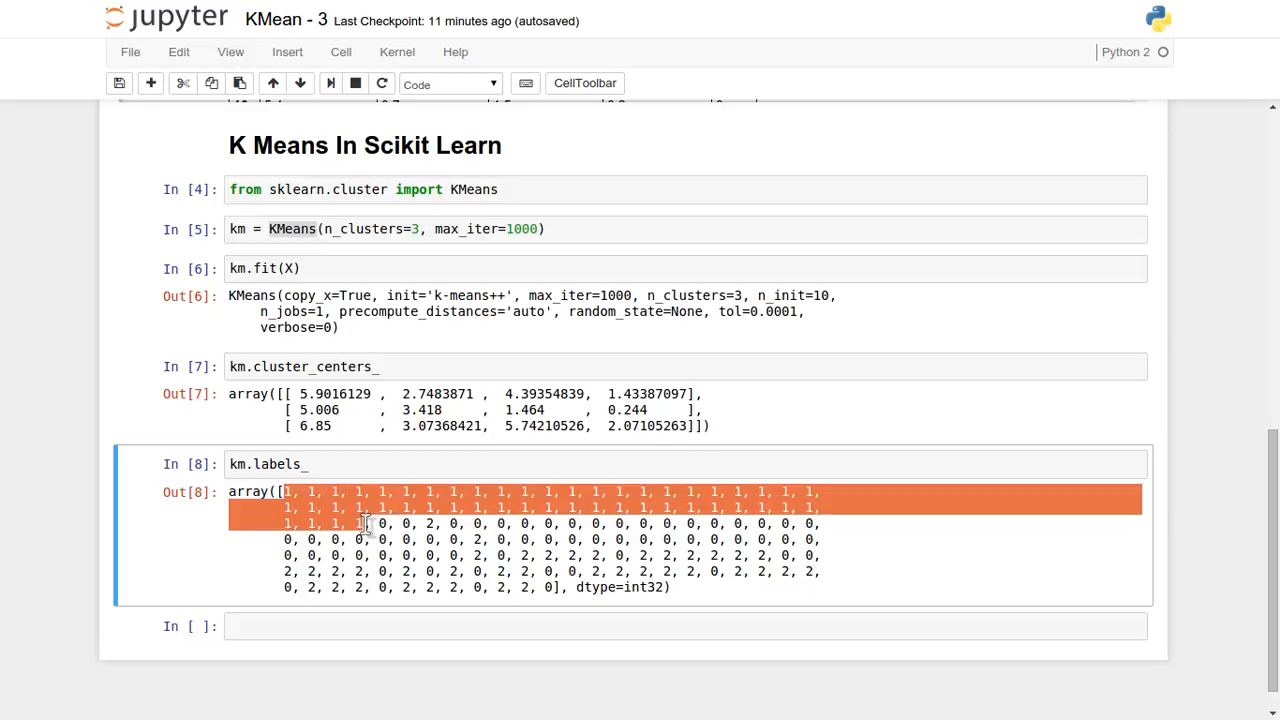
mouse_move(380, 498)
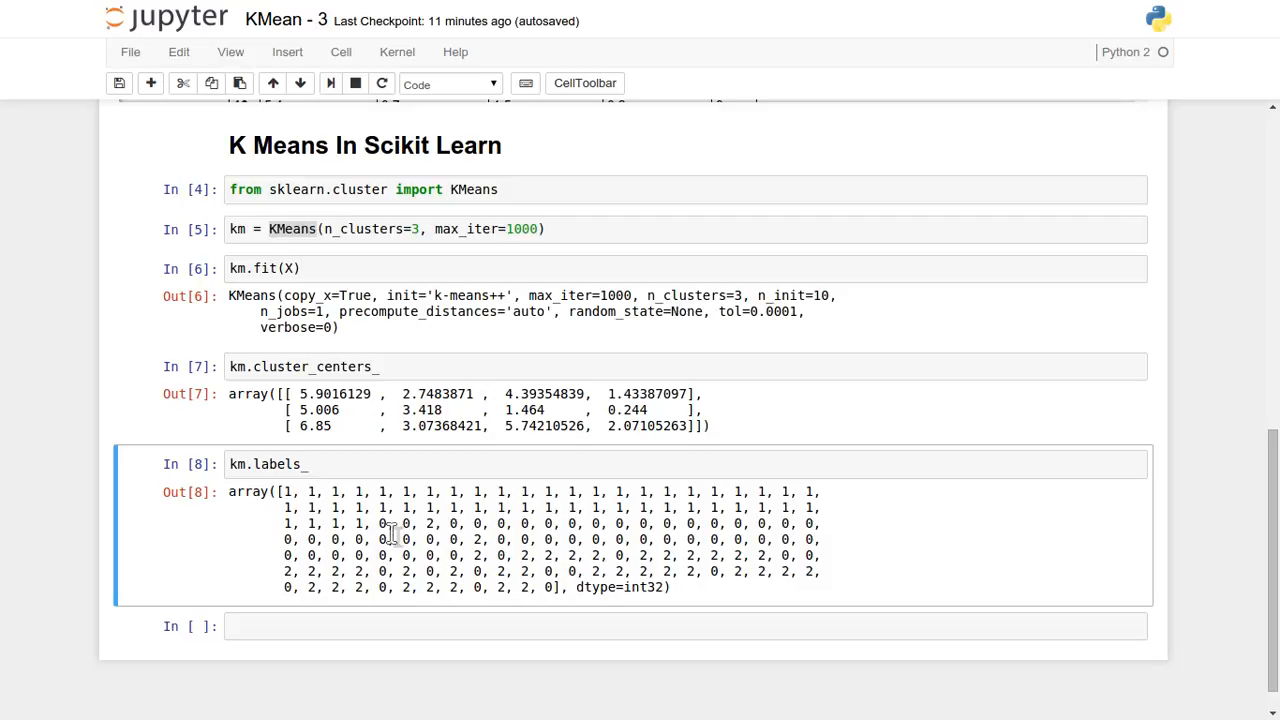
mouse_move(505, 562)
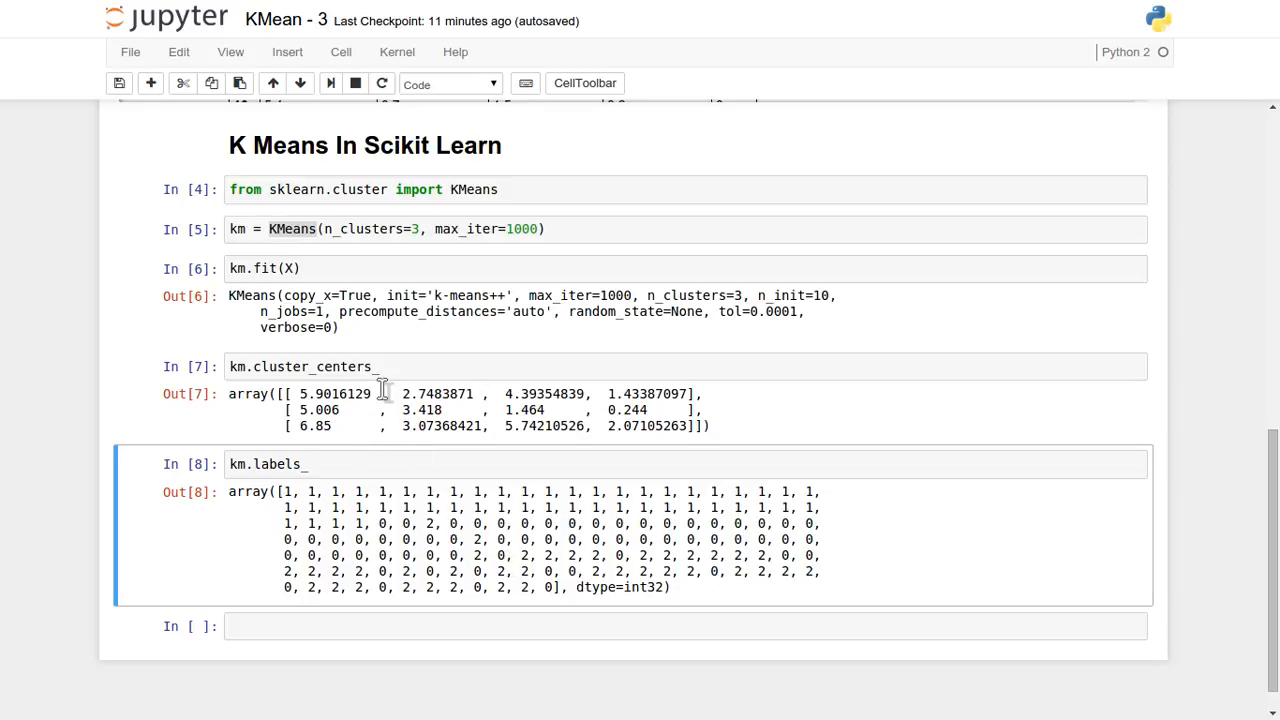
mouse_move(315, 275)
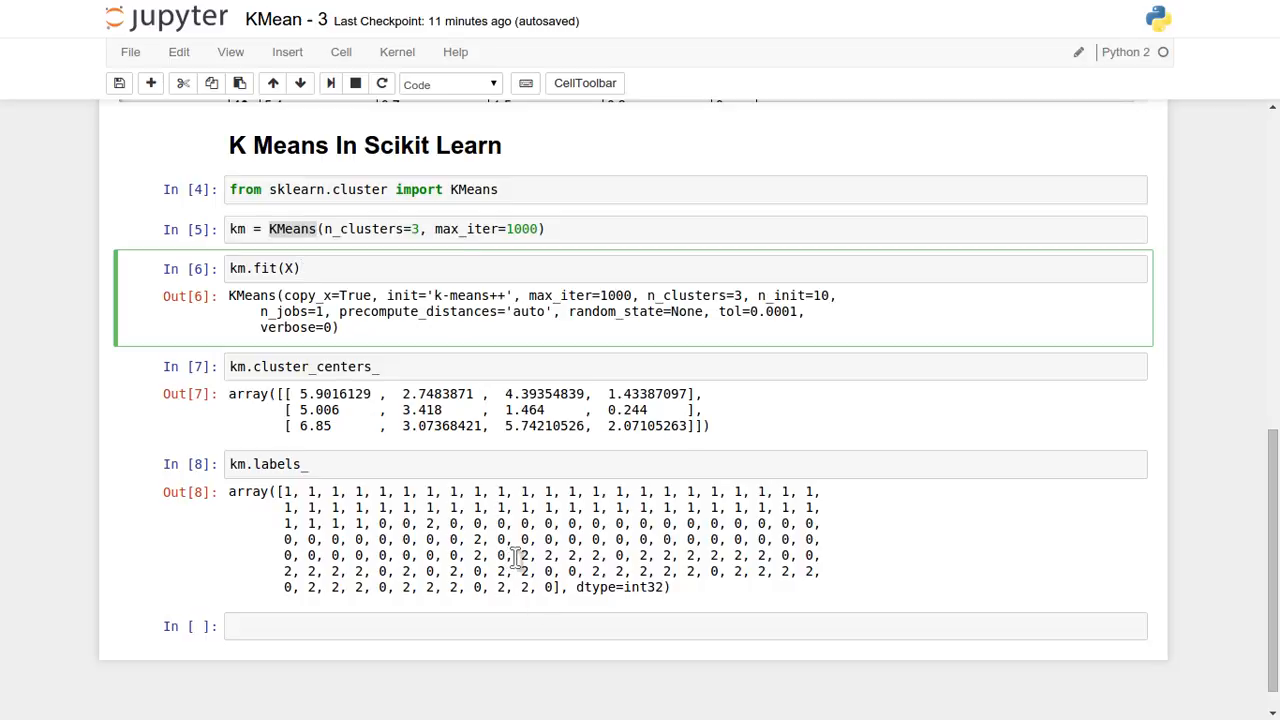
drag(515, 555, 545, 587)
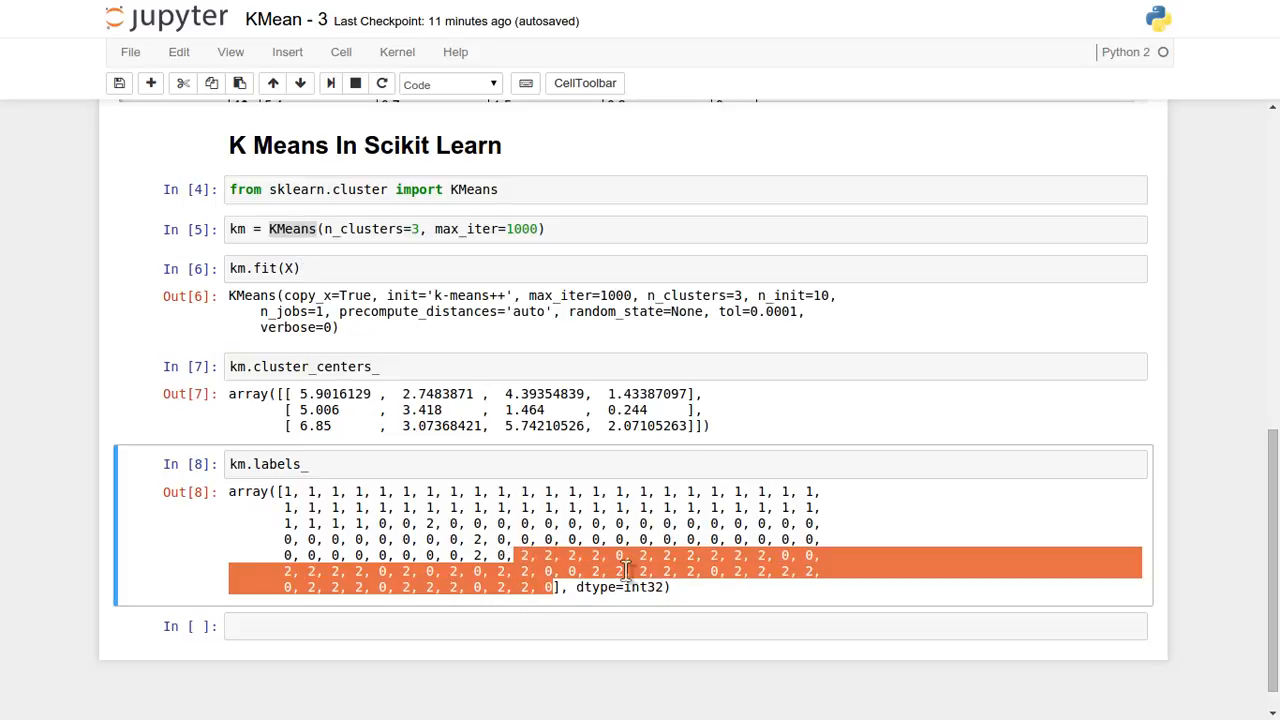
mouse_move(778, 571)
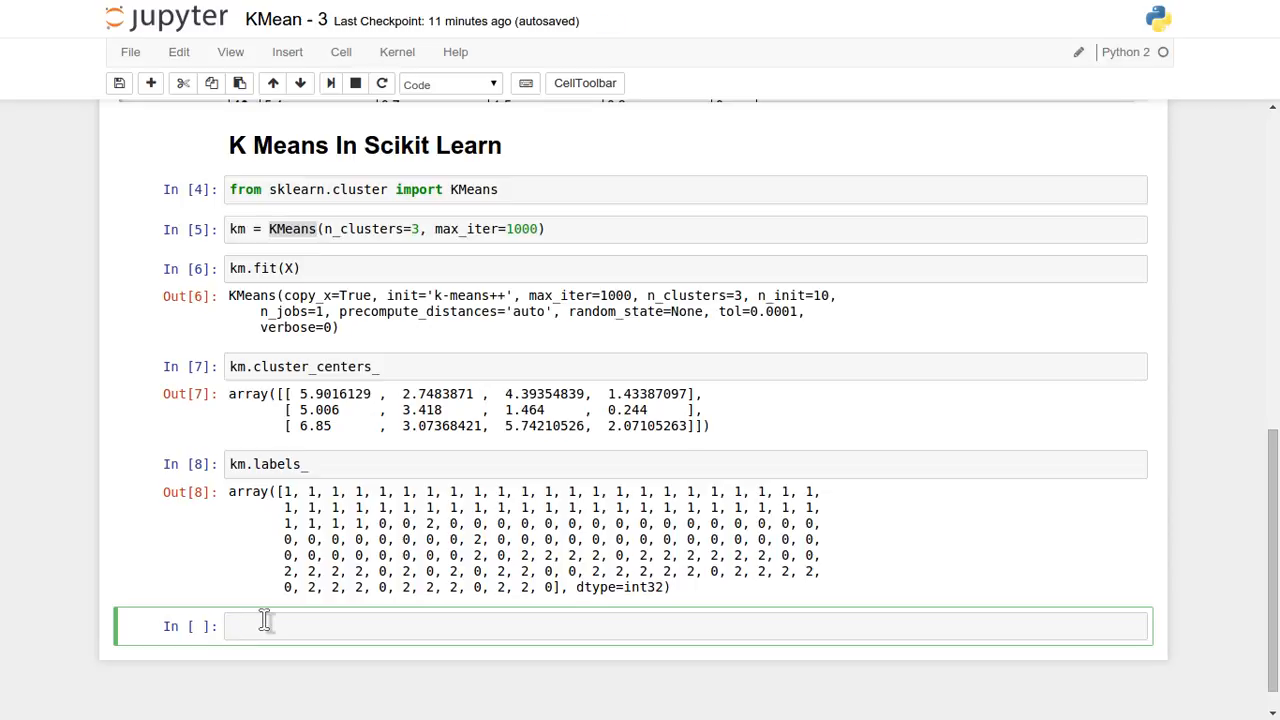
Assign `km.labels_` to df['K Mean predicted label'] and display df beside target.
text(df[''])
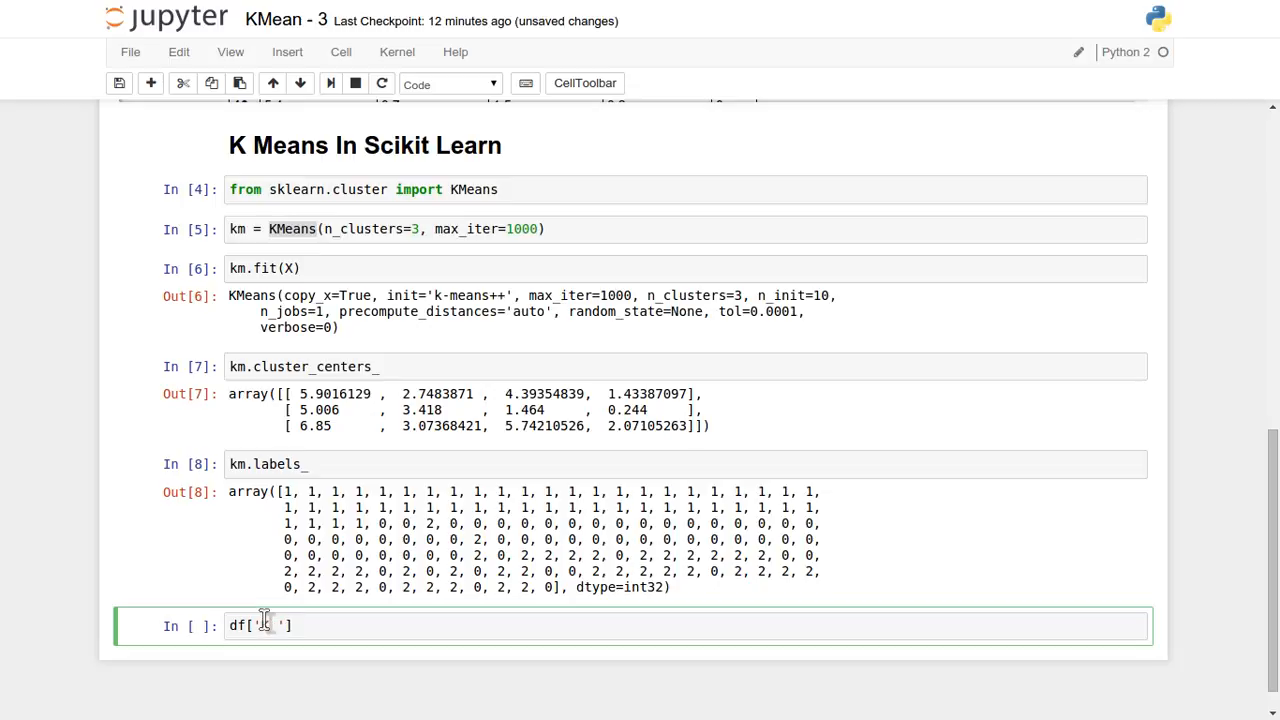
text(Mean predicted label)
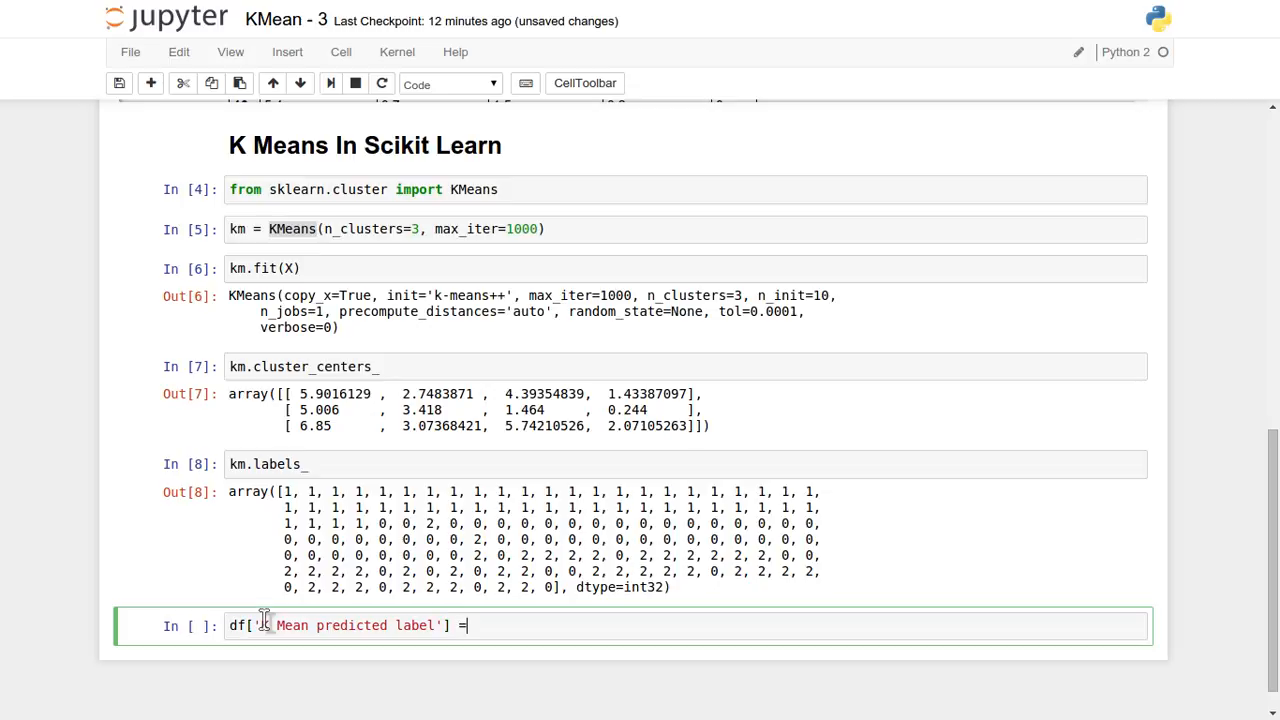
text(km/)
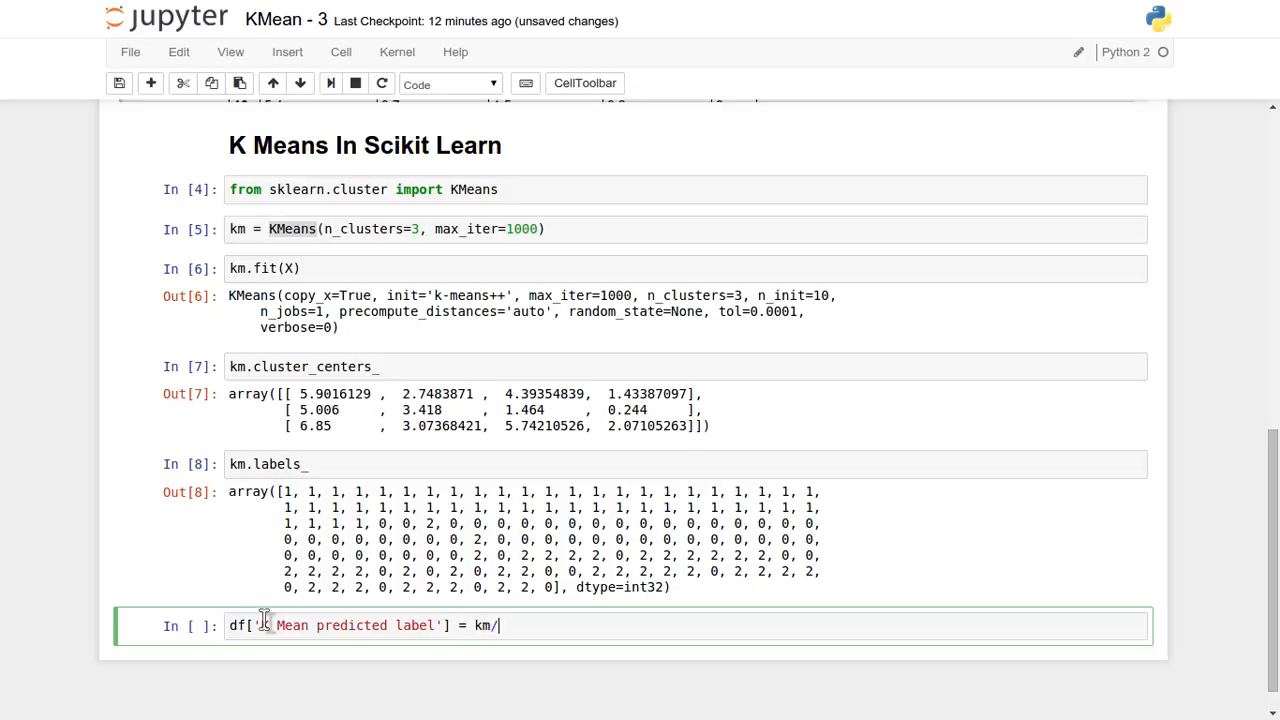
key(Backspace)
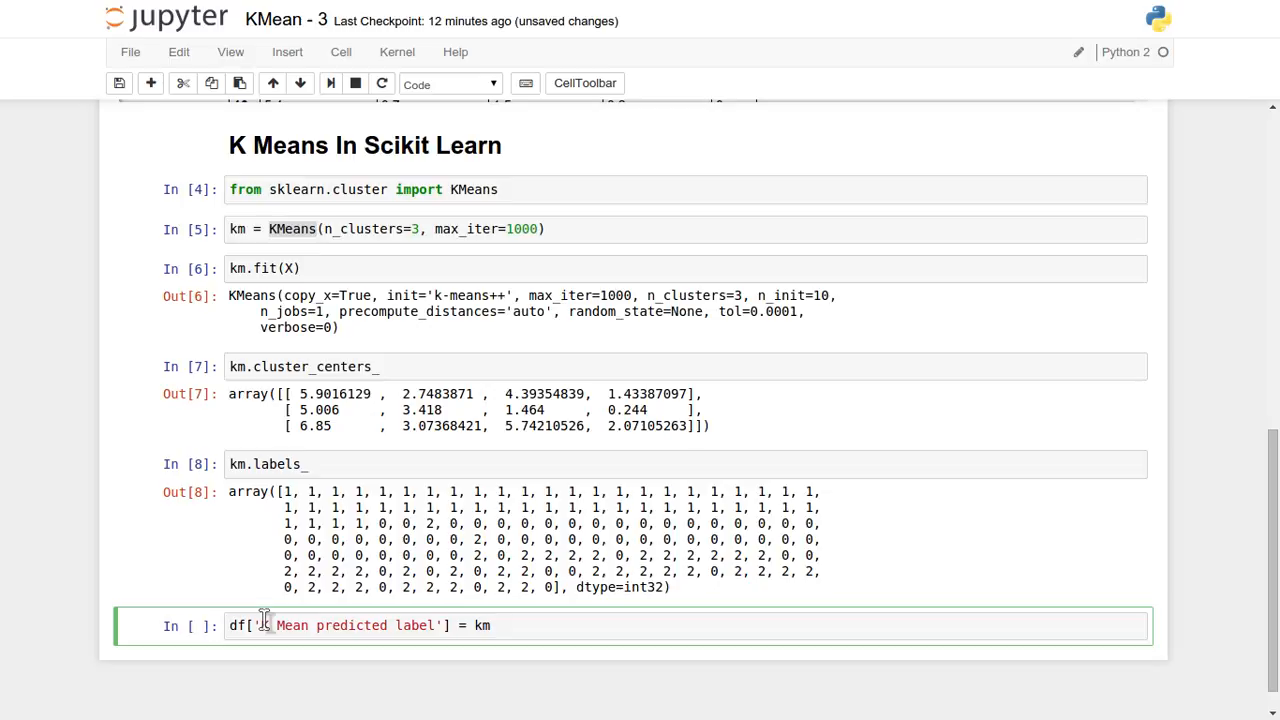
text(.labels_)
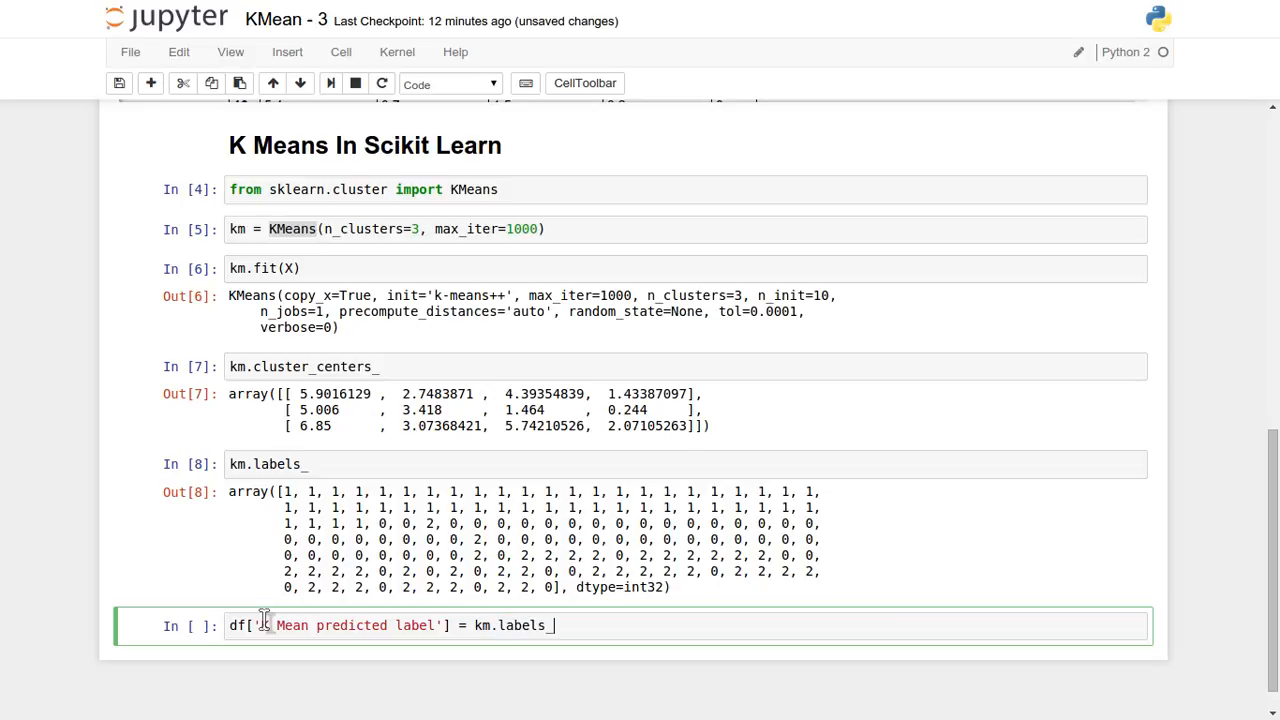
text(df)
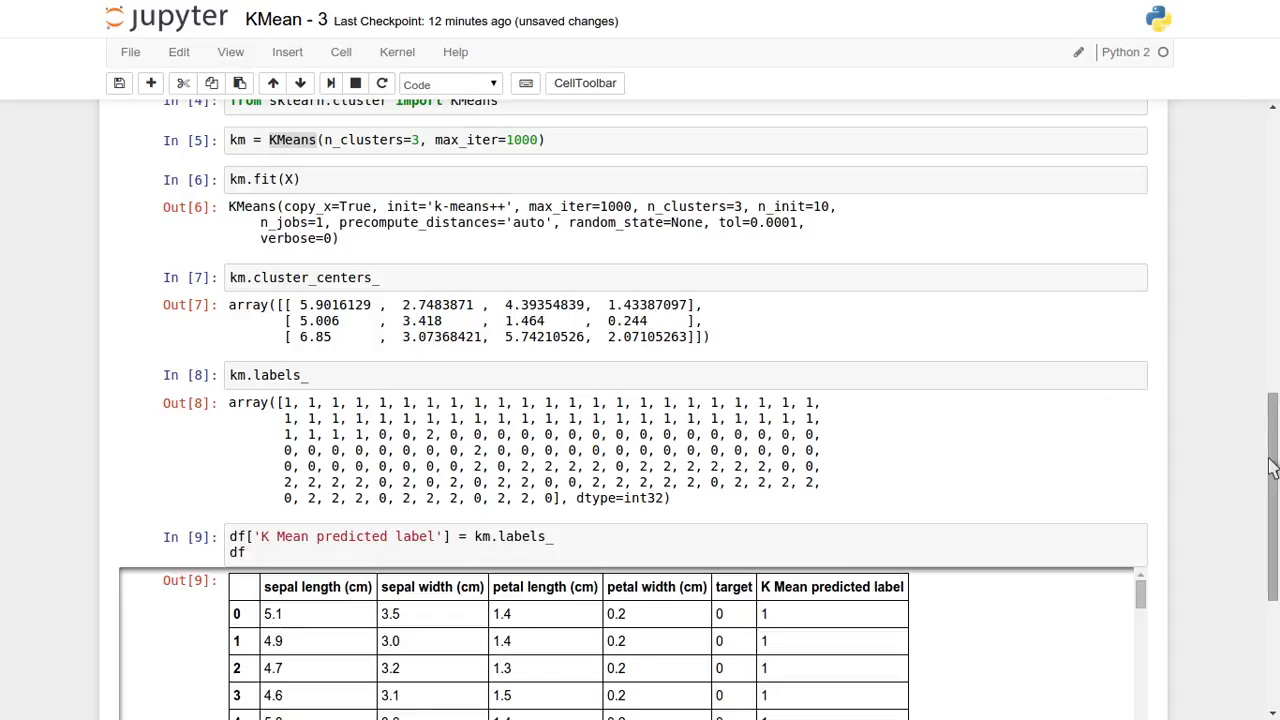
scroll(down, 3)
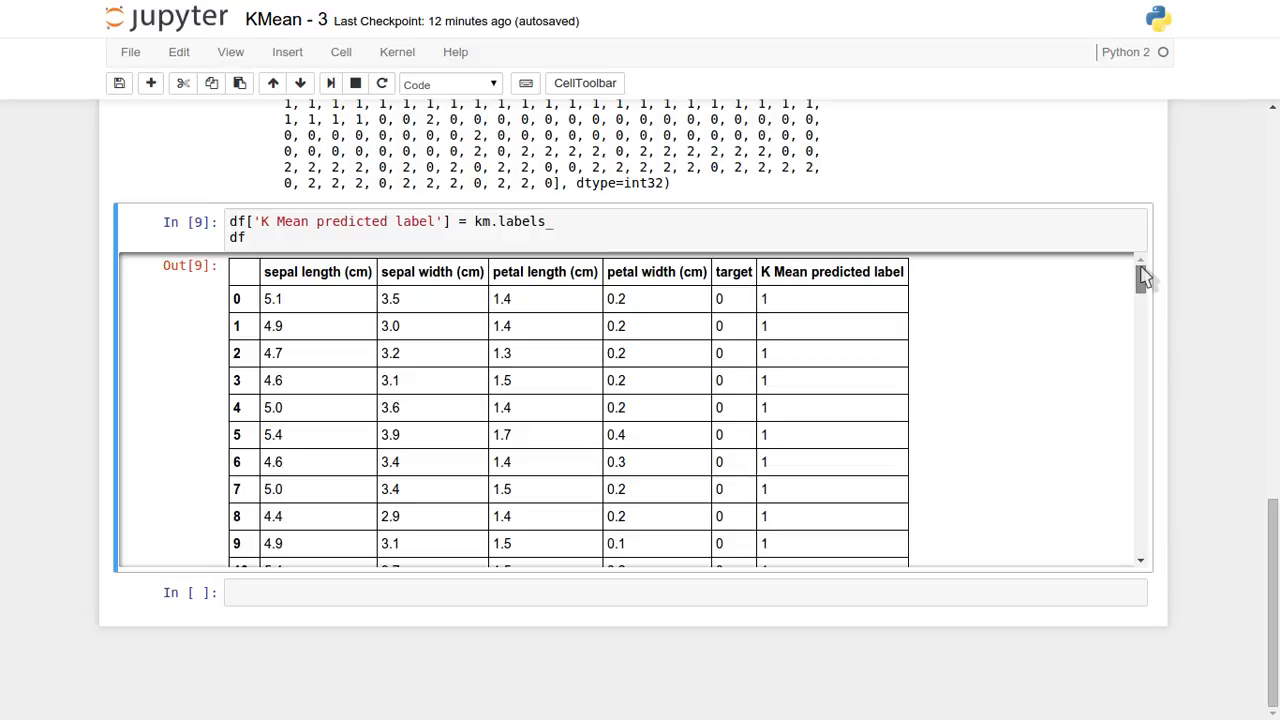
scroll(down, 3)
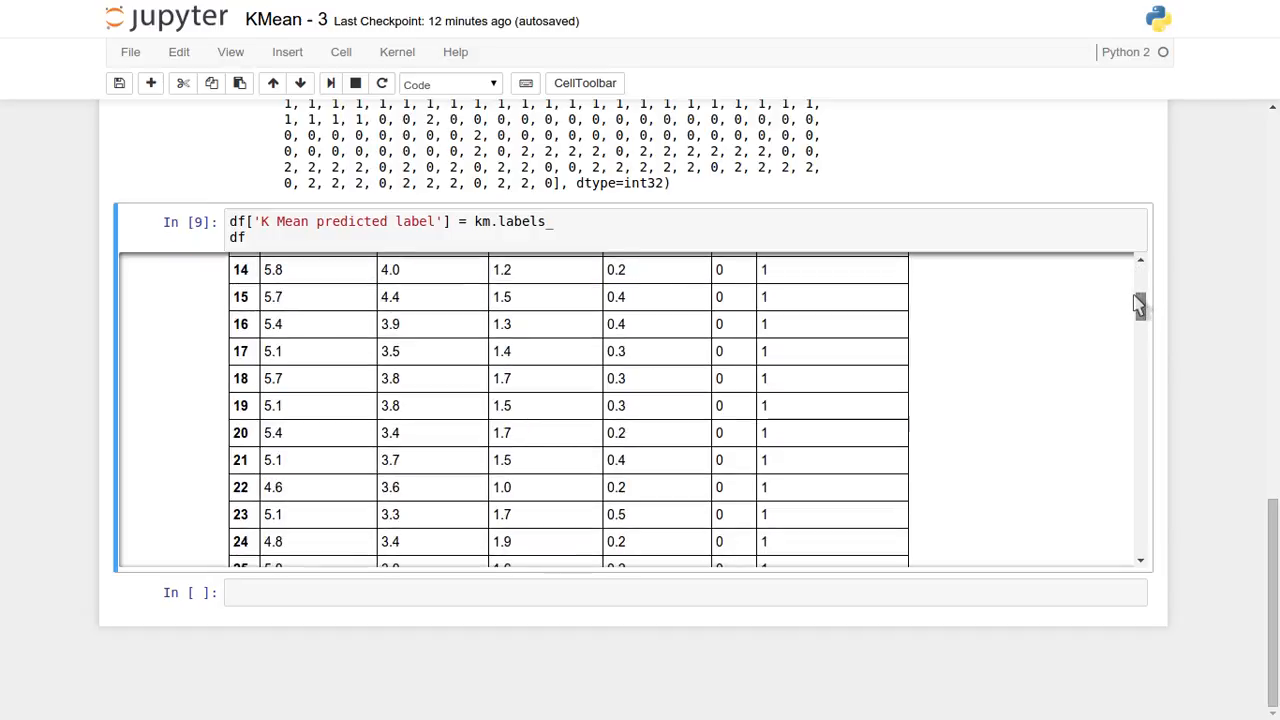
scroll(up, 3)
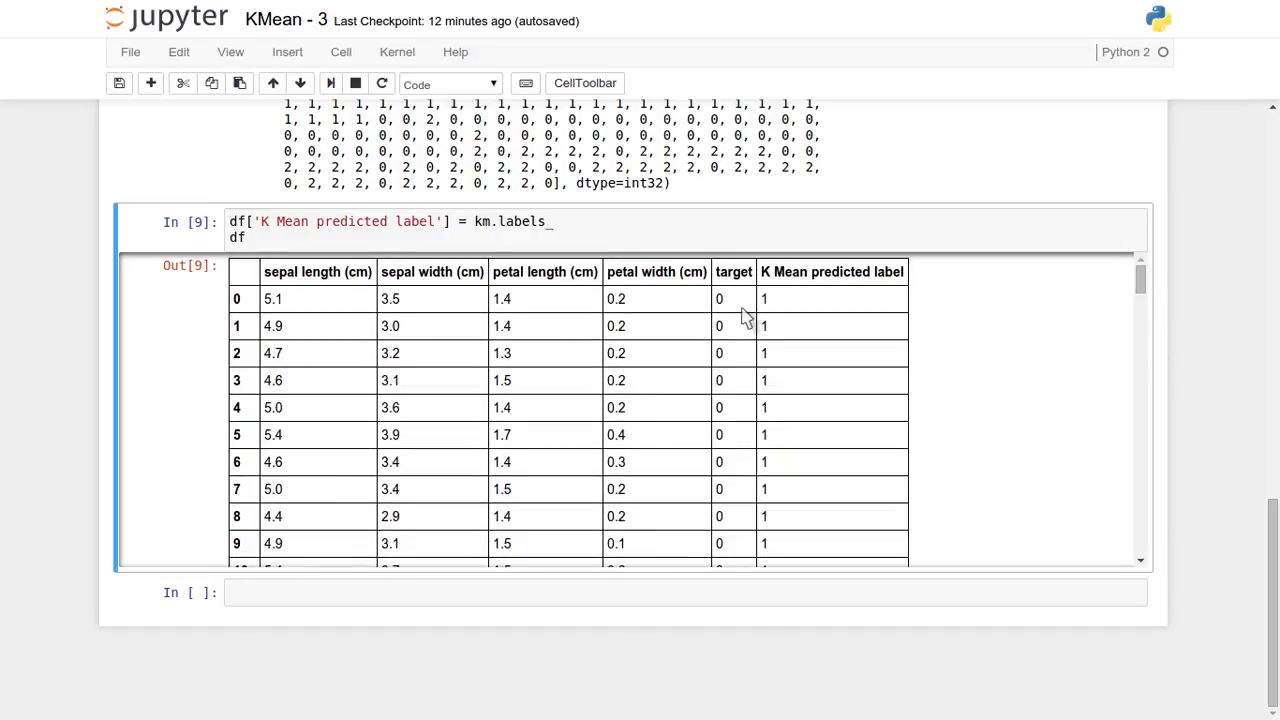
mouse_move(778, 318)
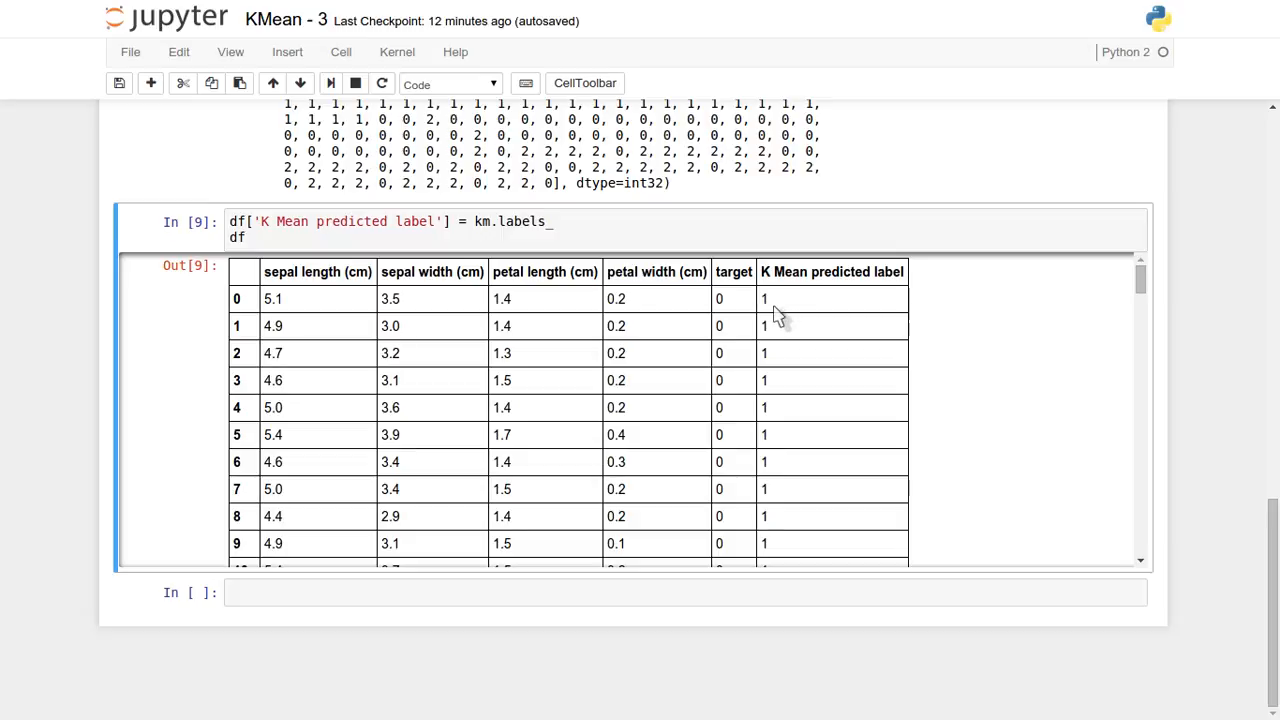
mouse_move(720, 320)
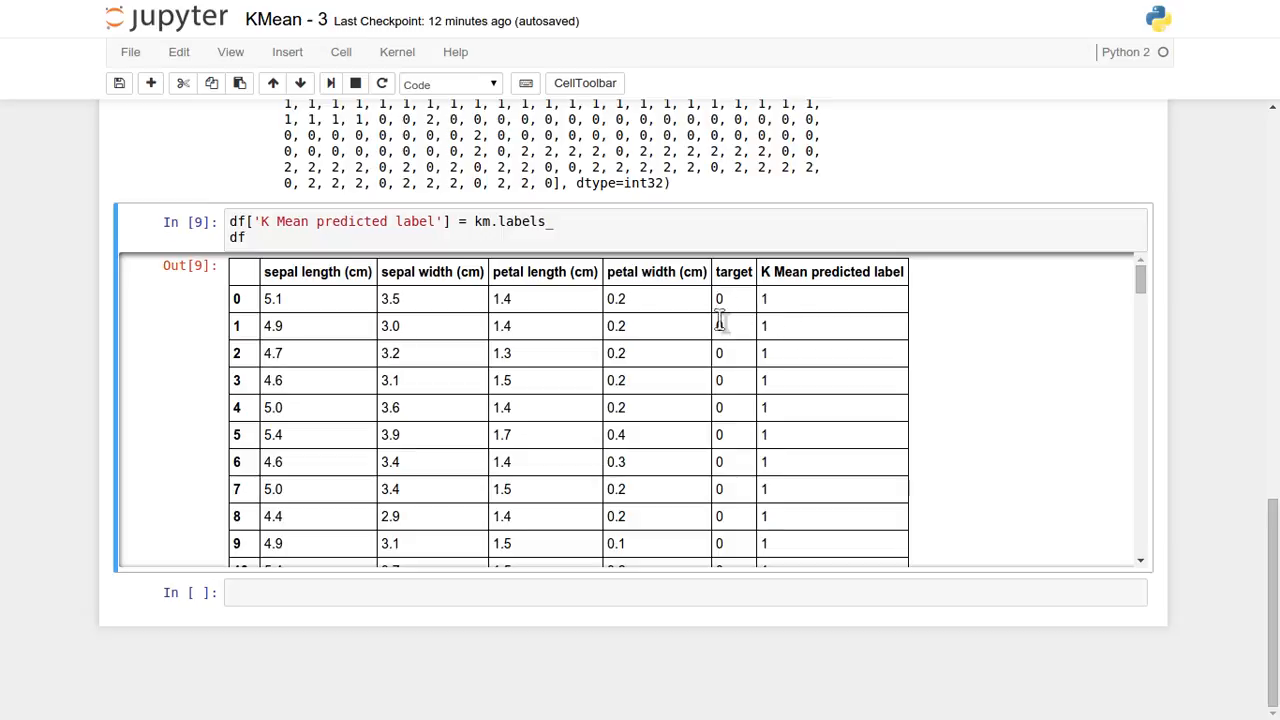
mouse_move(720, 452)
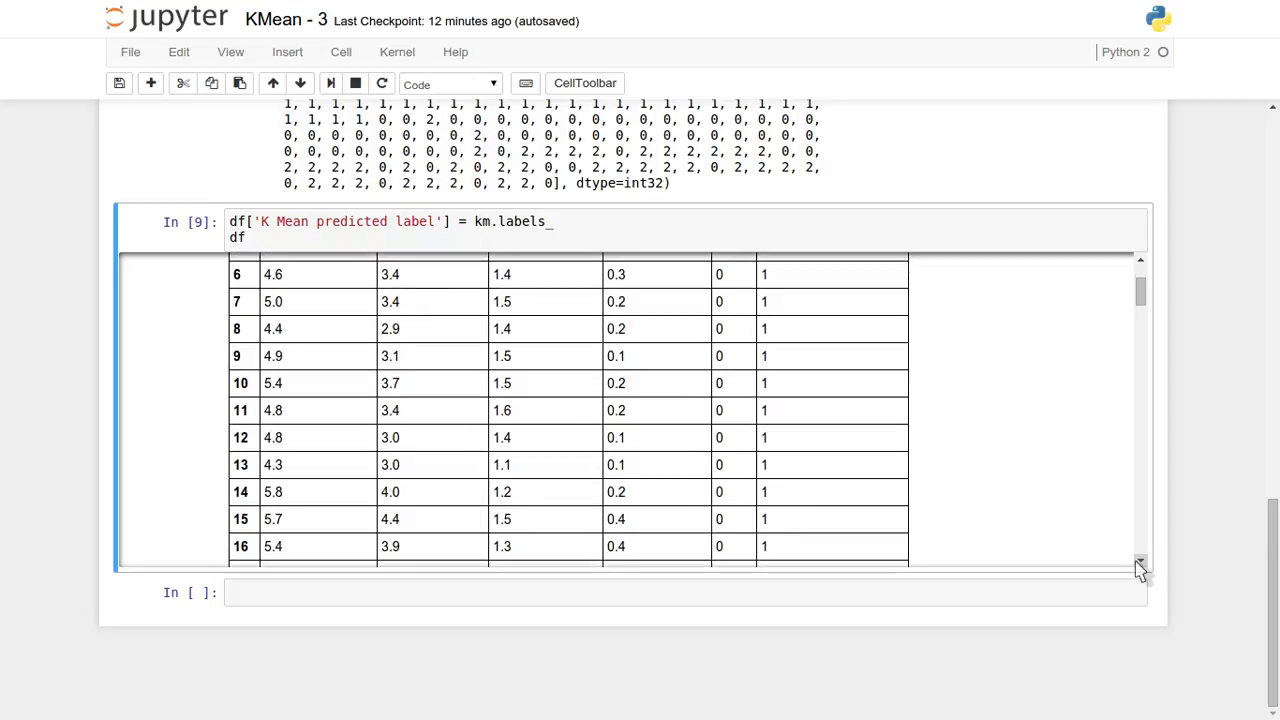
scroll(down, 3)
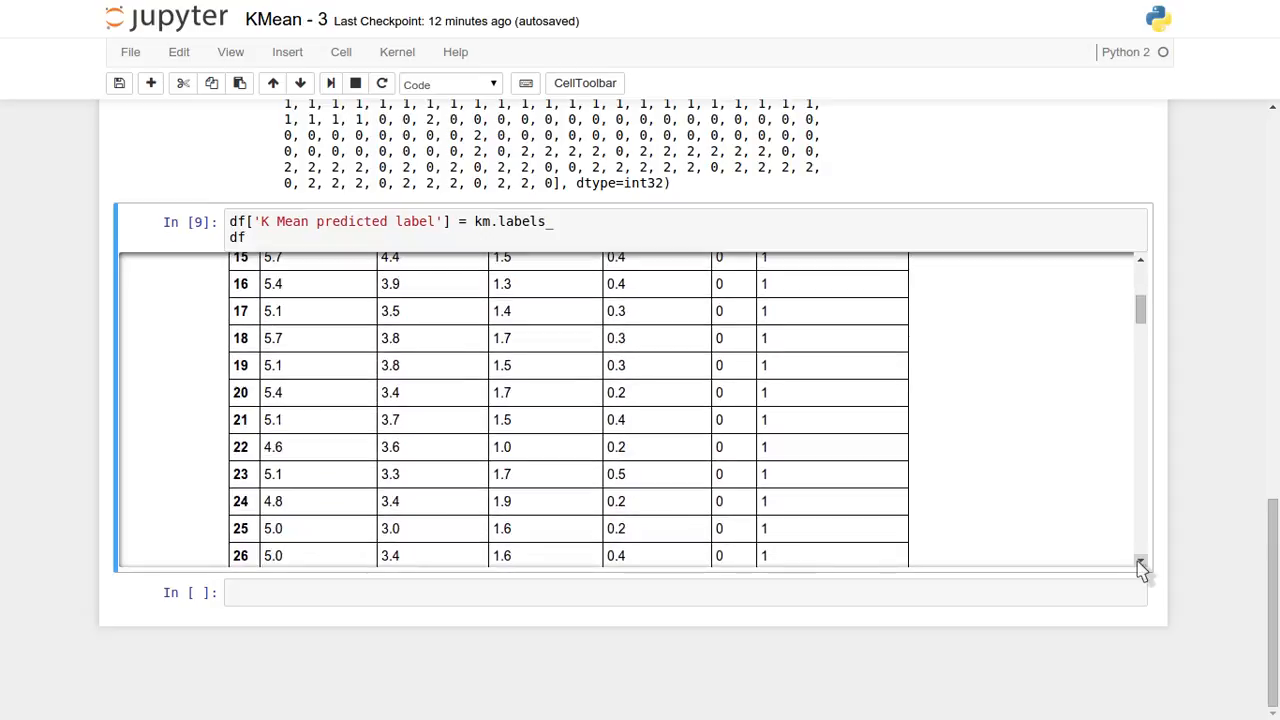
scroll(down, 3)
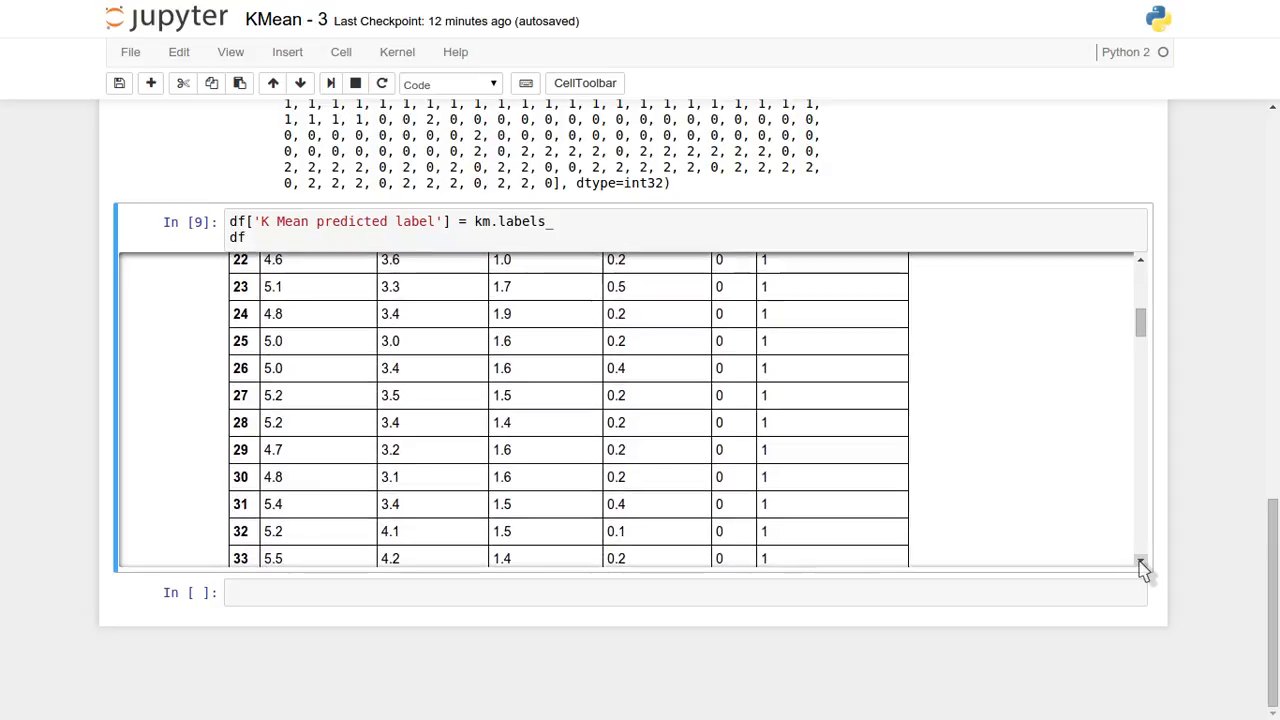
scroll(down, 3)
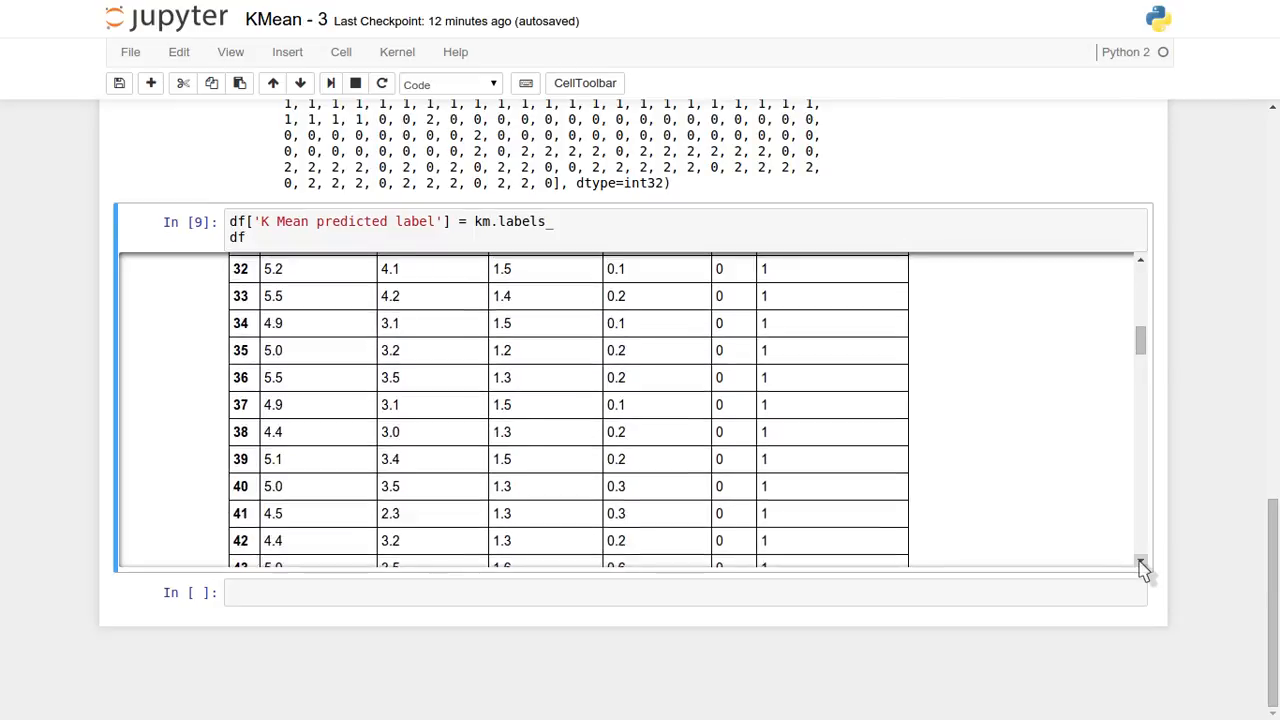
scroll(down, 3)
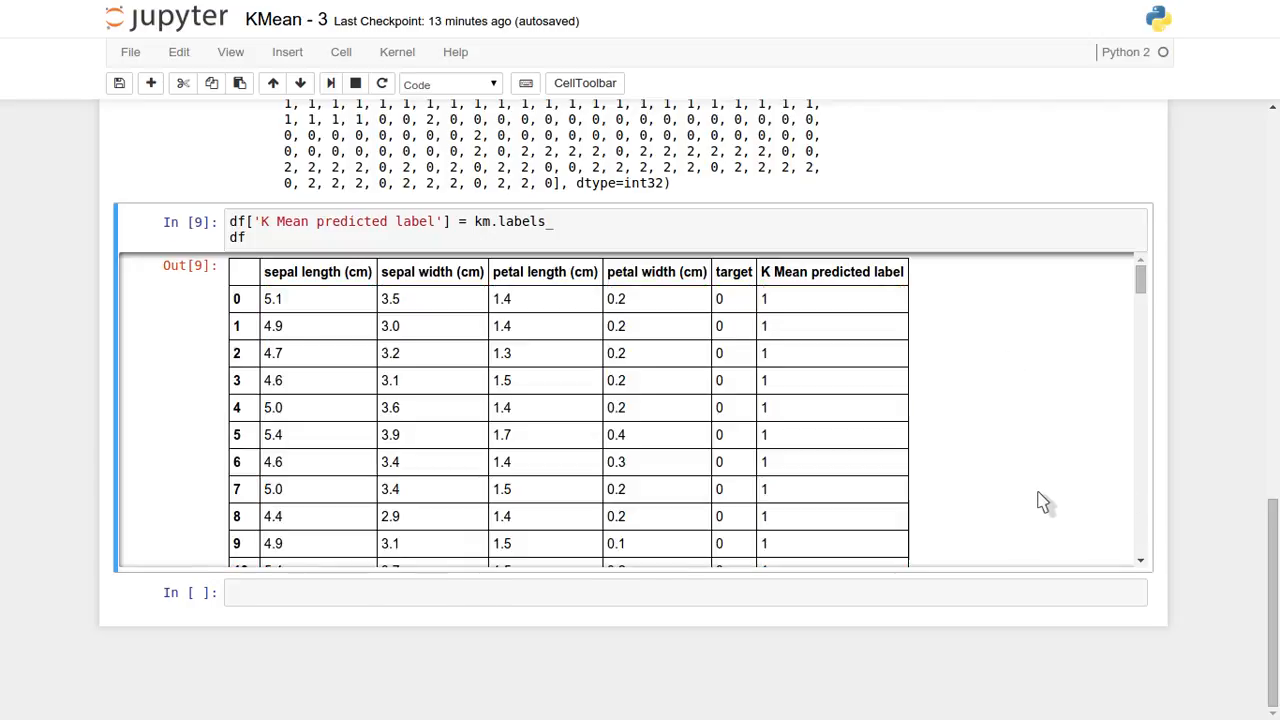
scroll(down, 3)
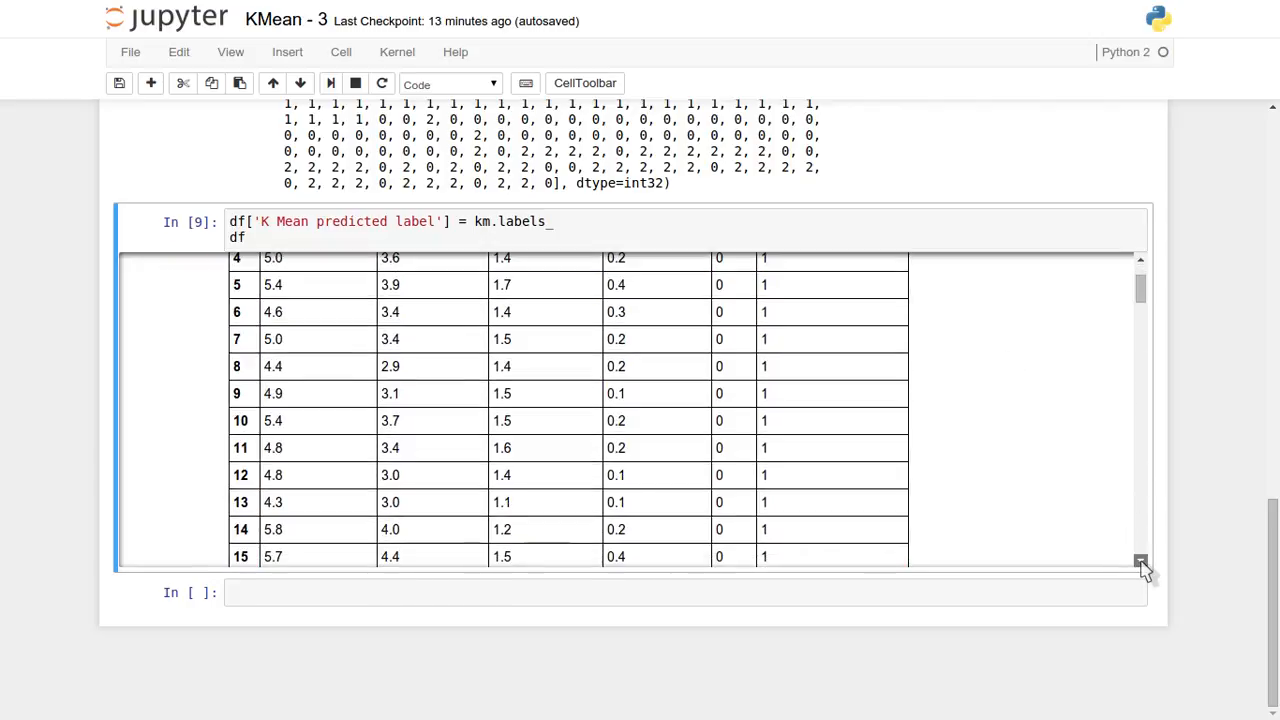
scroll(down, 3)
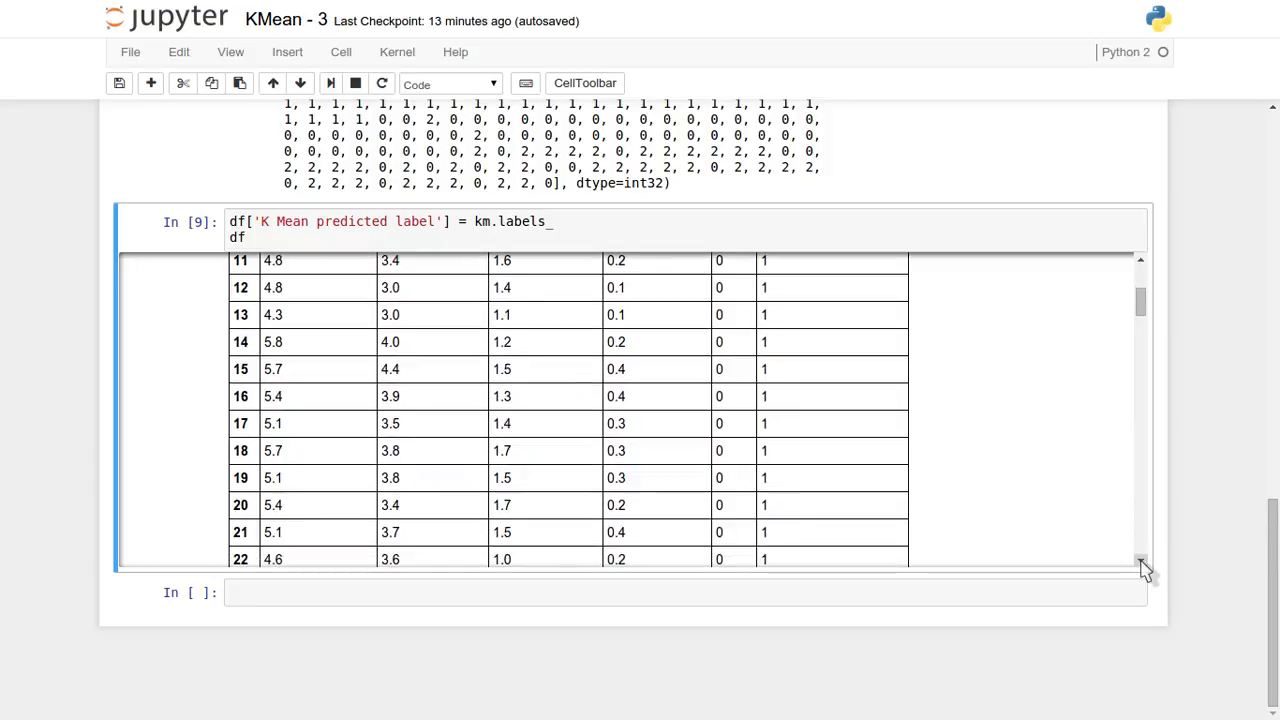
scroll(down, 3)
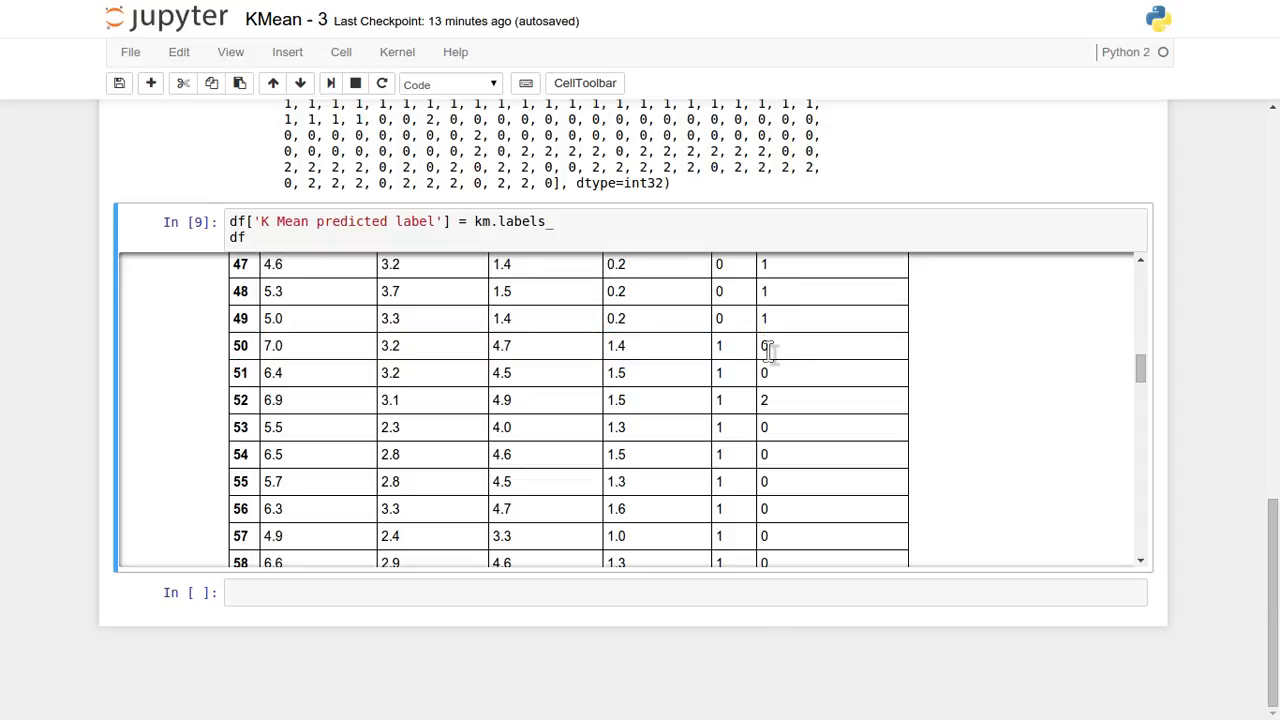
mouse_move(767, 349)
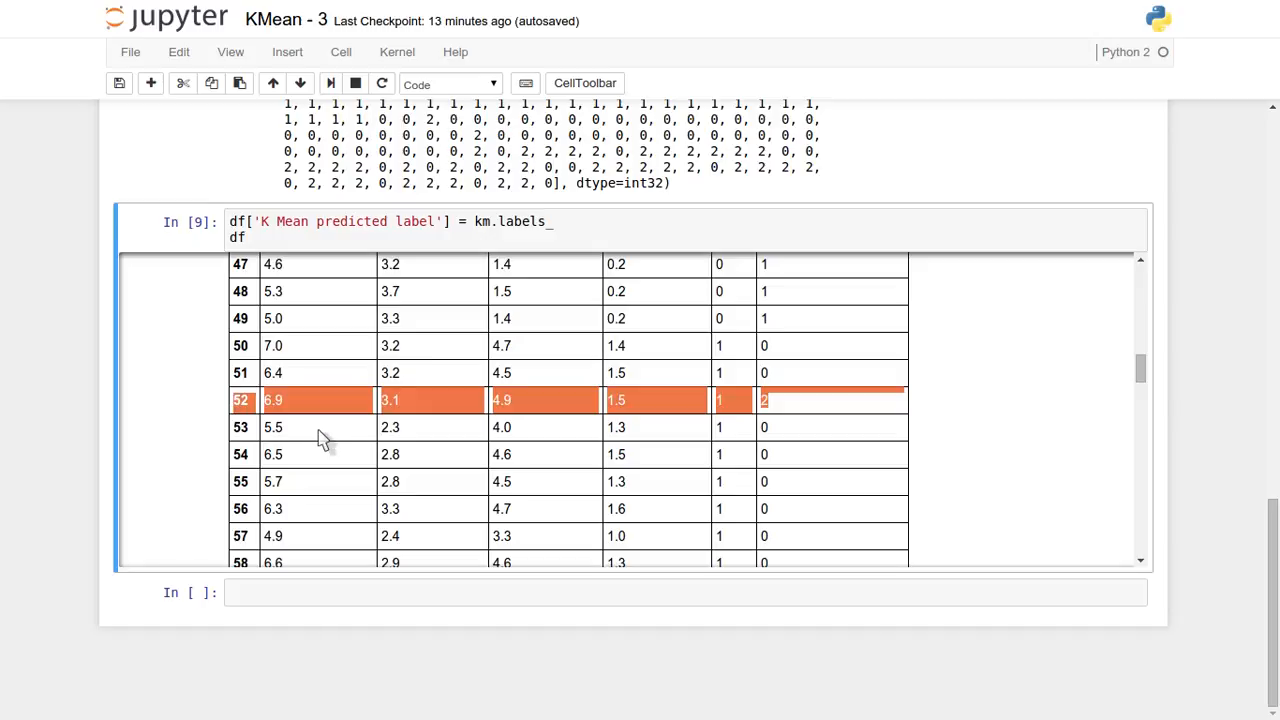
mouse_move(782, 418)
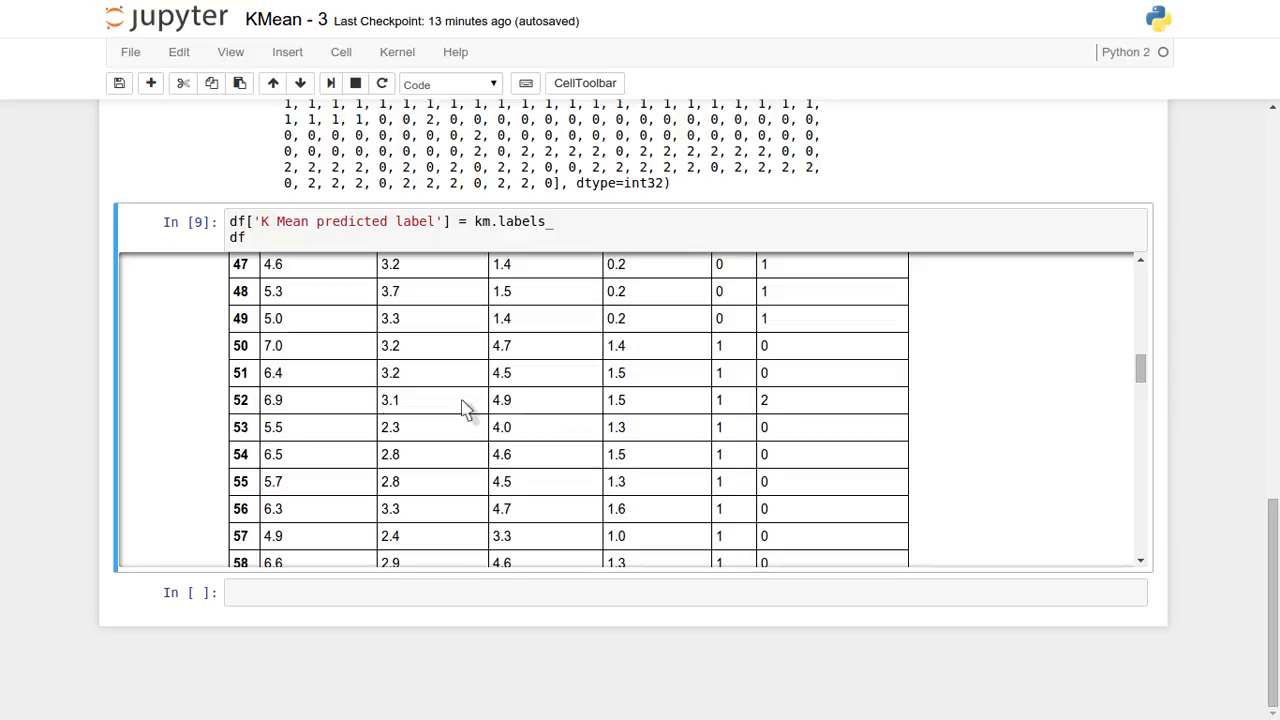
mouse_move(765, 353)
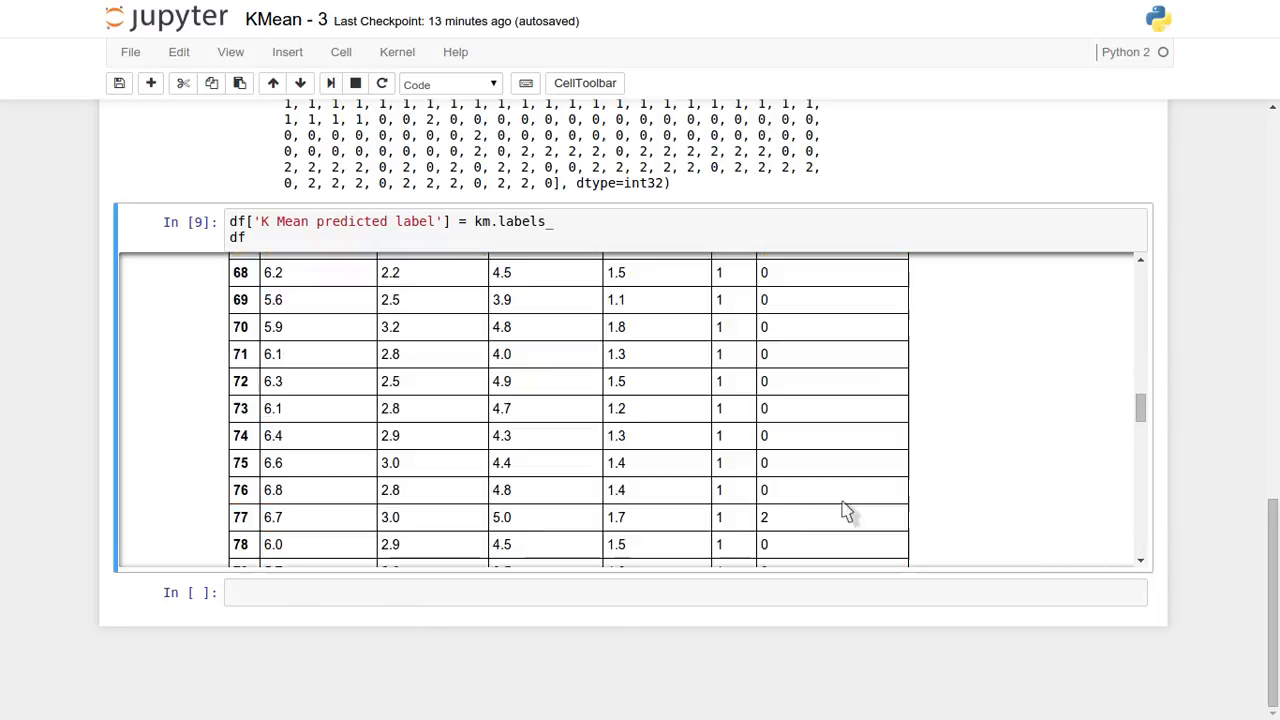
click(290, 517)
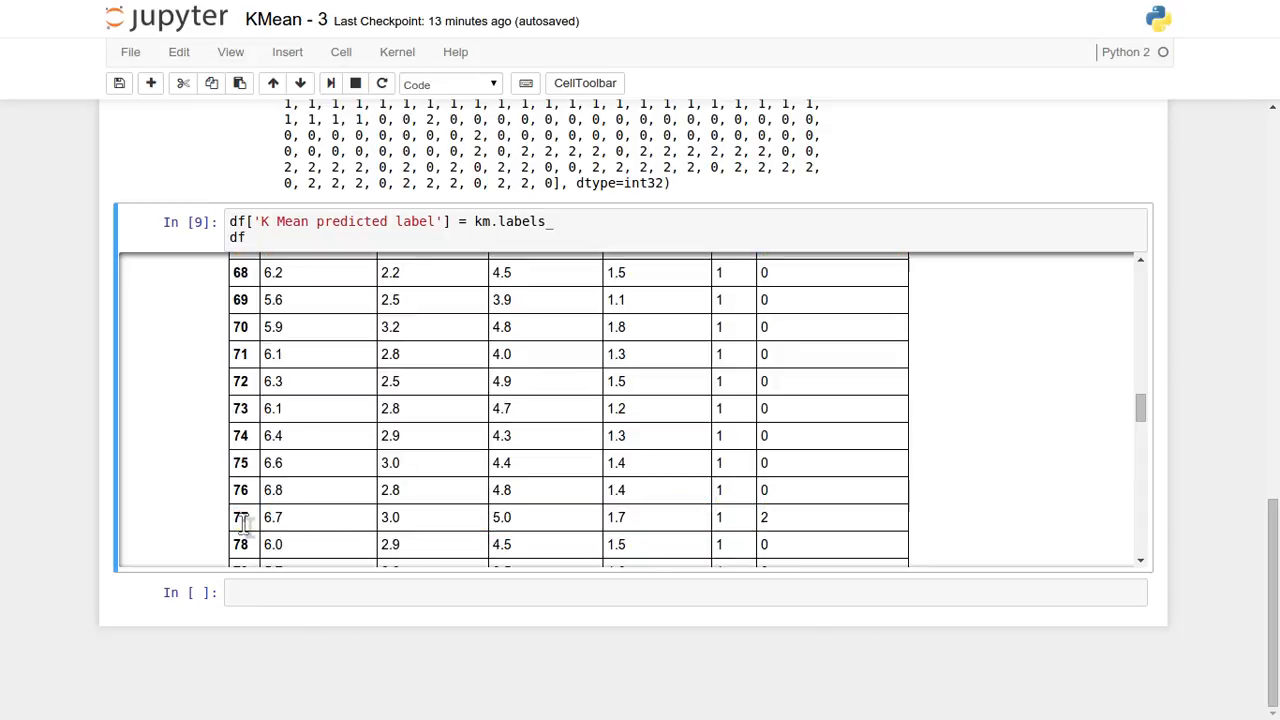
mouse_move(258, 535)
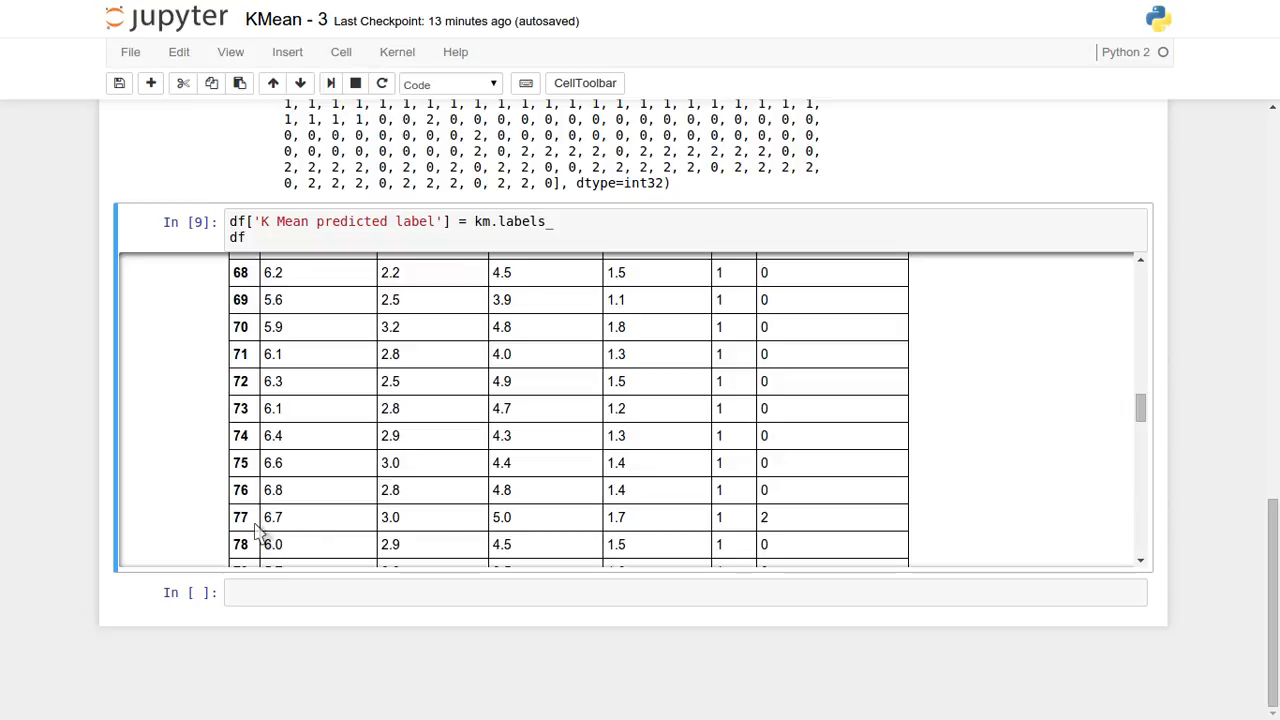
mouse_move(765, 517)
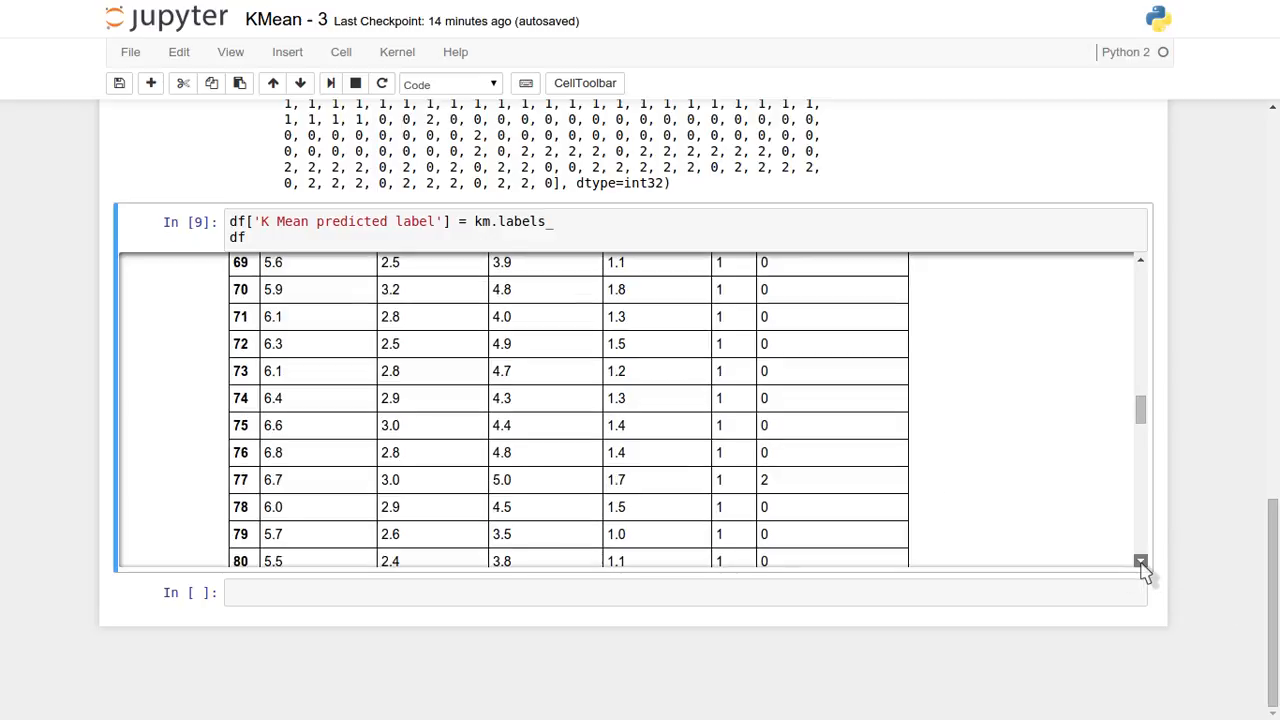
scroll(down, 3)
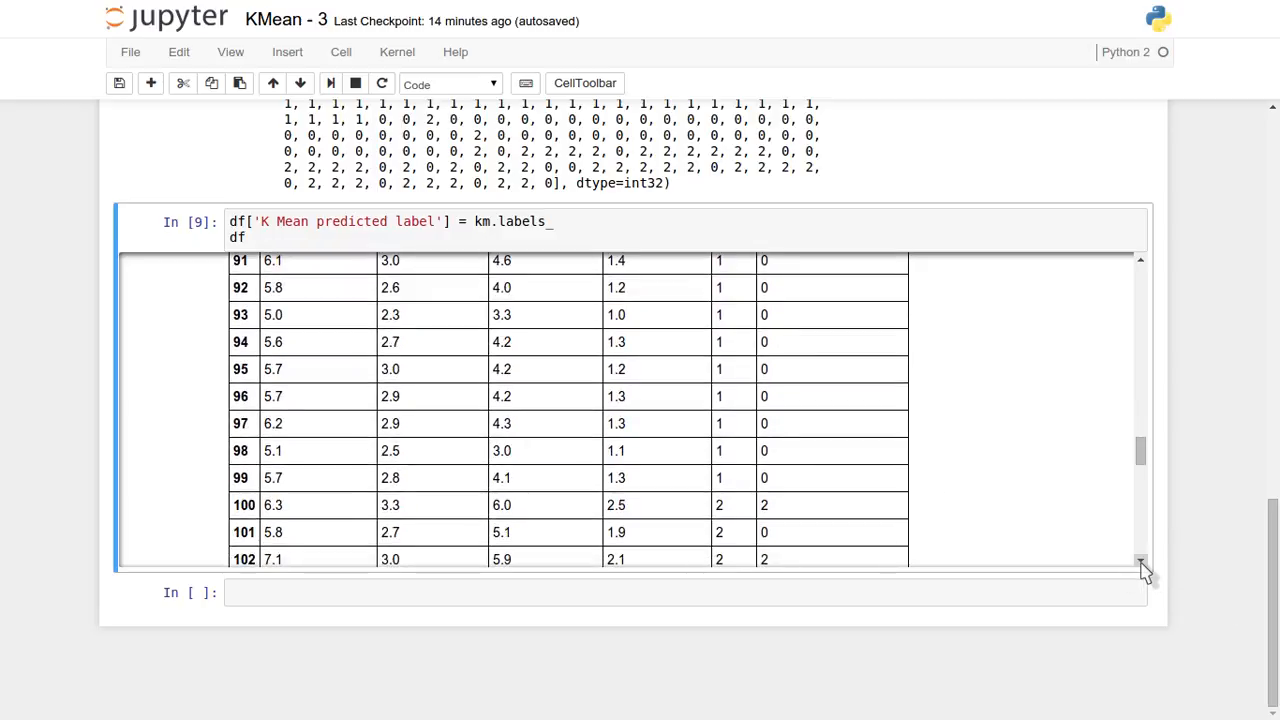
scroll(down, 3)
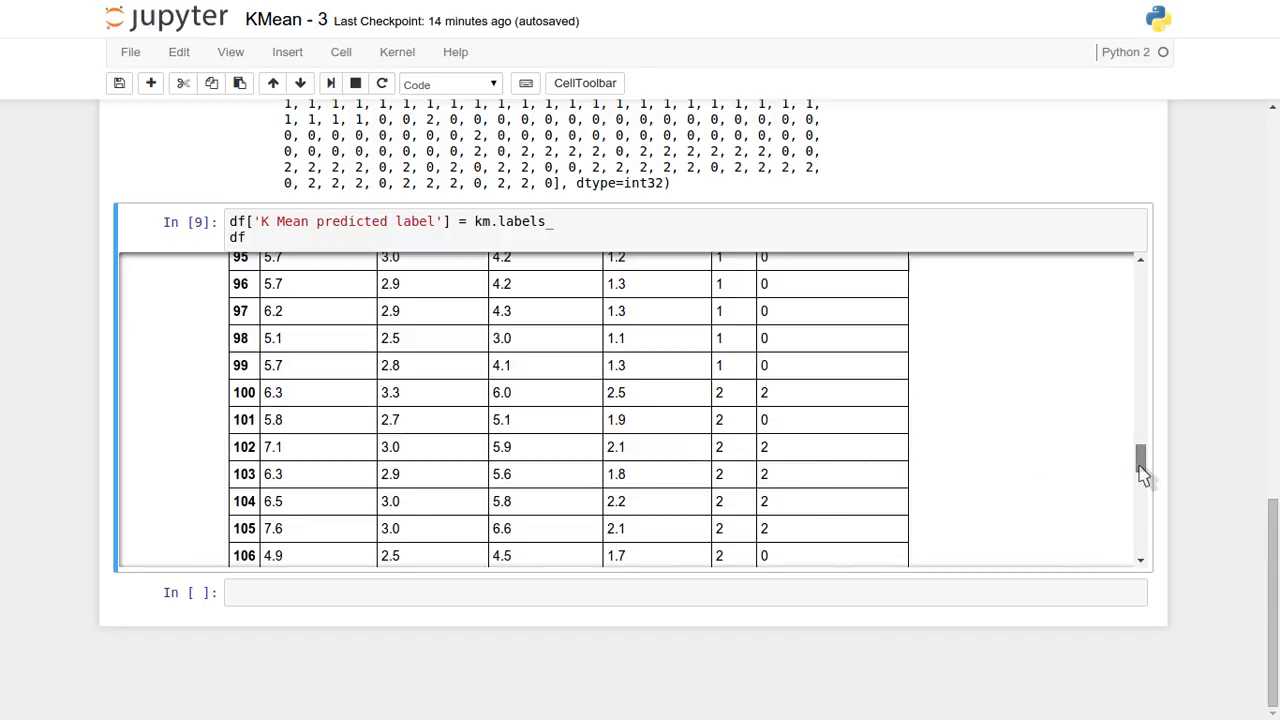
scroll(down, 3)
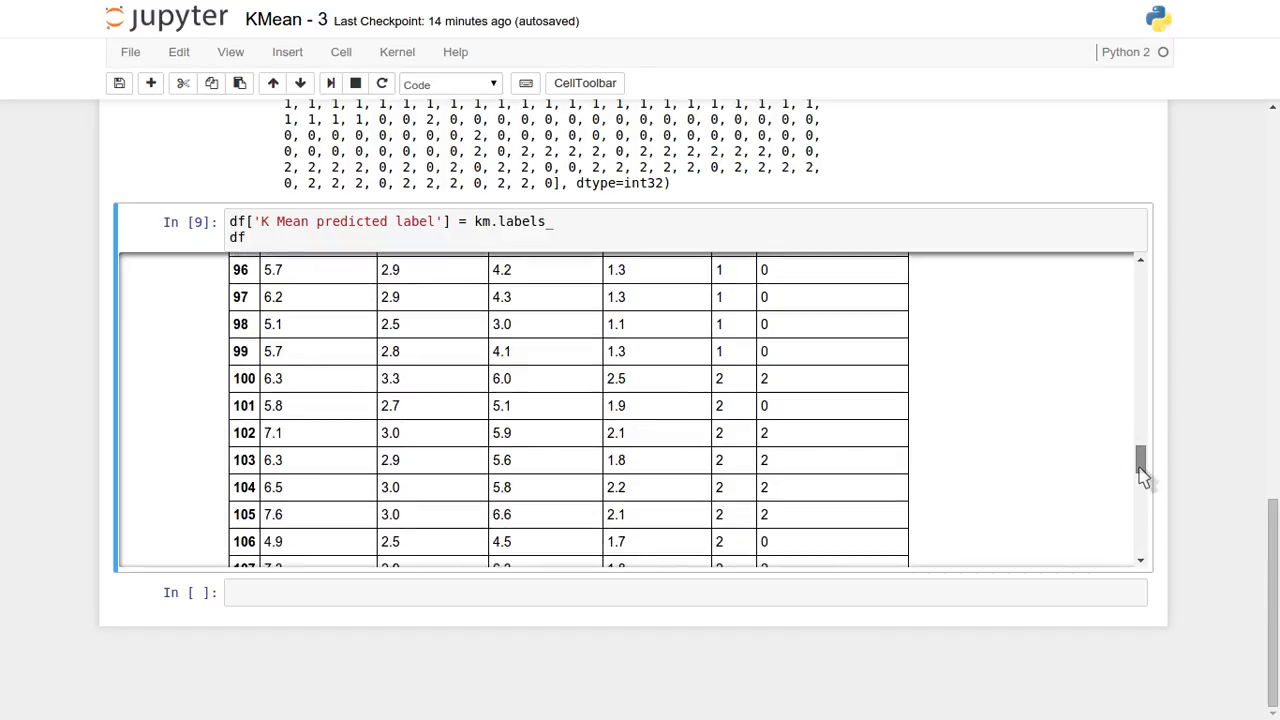
scroll(down, 3)
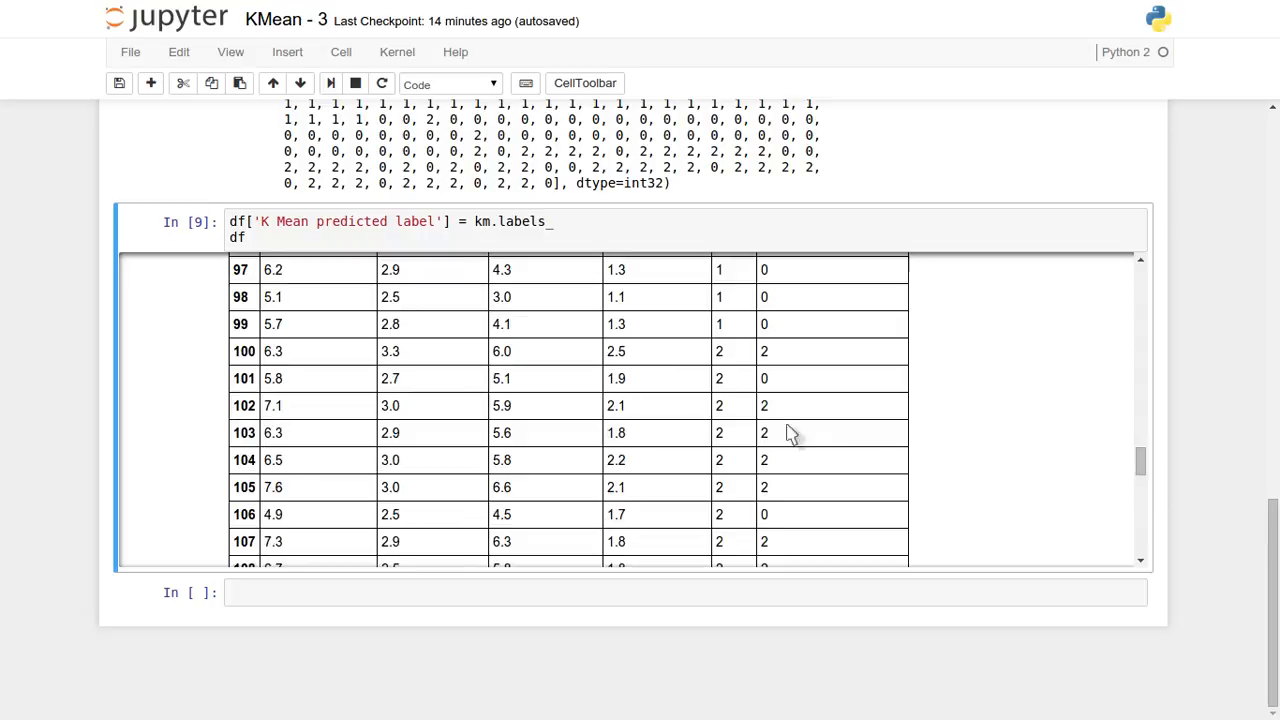
click(300, 378)
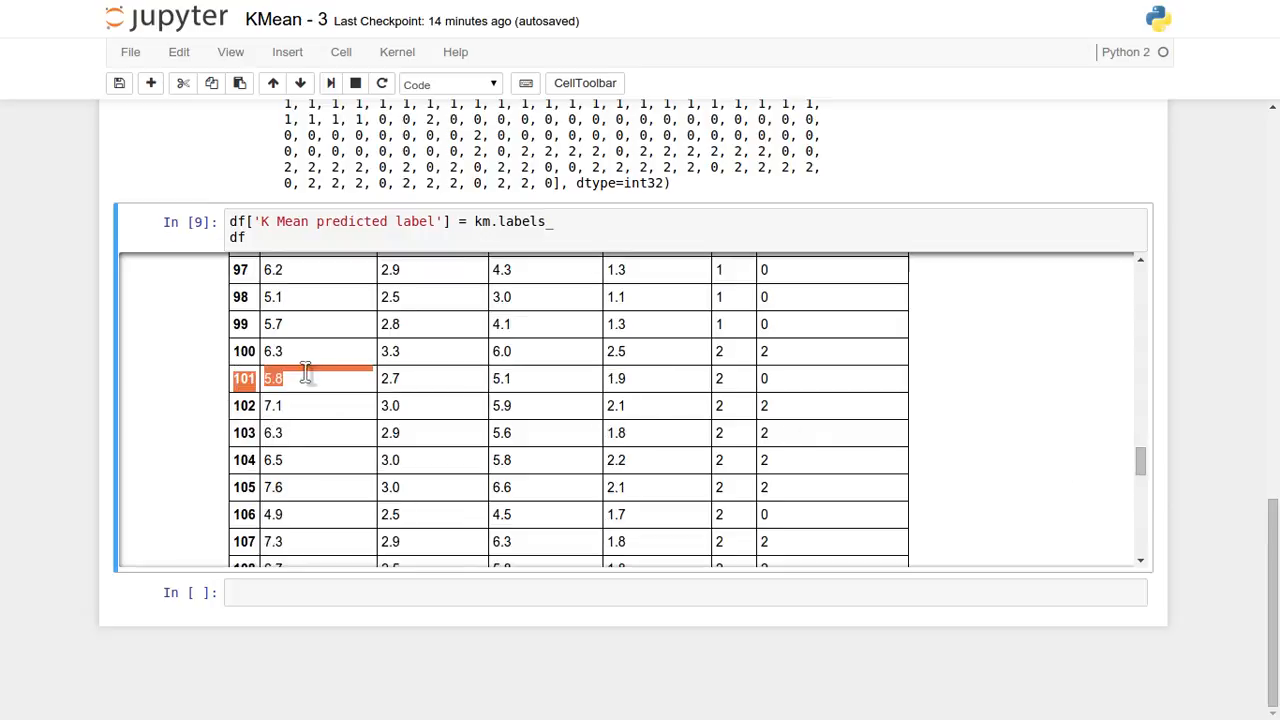
drag(305, 378, 843, 545)
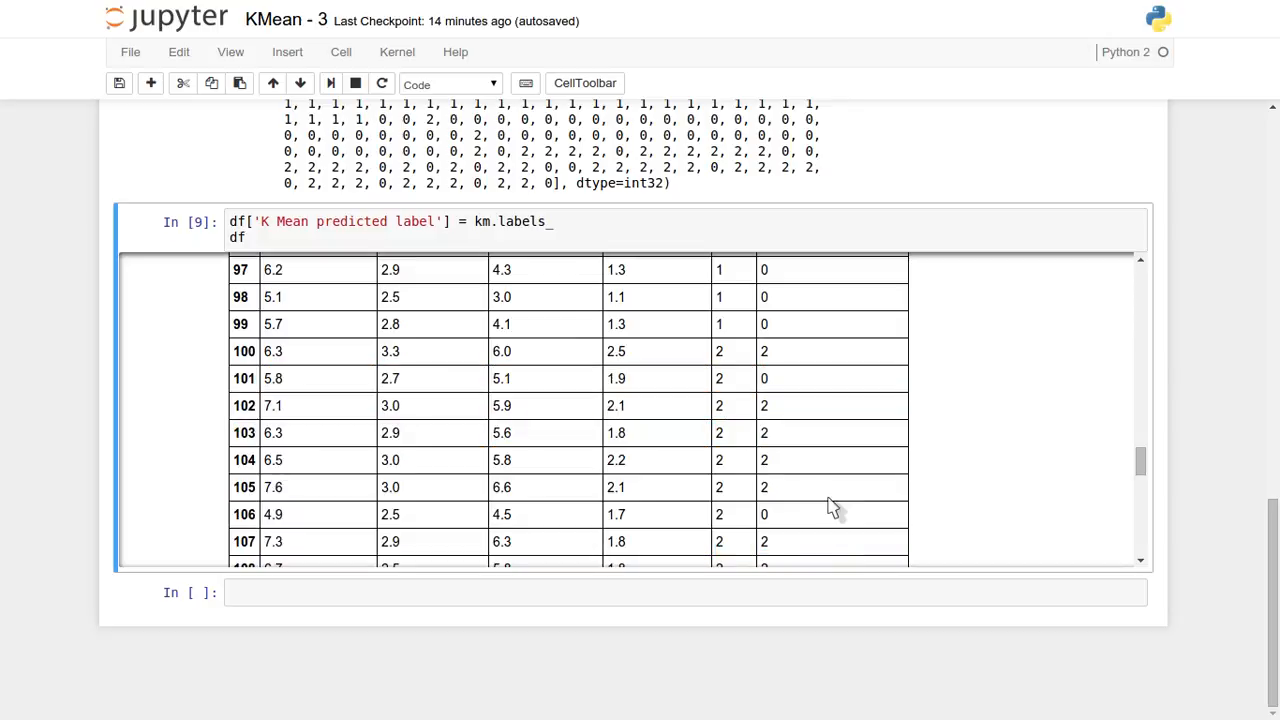
scroll(down, 3)
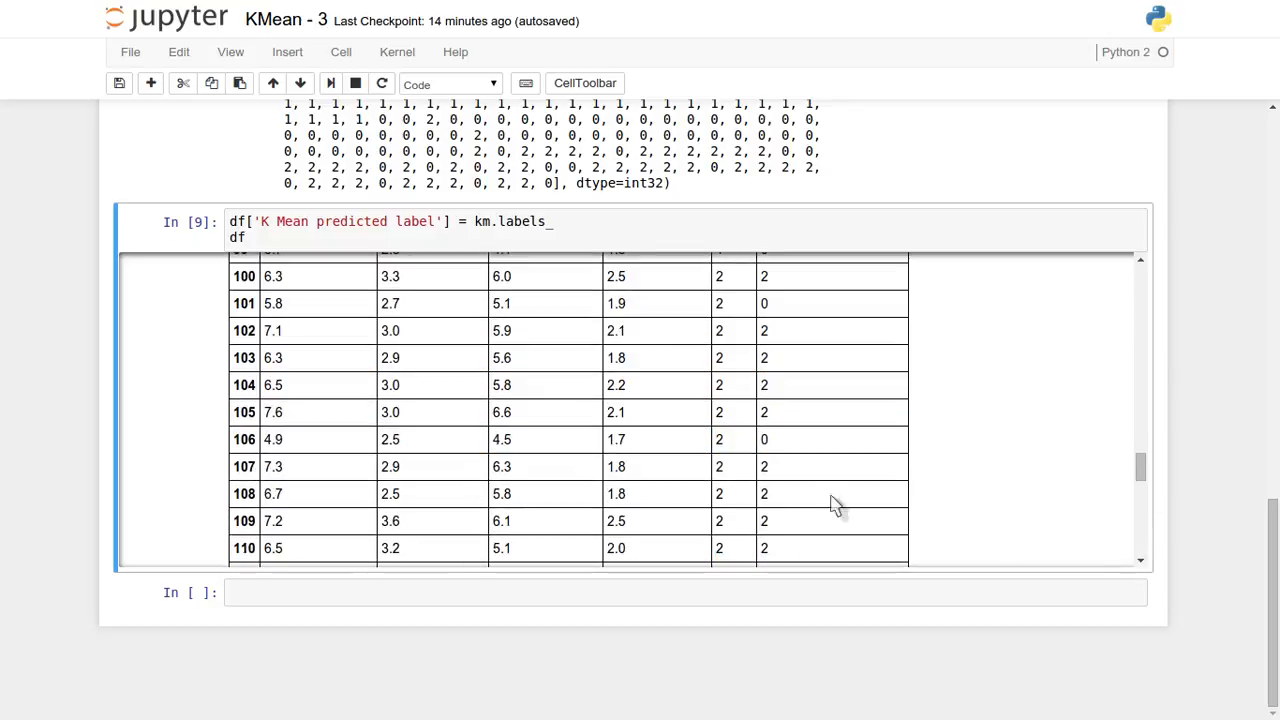
mouse_move(793, 420)
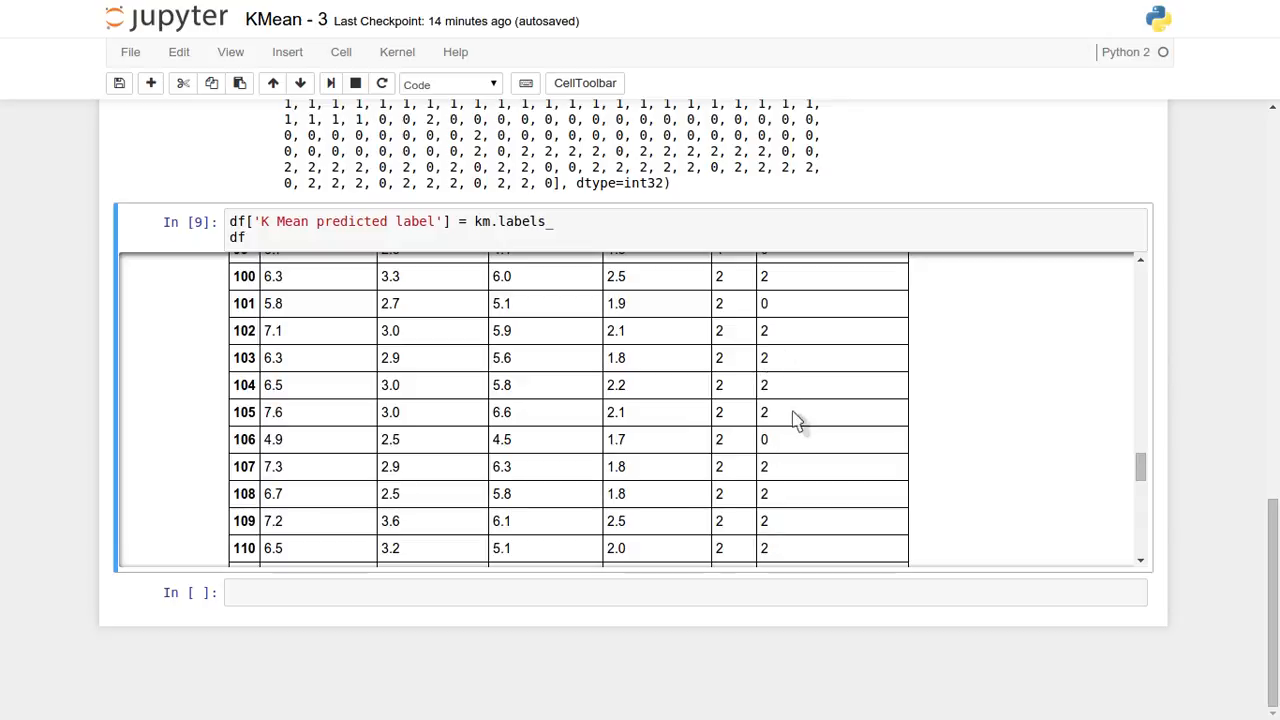
mouse_move(780, 315)
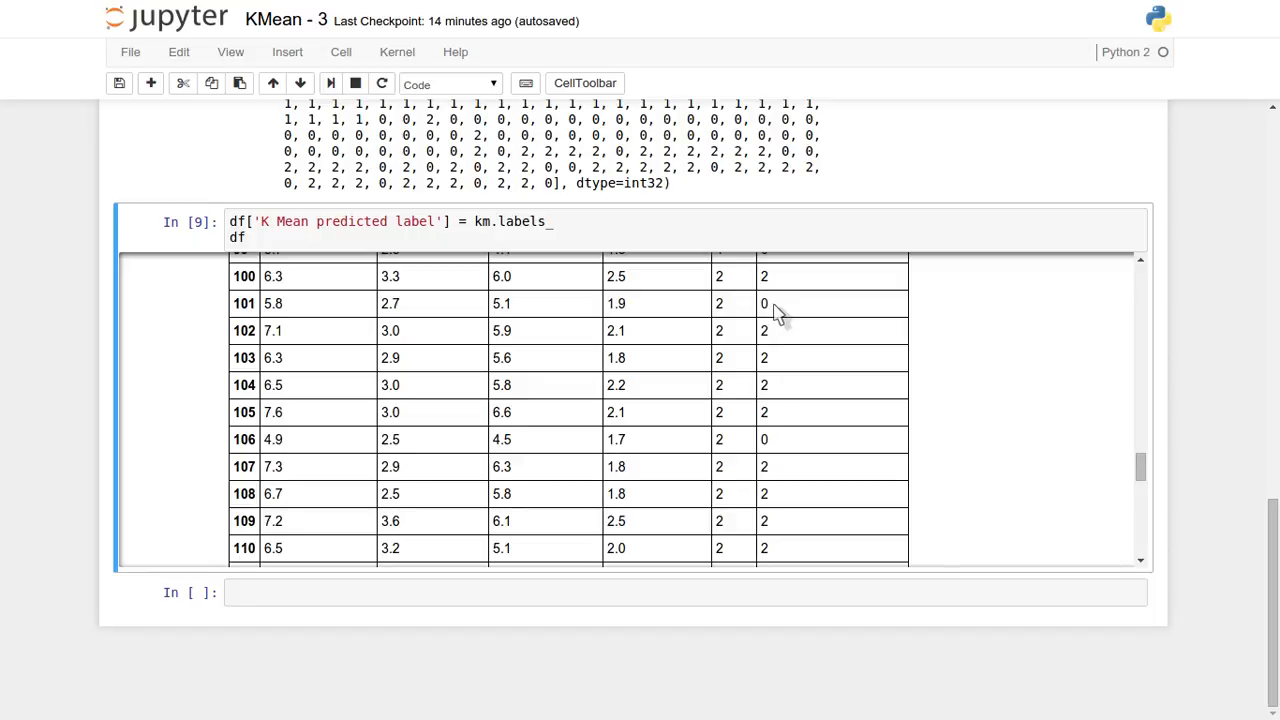
click(764, 303)
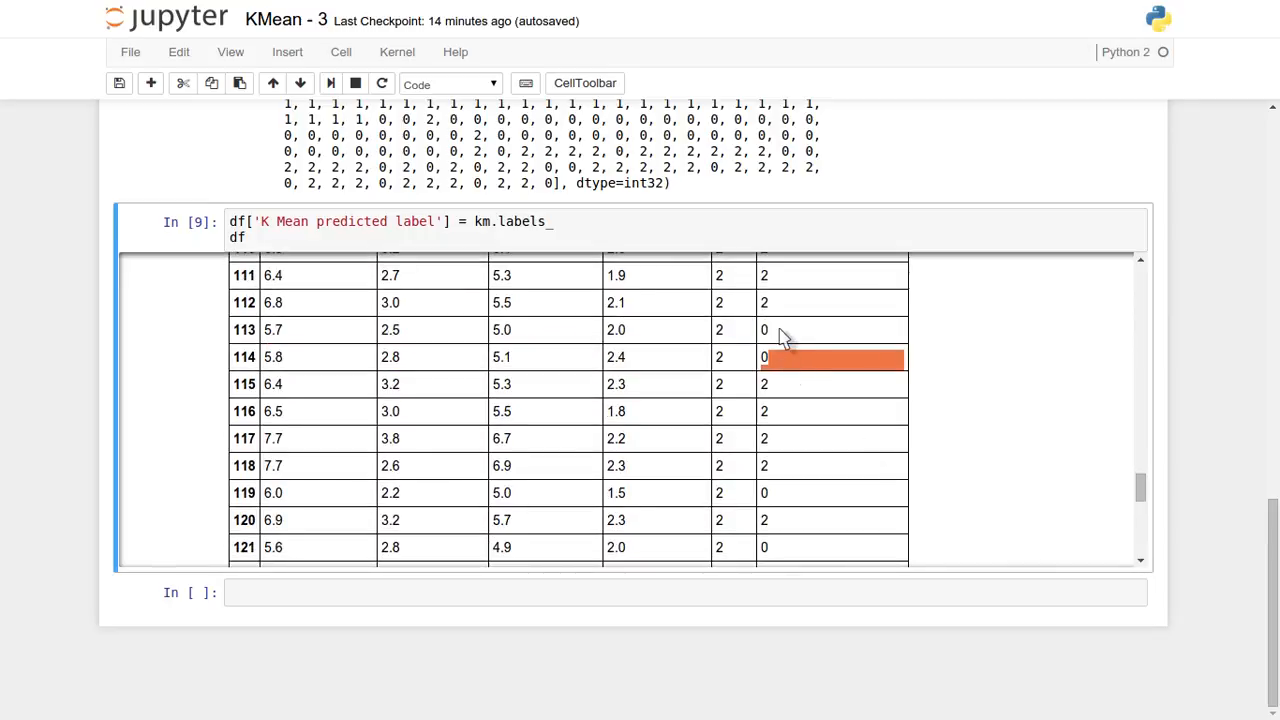
scroll(down, 3)
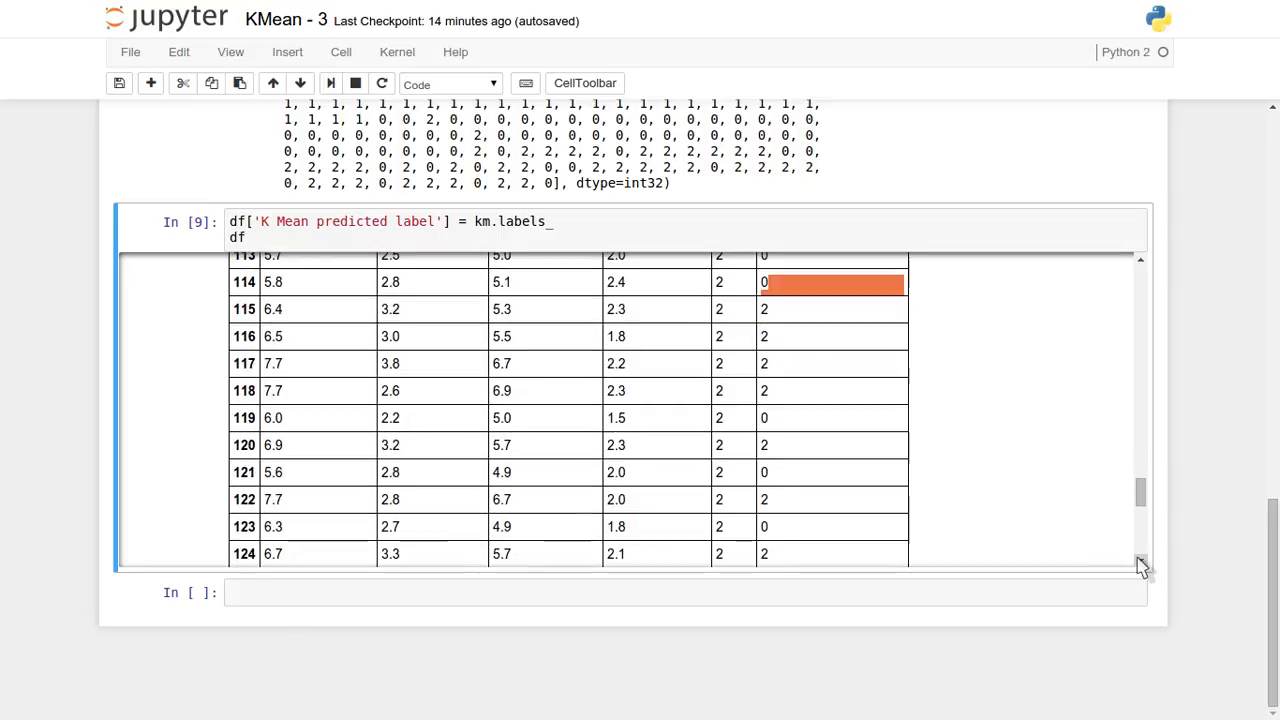
scroll(down, 3)
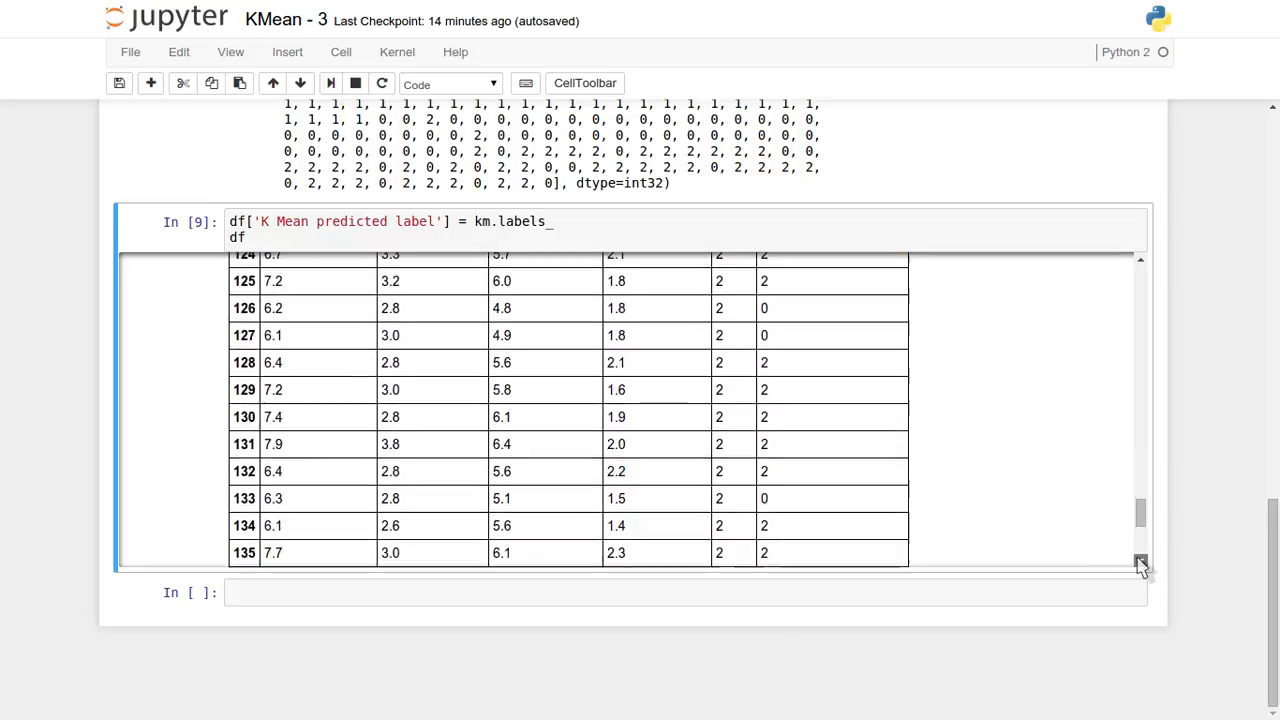
scroll(down, 3)
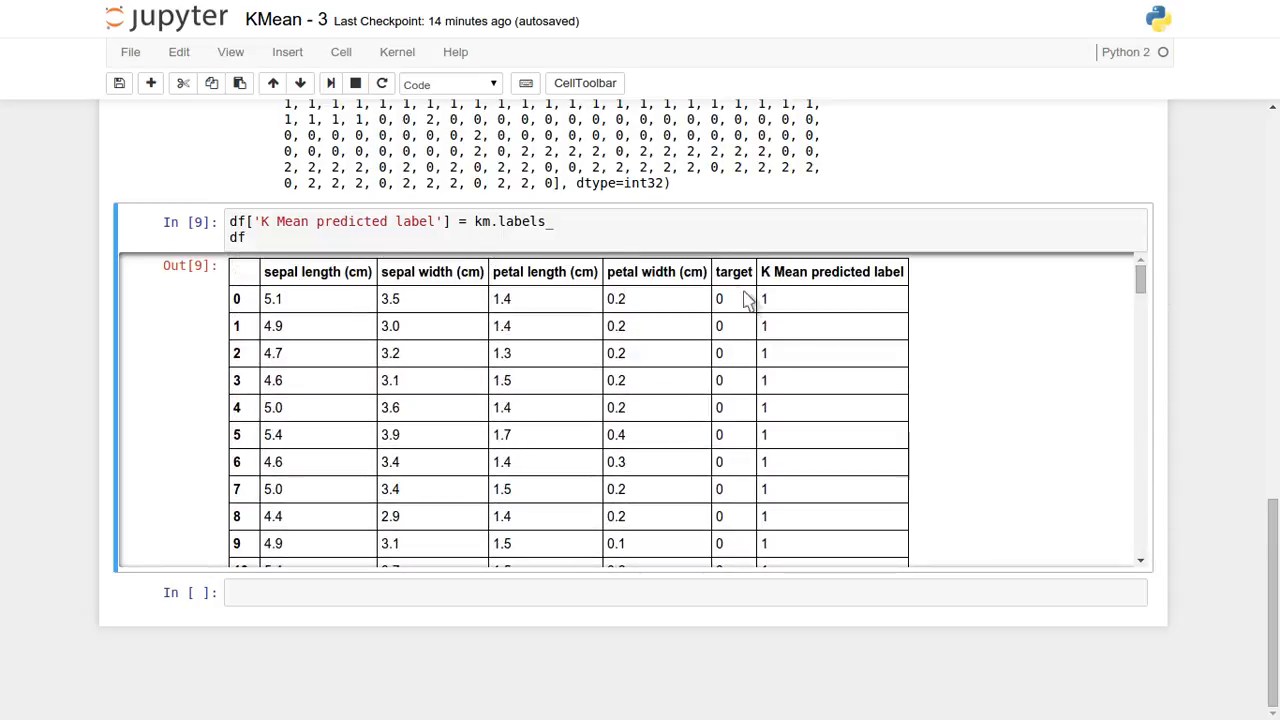
mouse_move(820, 318)
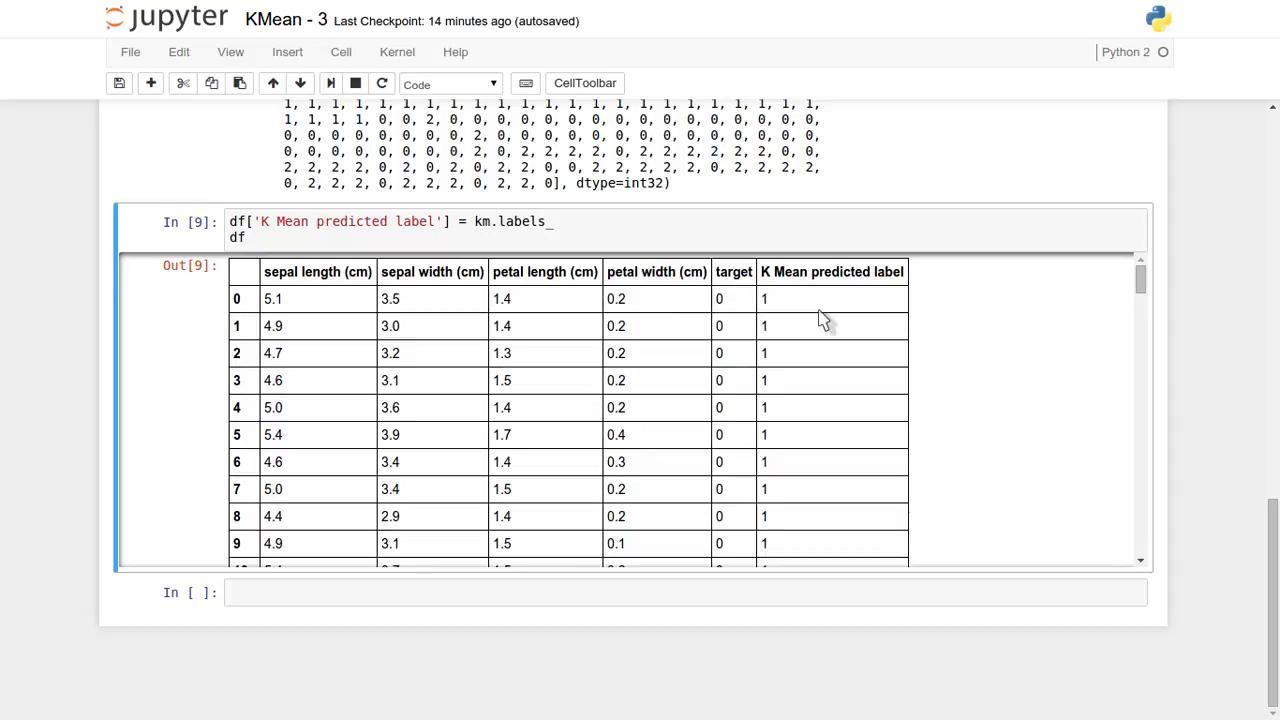